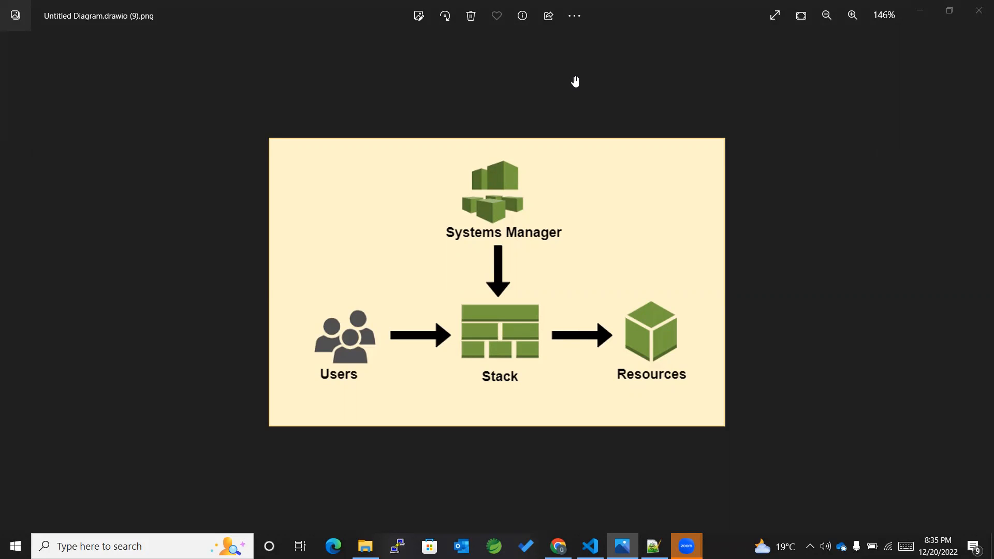
mouse_move(377, 313)
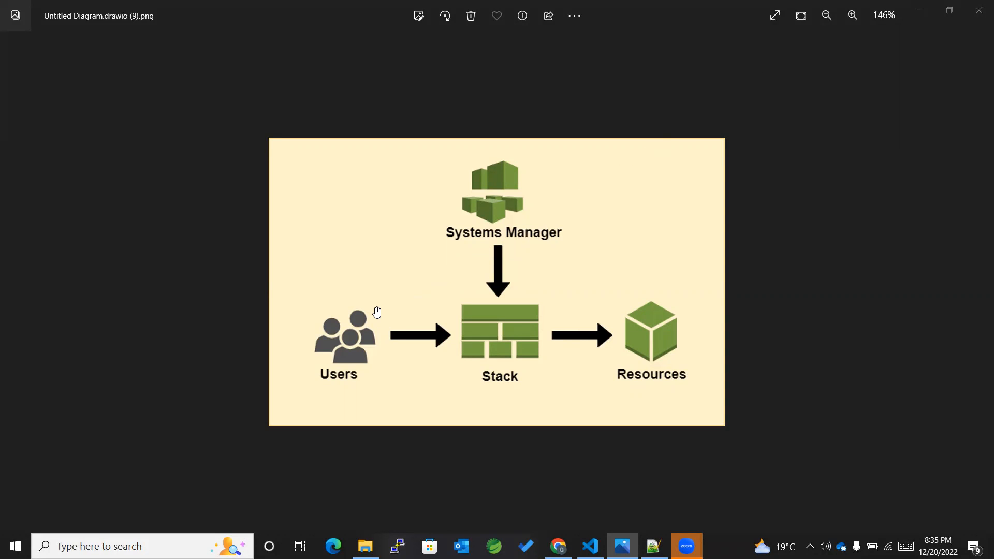
mouse_move(353, 347)
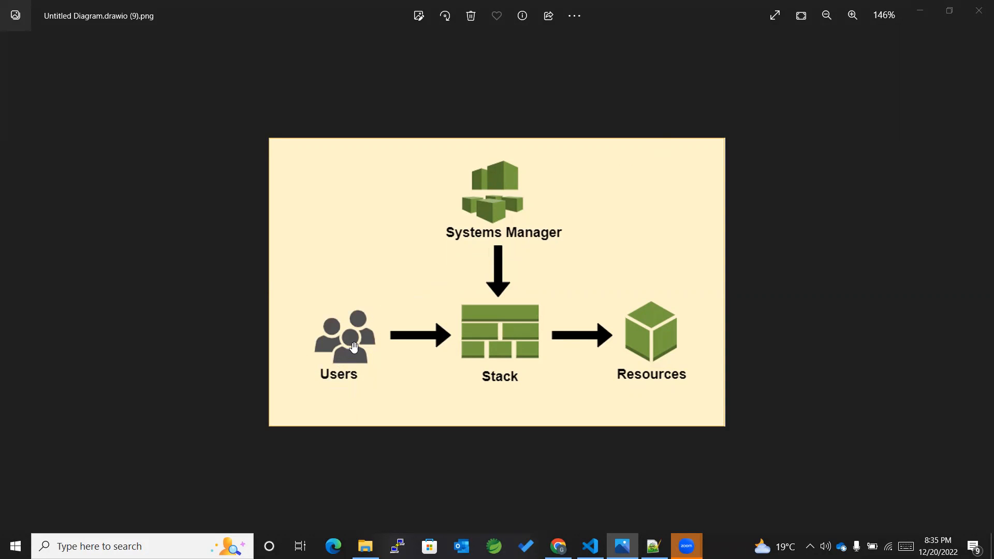
mouse_move(374, 348)
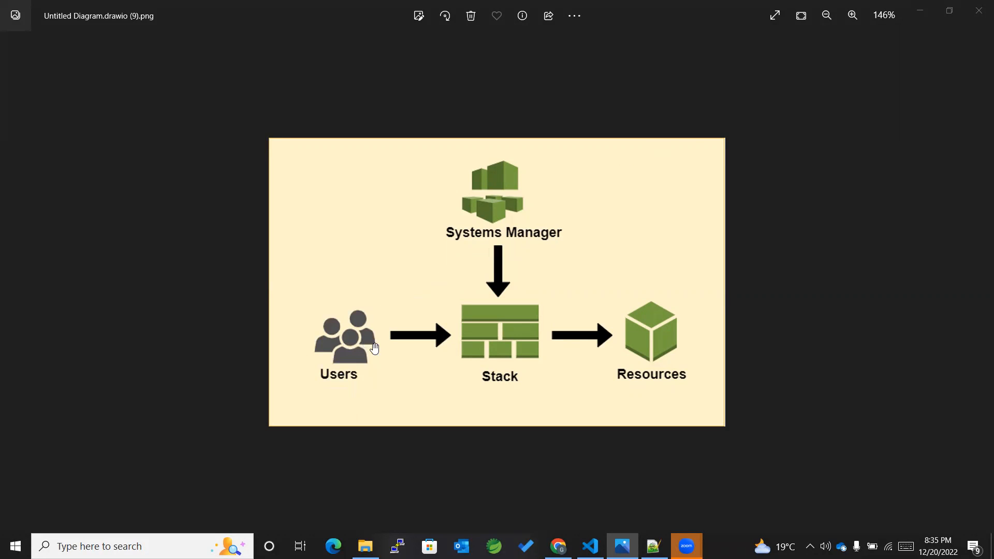
mouse_move(452, 340)
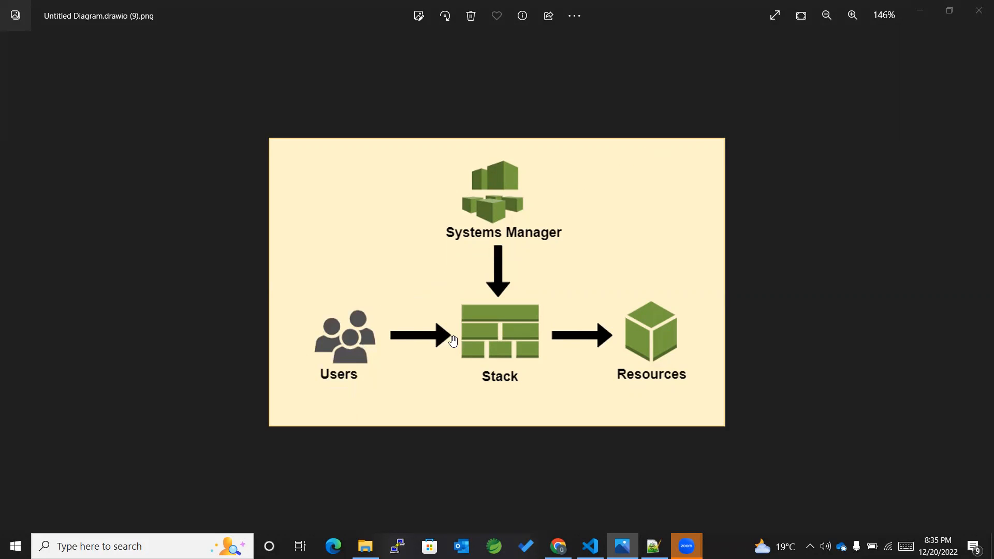
mouse_move(555, 301)
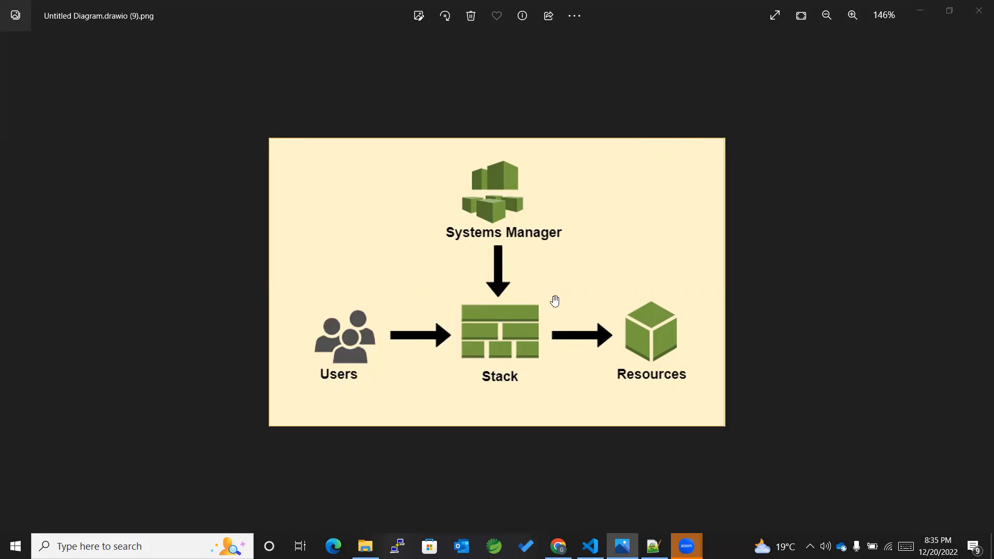
mouse_move(495, 238)
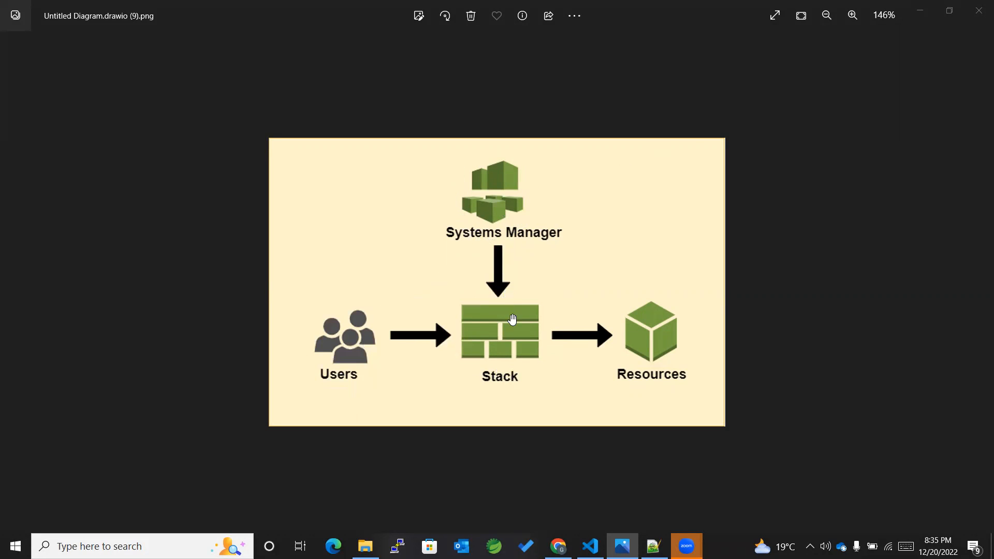
mouse_move(614, 360)
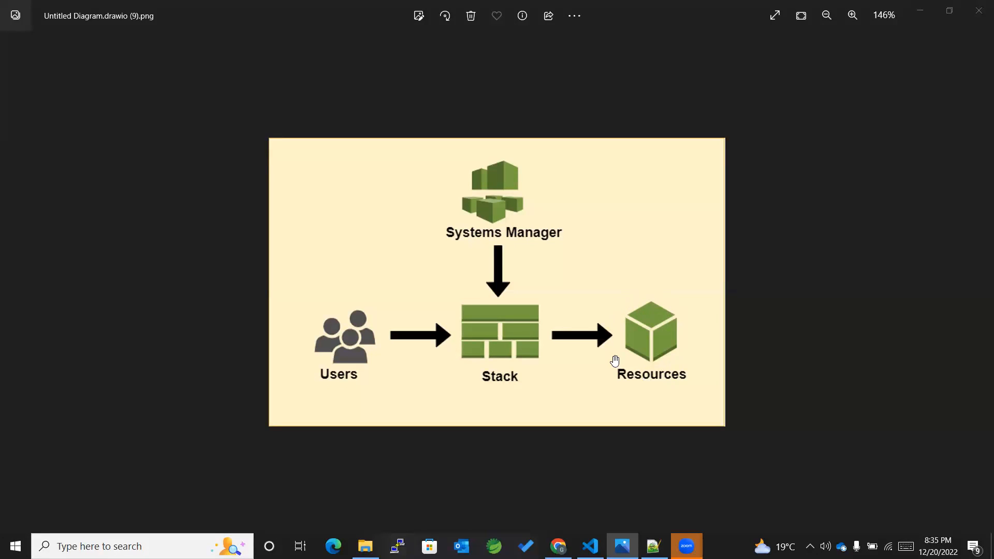
mouse_move(471, 253)
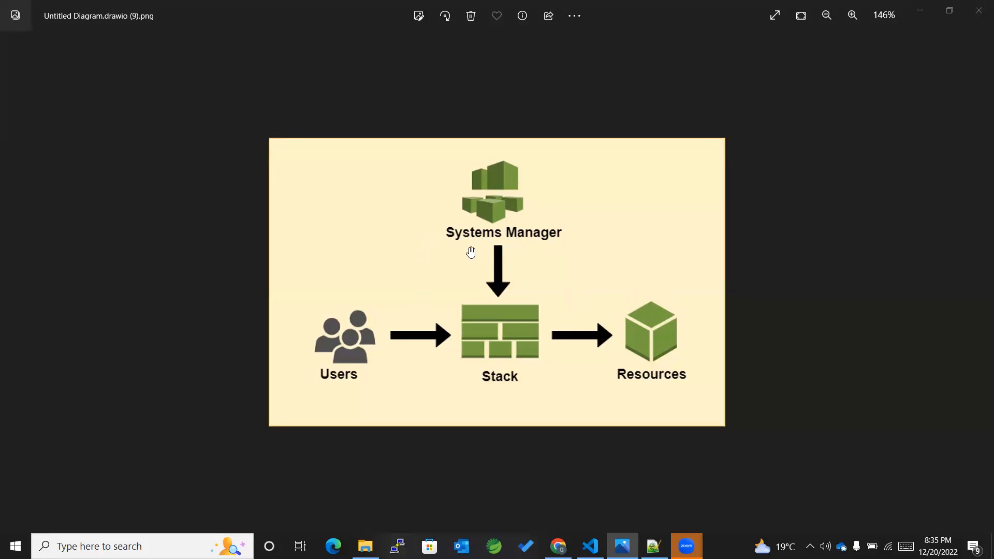
mouse_move(568, 236)
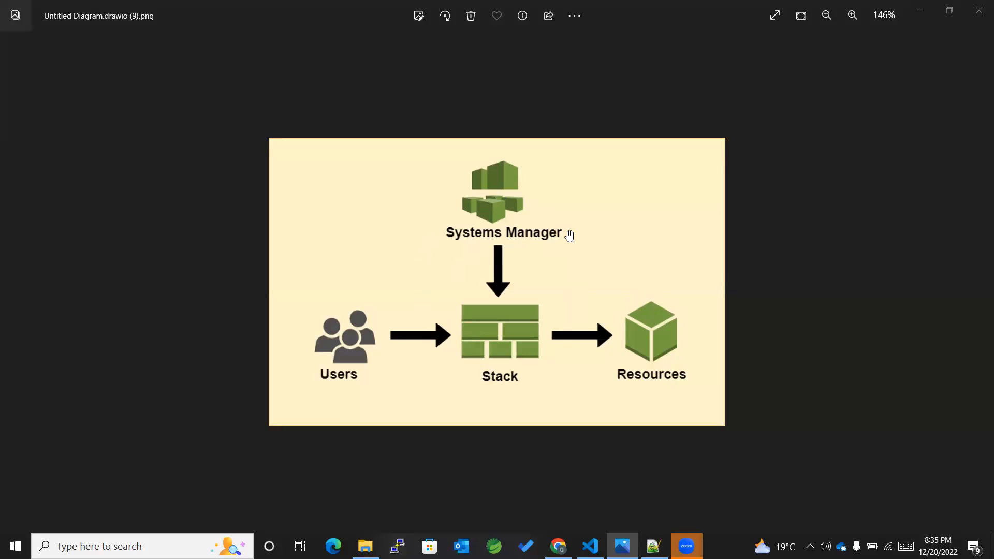
mouse_move(589, 239)
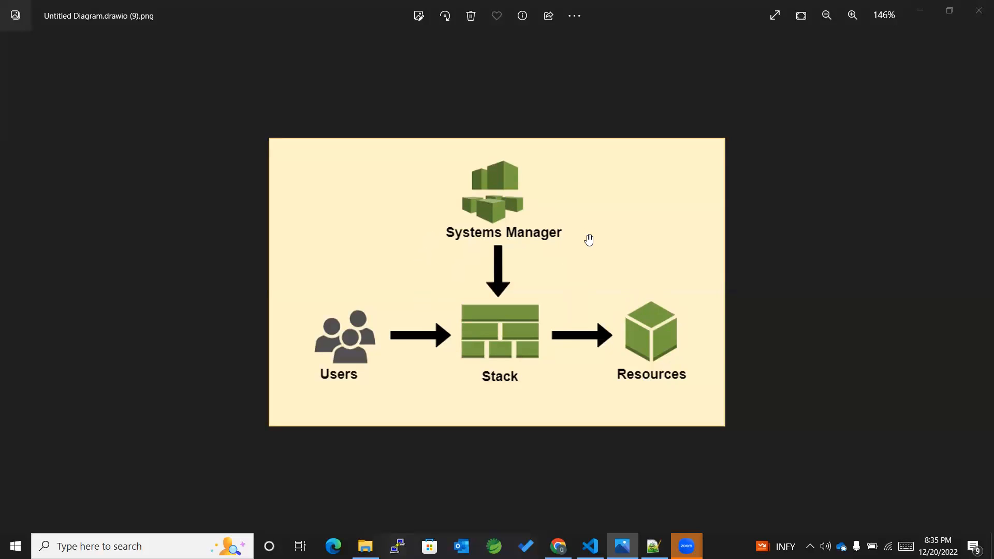
mouse_move(640, 220)
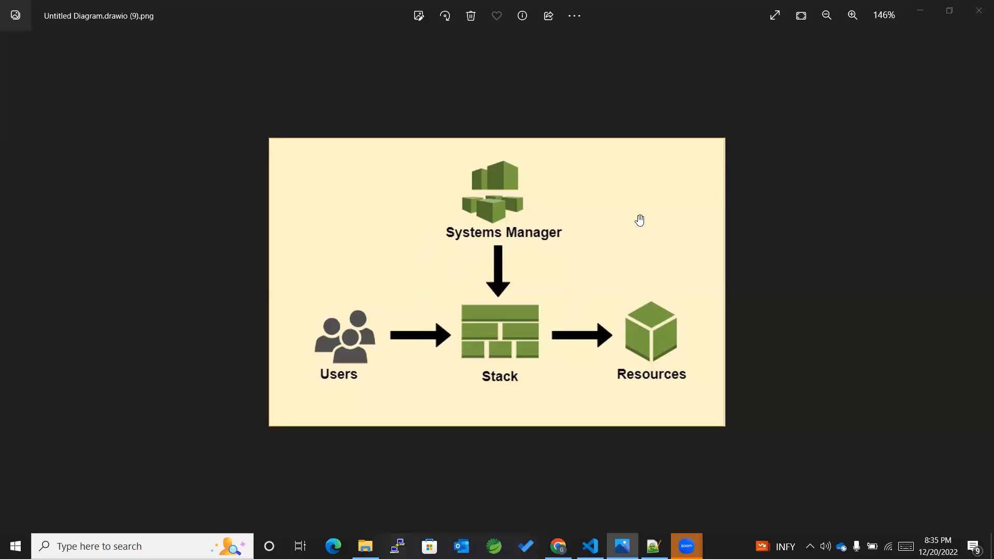
mouse_move(535, 190)
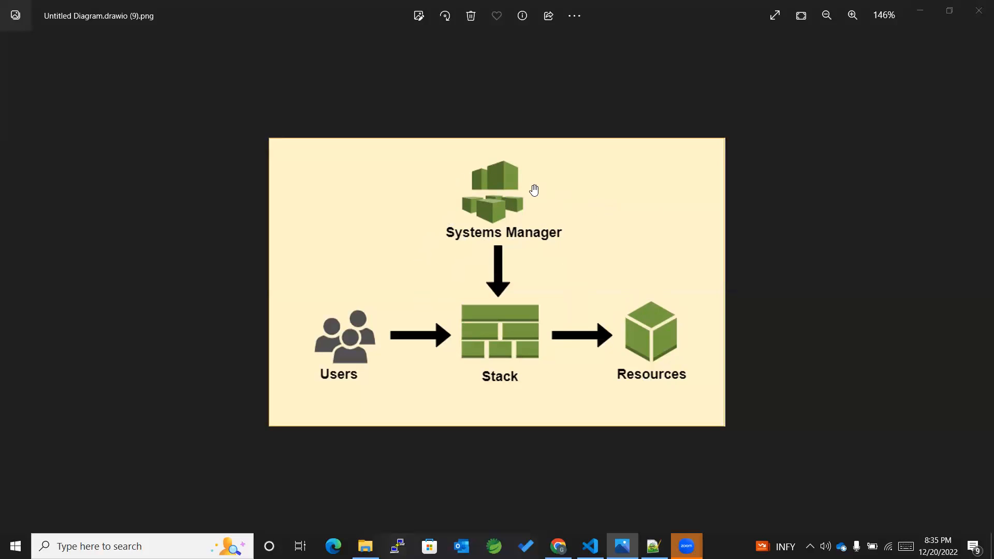
mouse_move(518, 369)
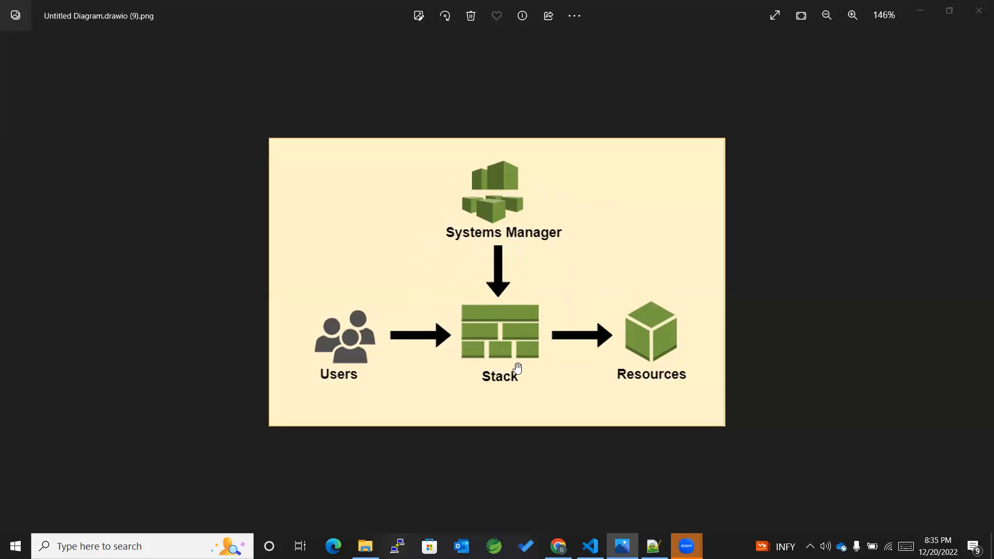
mouse_move(515, 314)
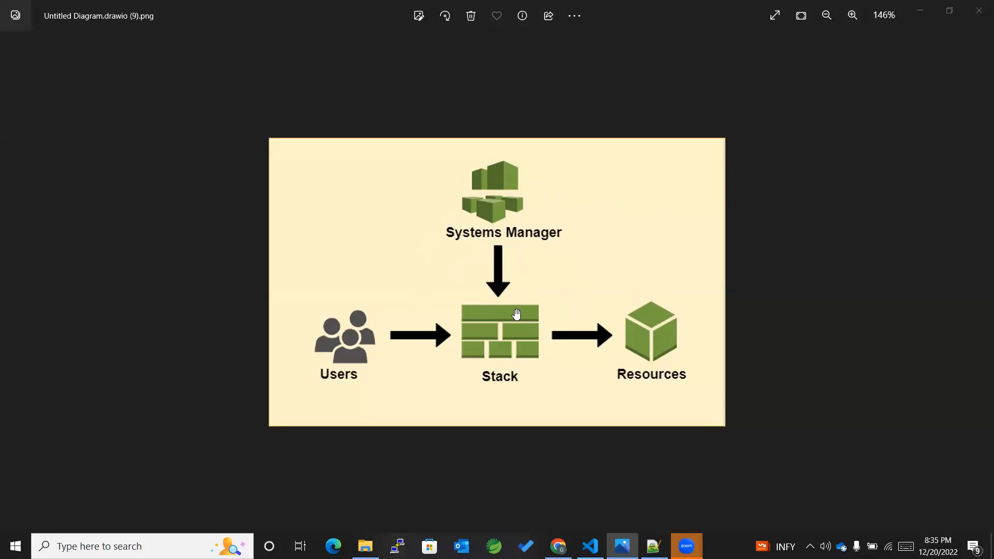
mouse_move(570, 409)
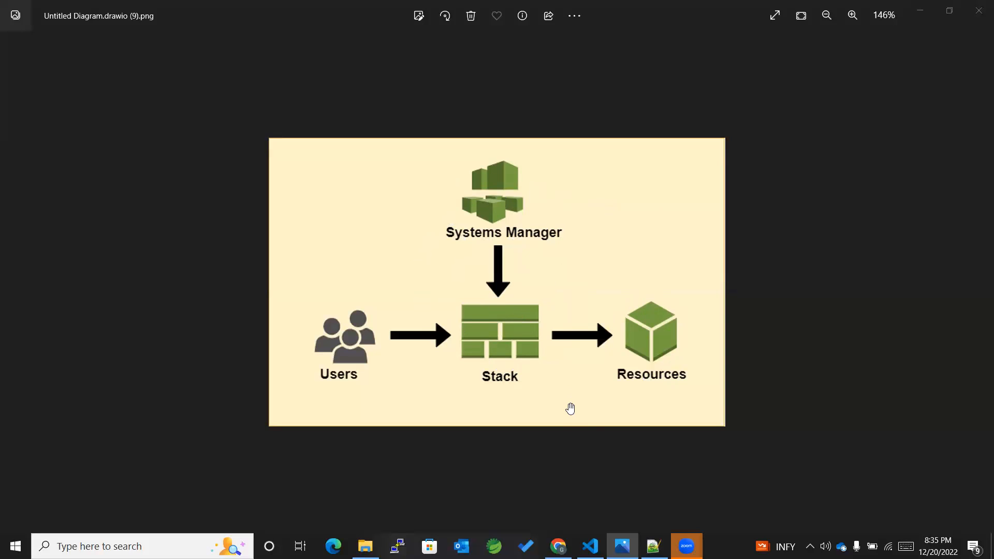
mouse_move(594, 515)
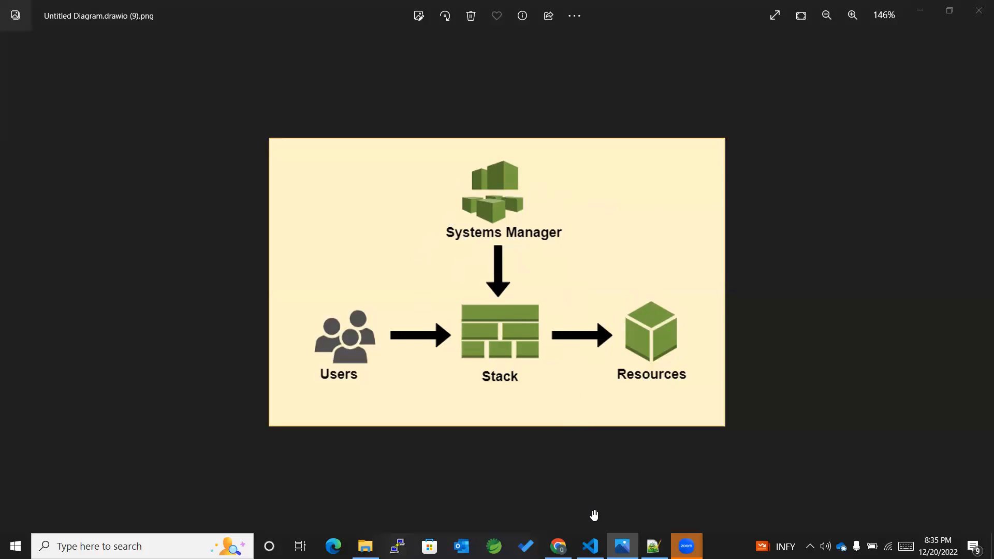
Review the three hard-coded instance properties in ec2.yaml, then bring up the SSM parameters notes
click(589, 546)
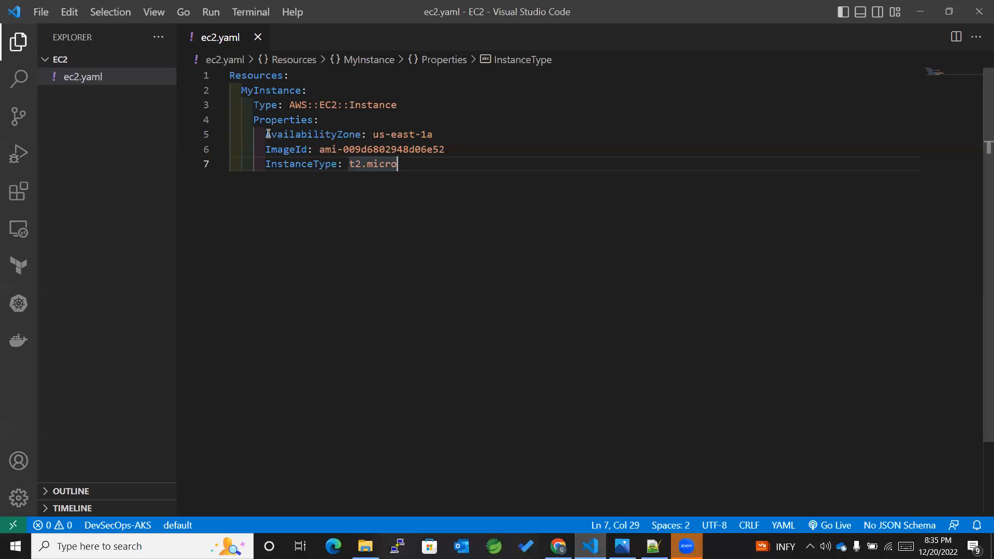
drag(265, 133, 397, 164)
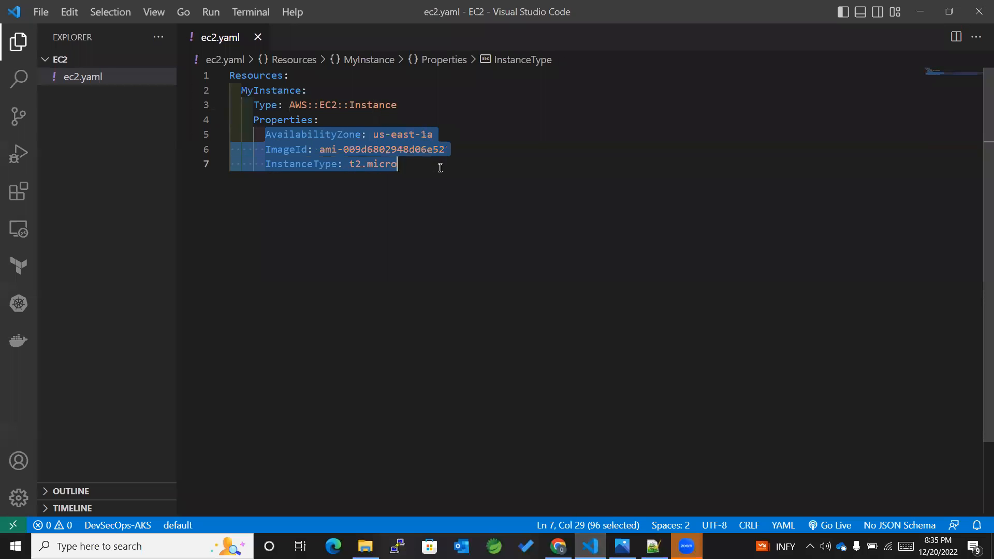
click(459, 176)
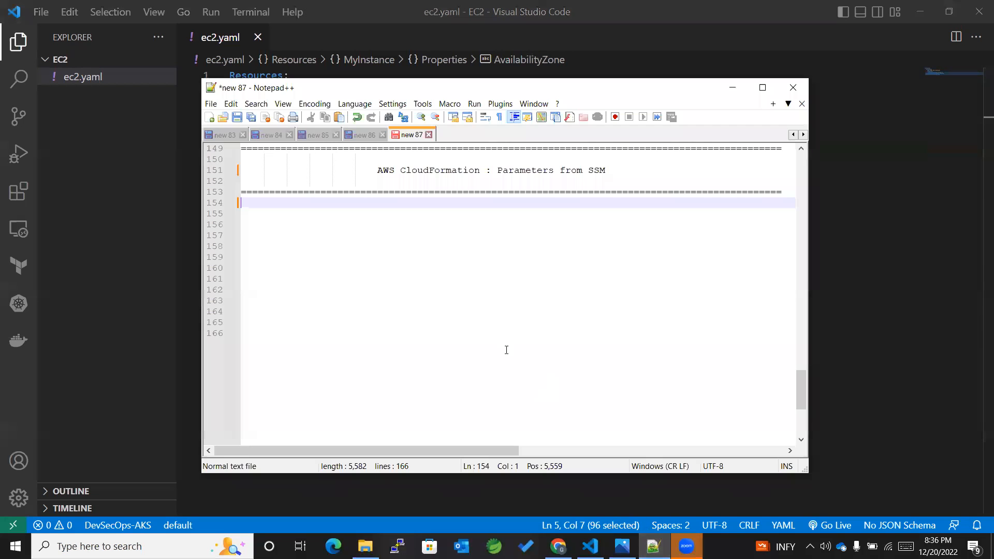
mouse_move(286, 209)
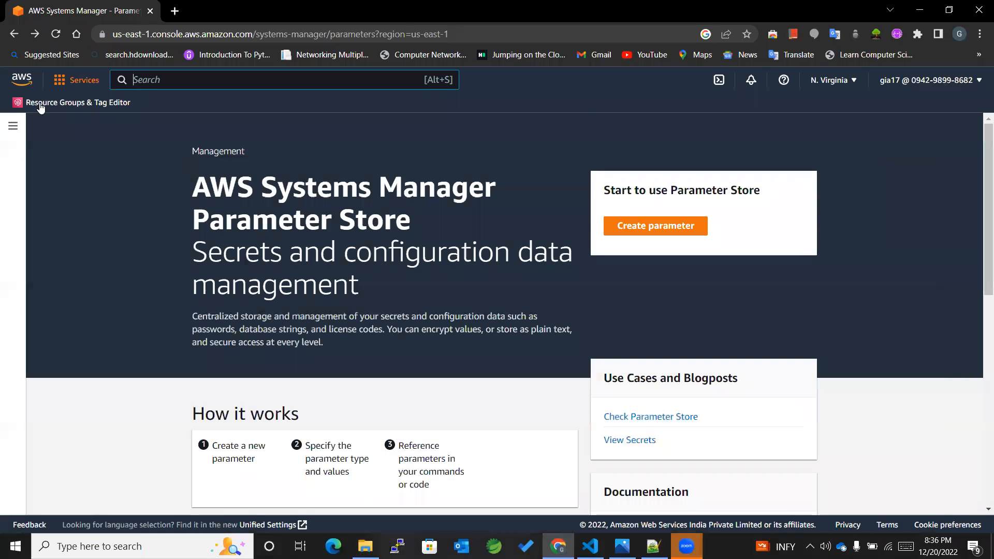
click(13, 126)
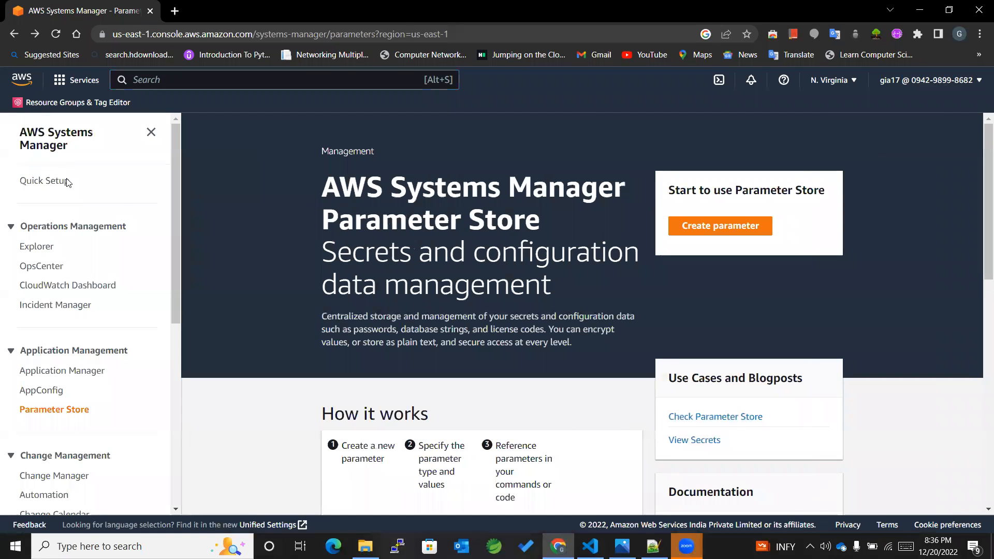
scroll(down, 3)
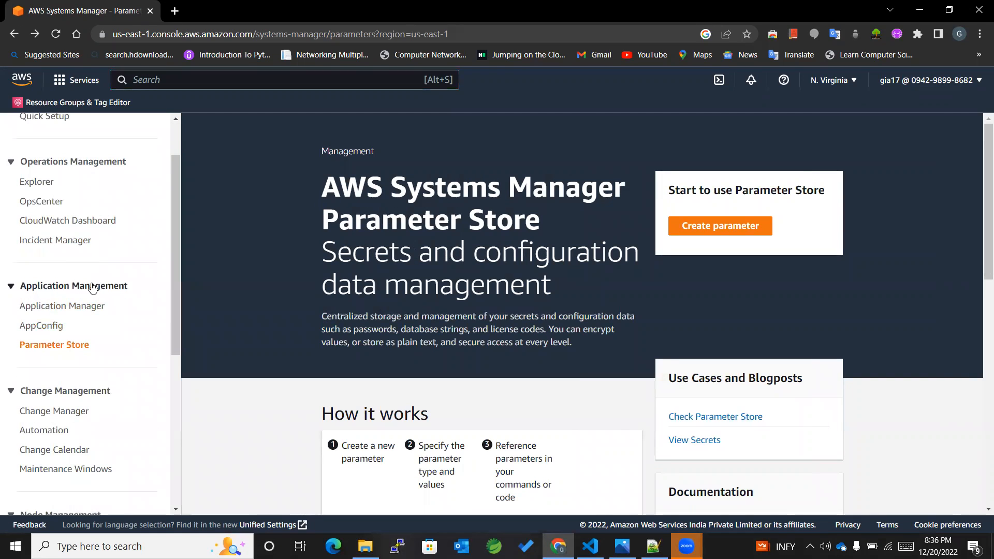
click(55, 344)
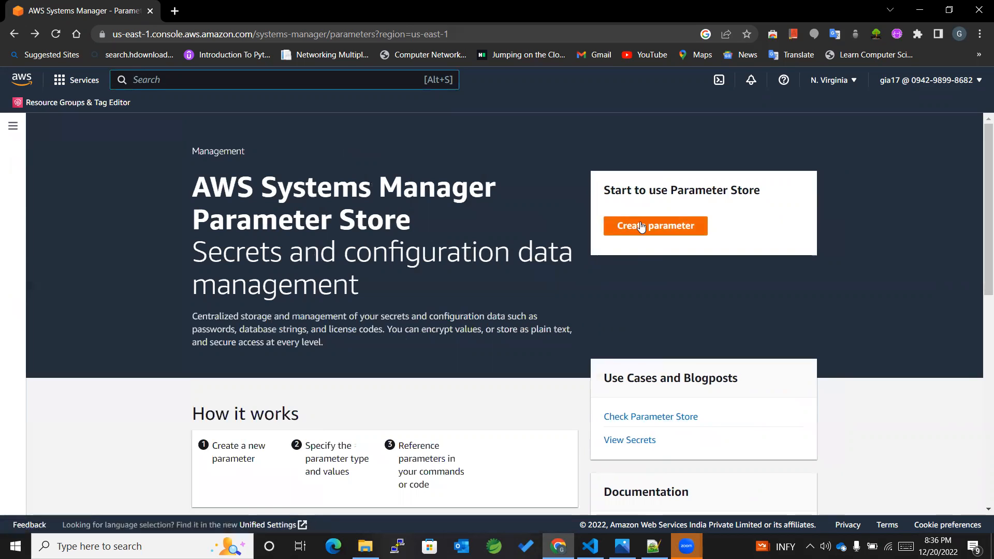
Start a new parameter named AvailabilityZone
click(654, 226)
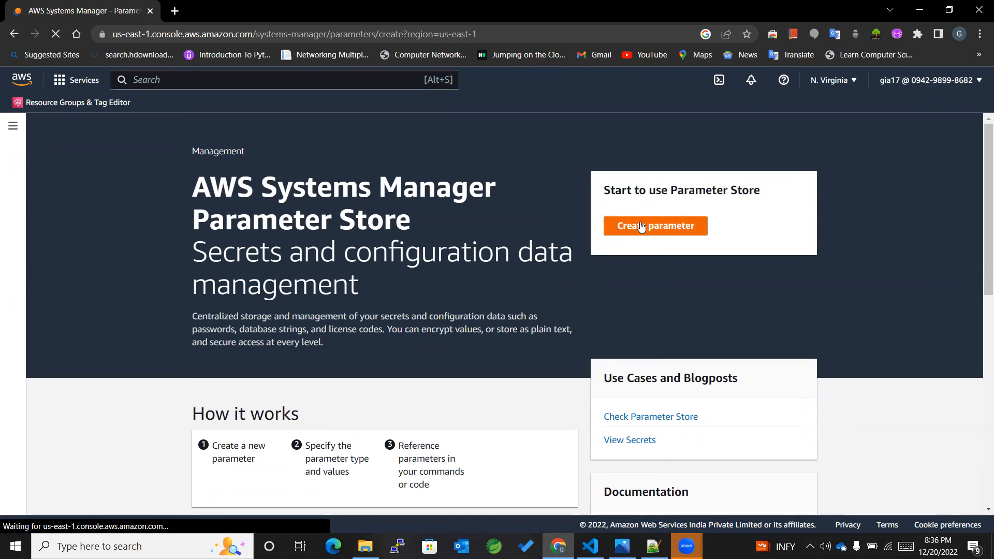
click(656, 226)
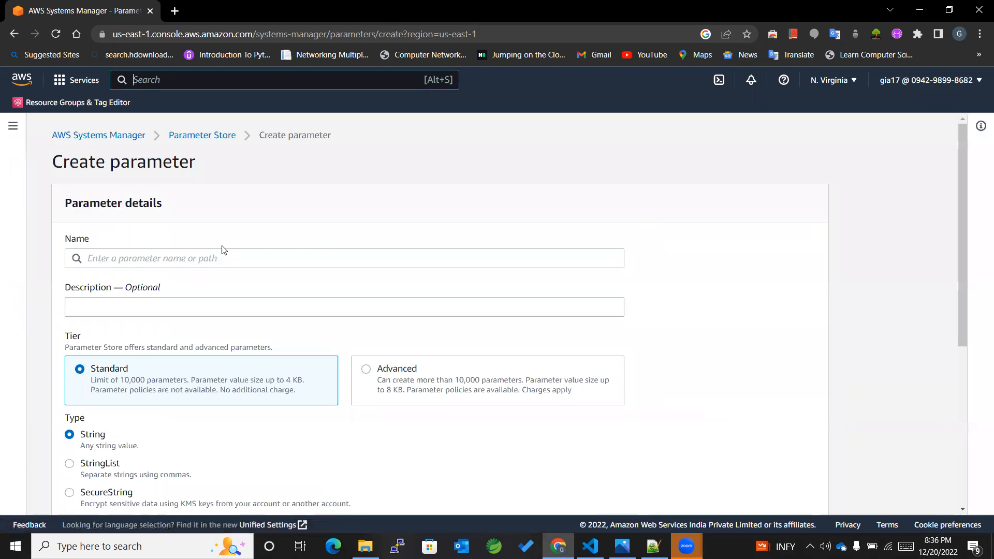
click(343, 258)
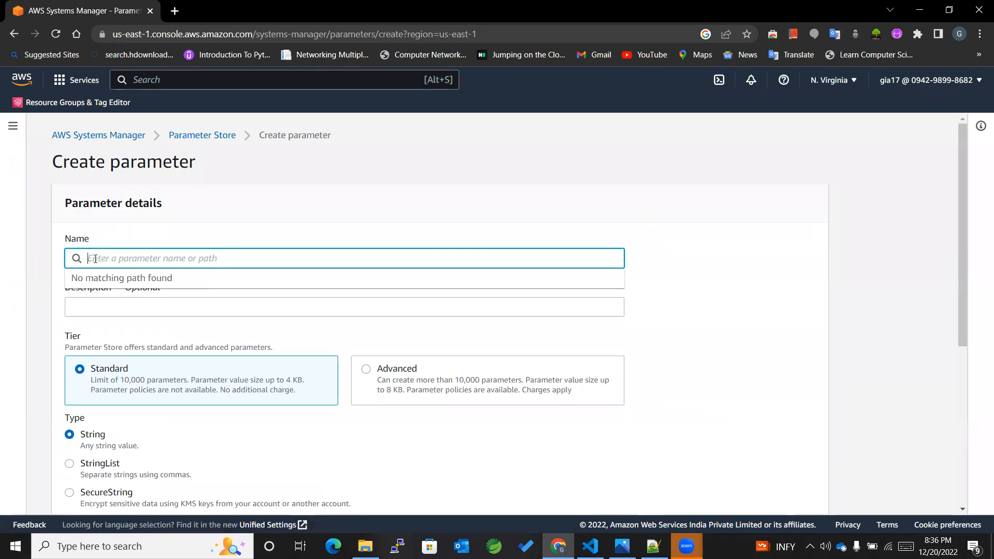
mouse_move(377, 430)
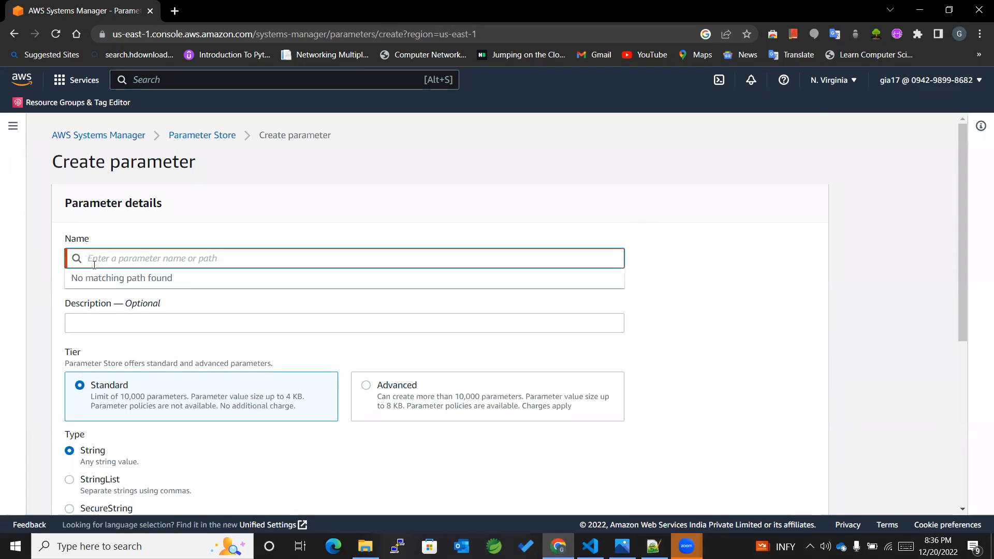
text(Availabili)
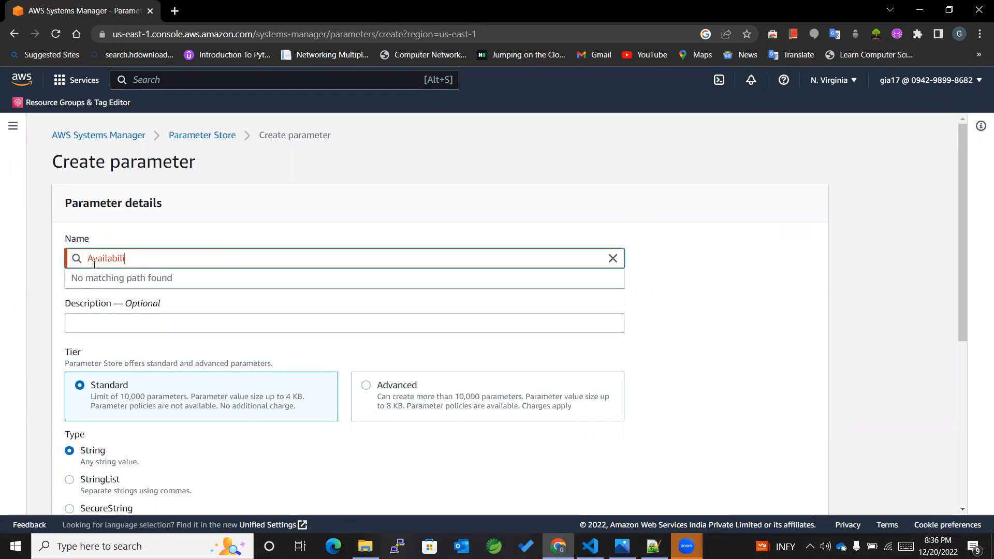
text(tyZ)
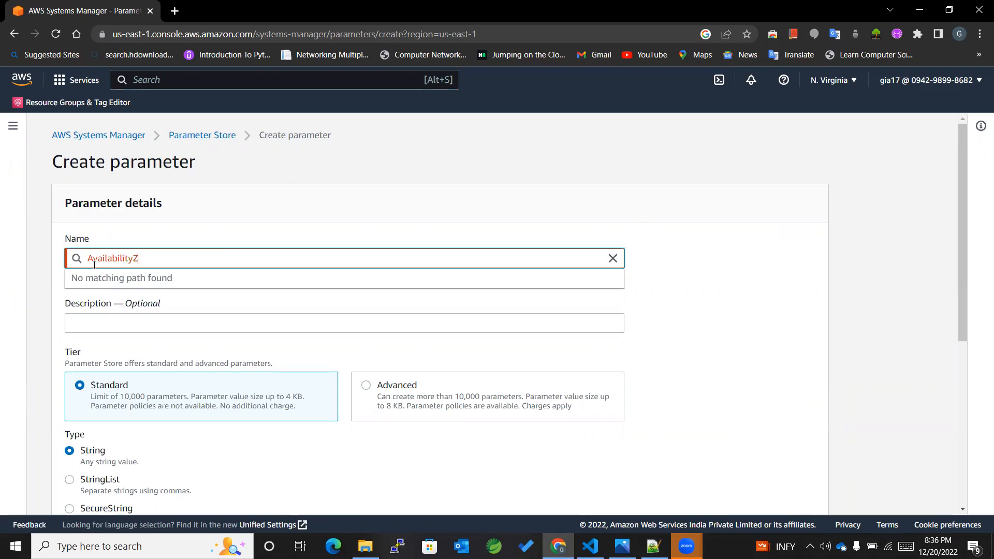
text(one)
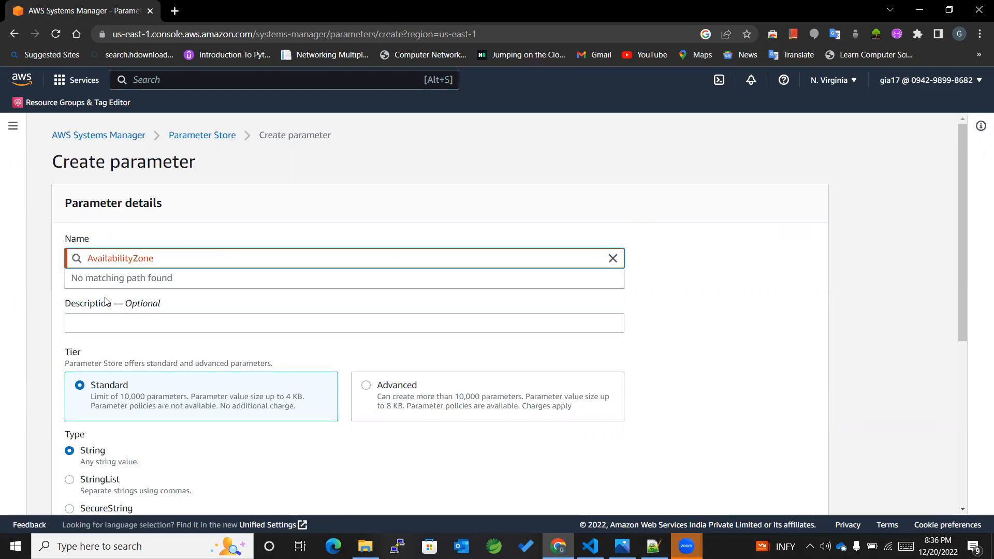
Describe it as 'Default availability zone'
scroll(down, 3)
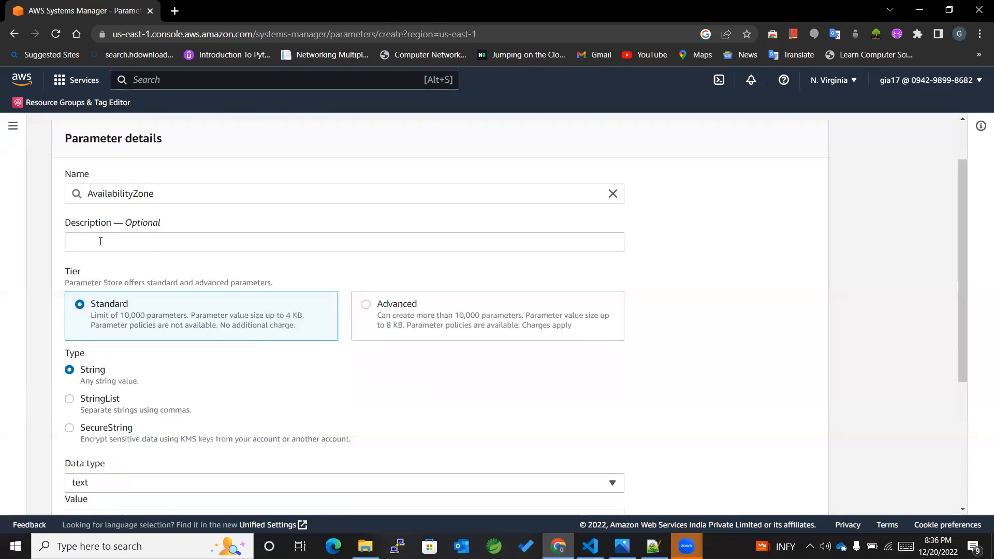
click(344, 243)
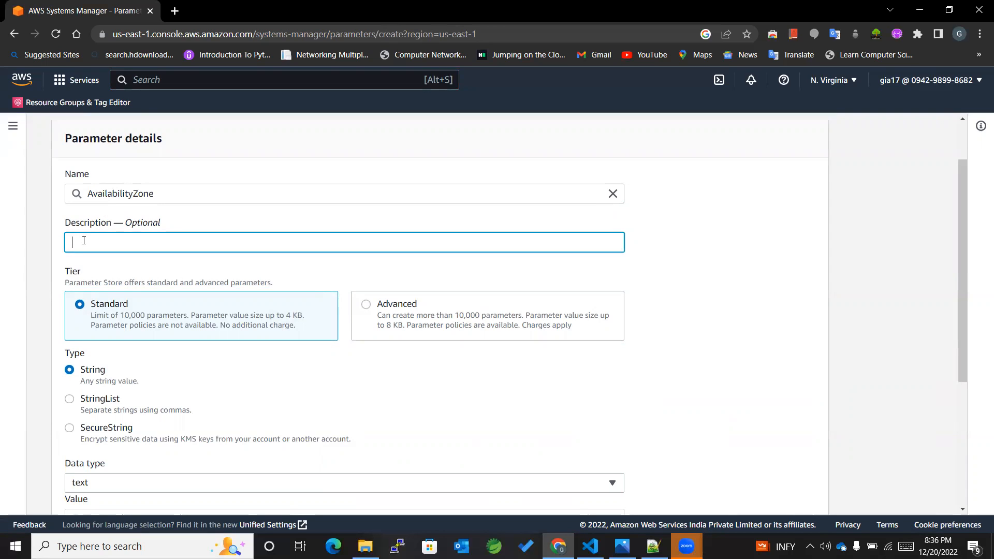
text(Default)
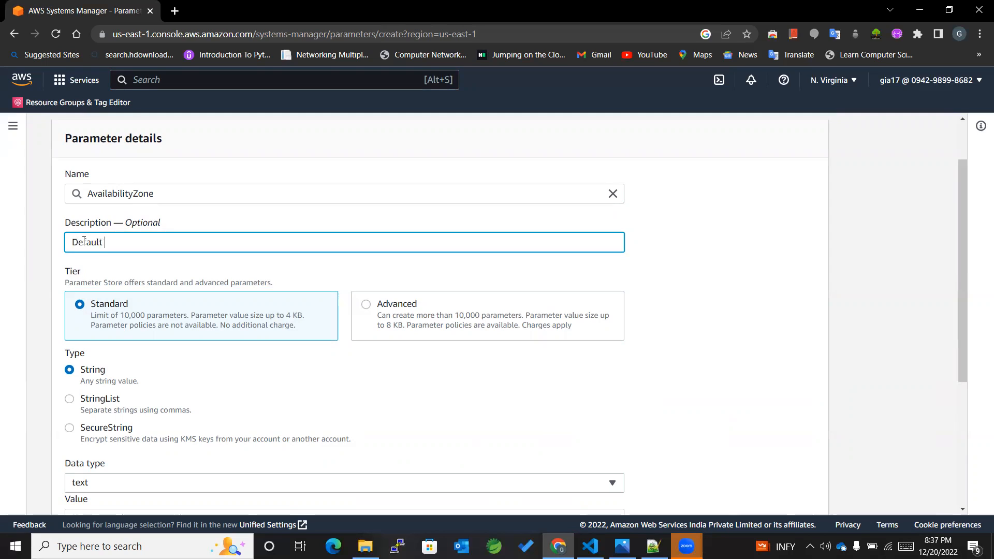
text(avail)
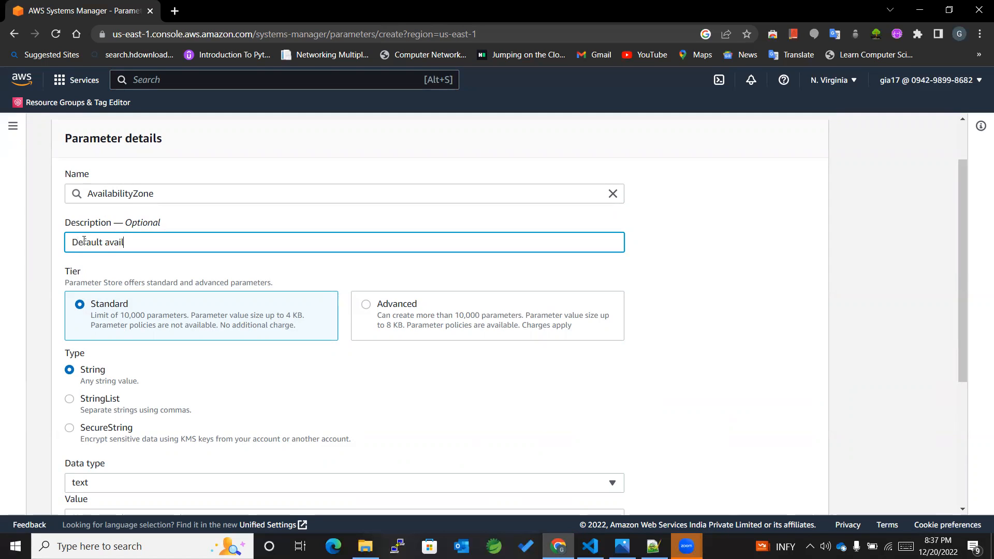
text(ability)
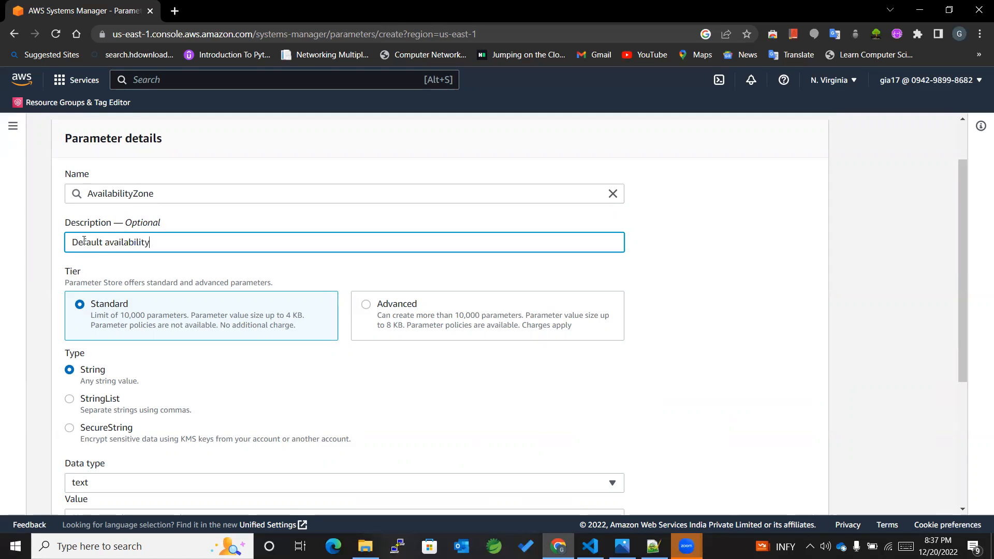
text(zone)
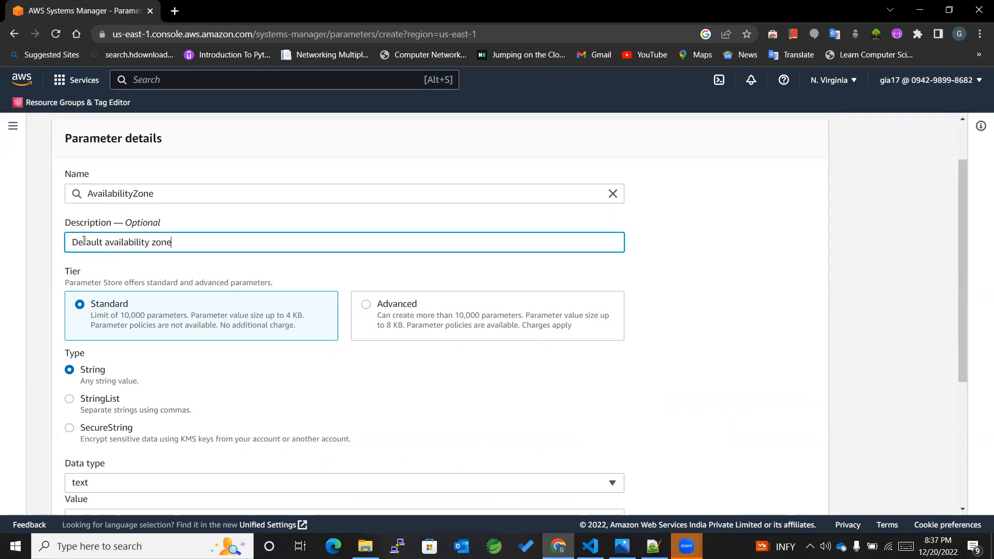
Give it the value us-east-1a and create the parameter
scroll(down, 3)
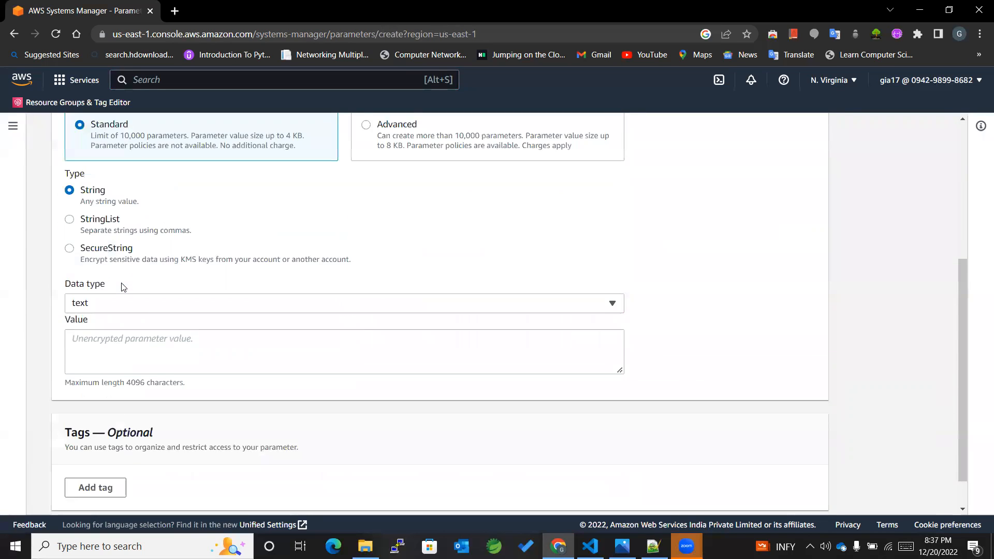
scroll(down, 3)
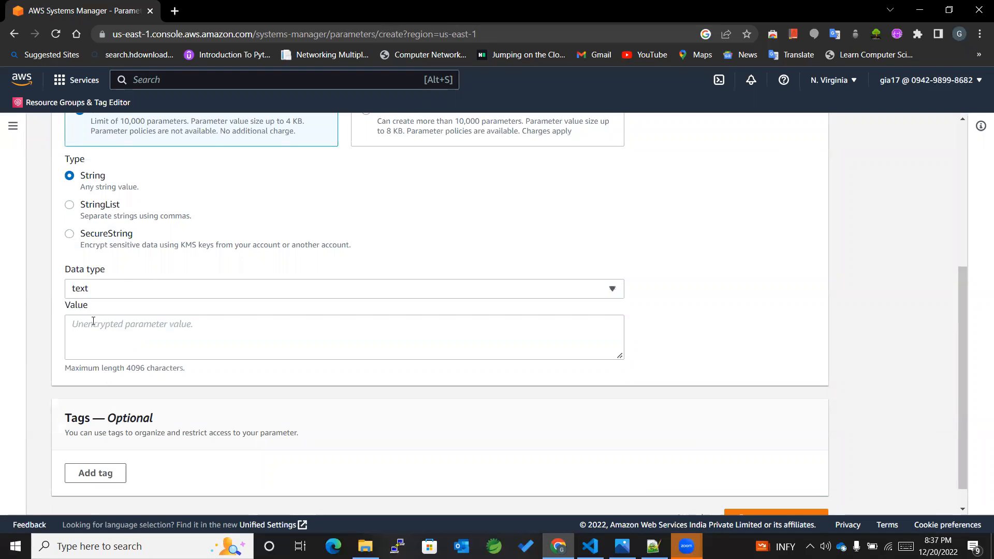
click(344, 336)
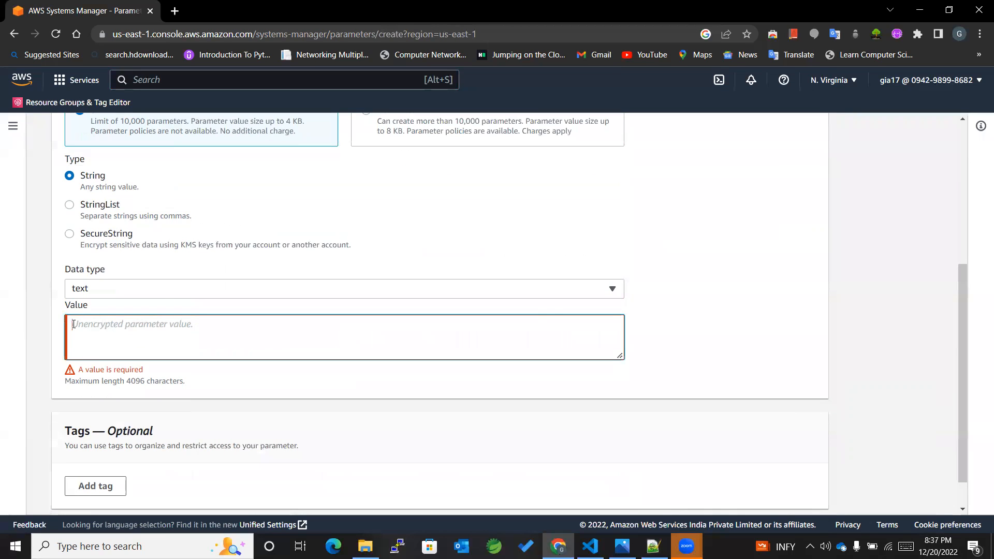
text(us-east-1a)
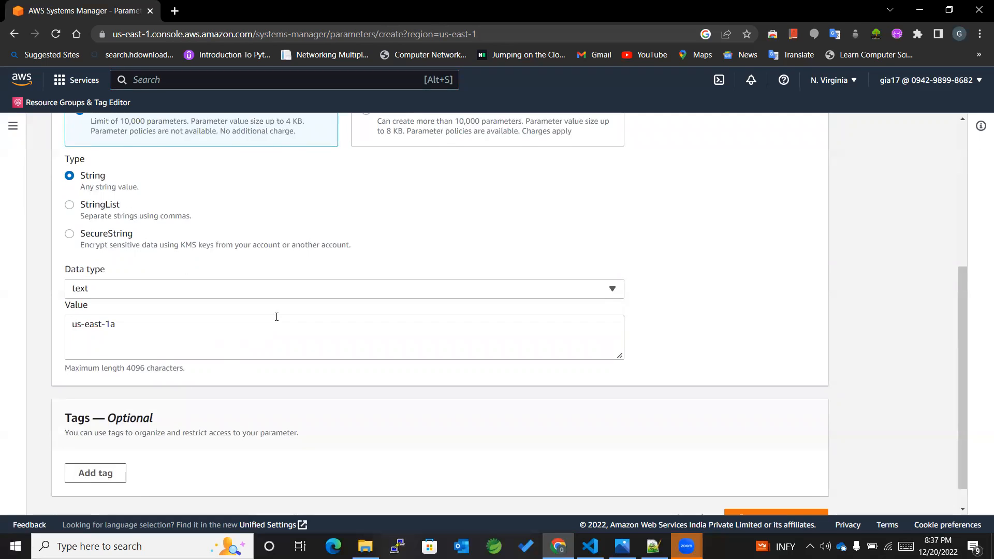
scroll(down, 3)
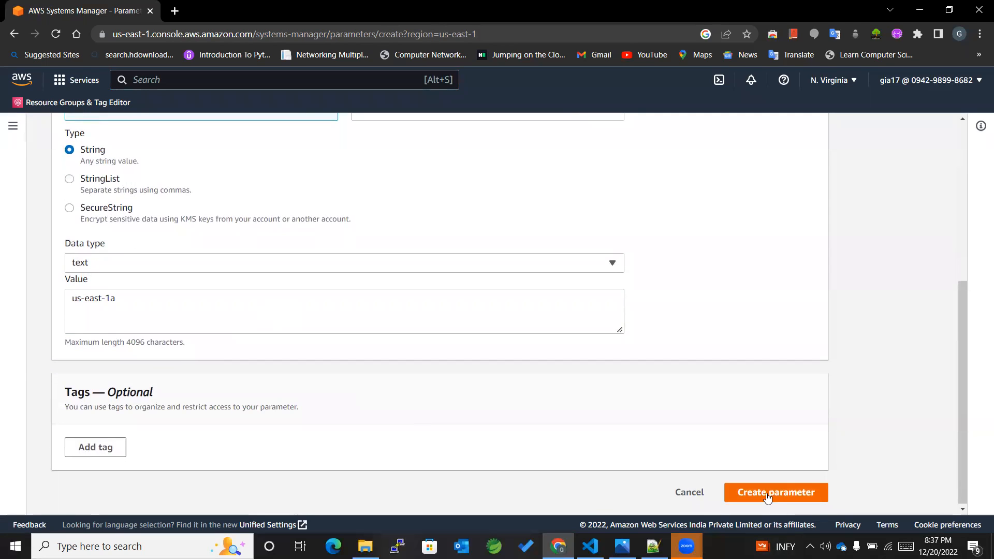
click(775, 492)
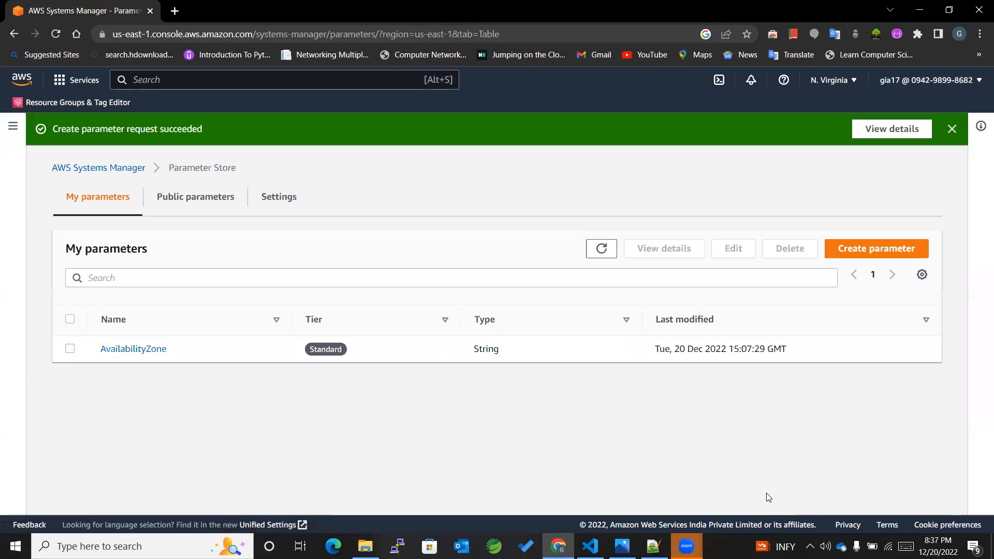
mouse_move(133, 366)
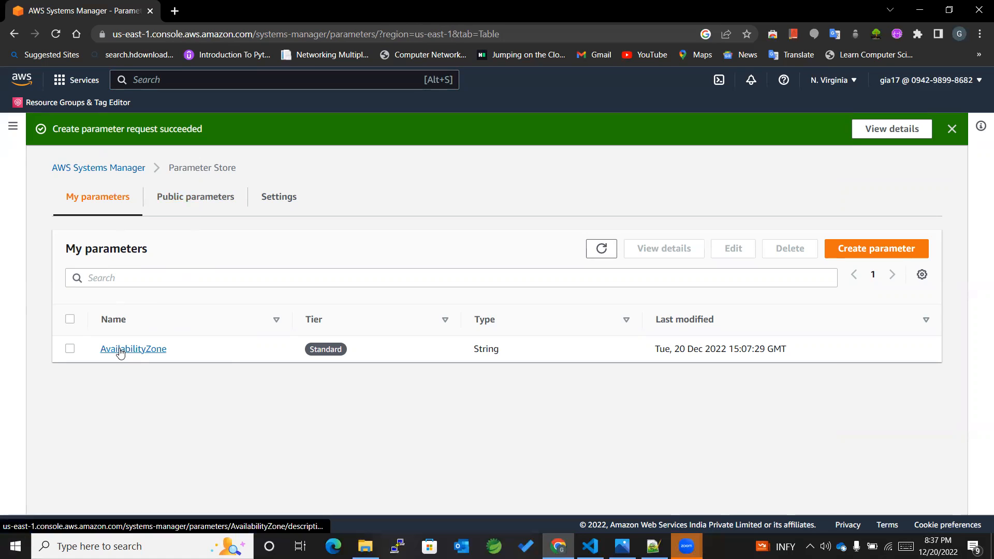
Start a second parameter named ImageId described as Default Image
click(876, 248)
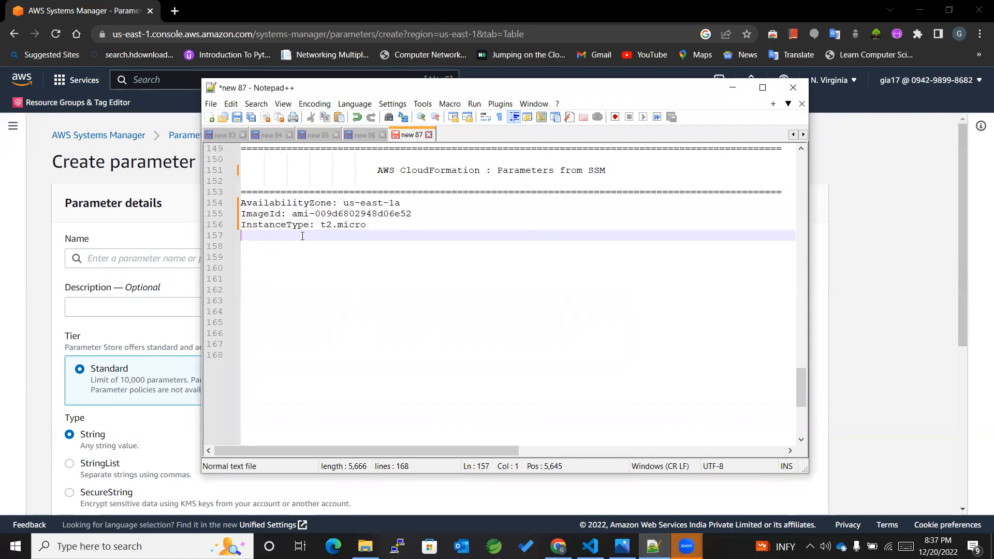
double_click(261, 213)
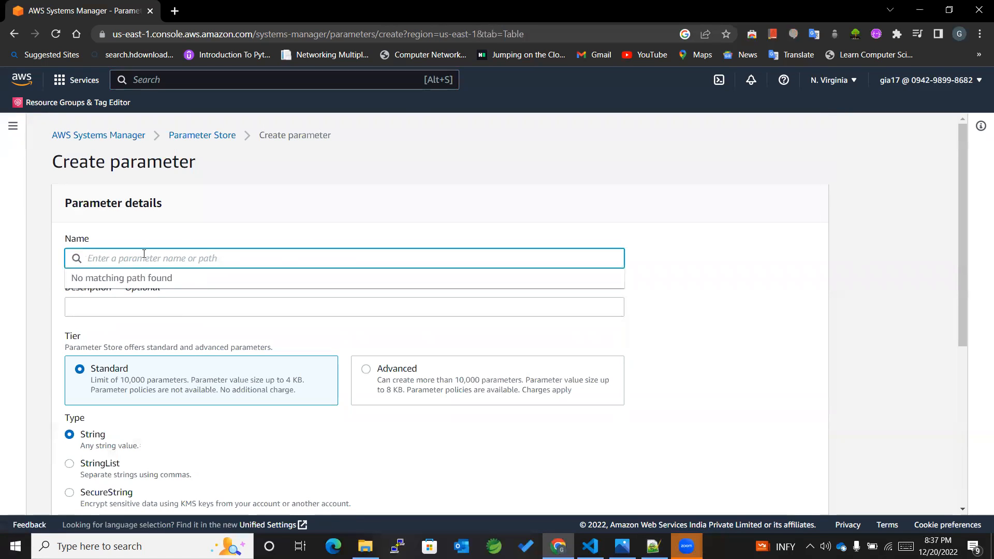
text(ImageId)
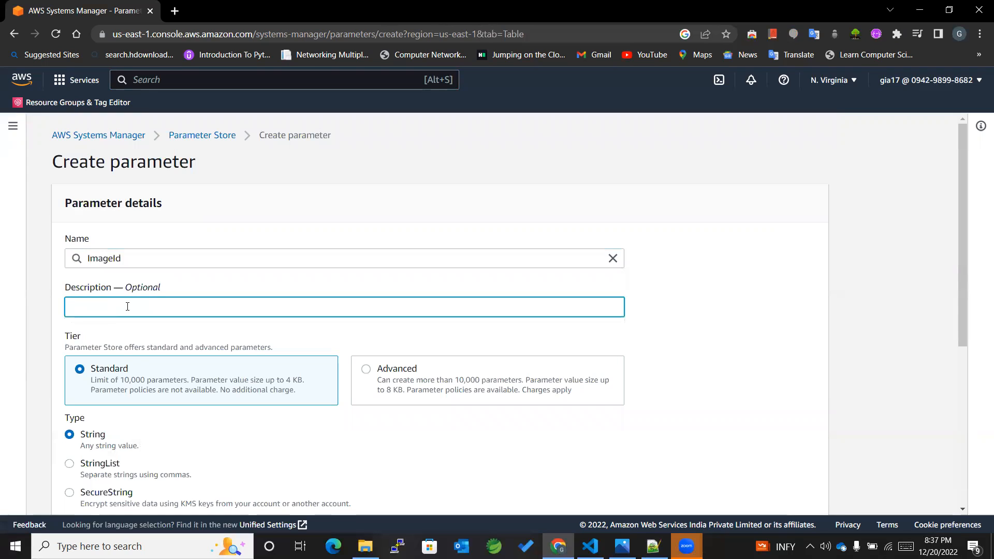
text(Def)
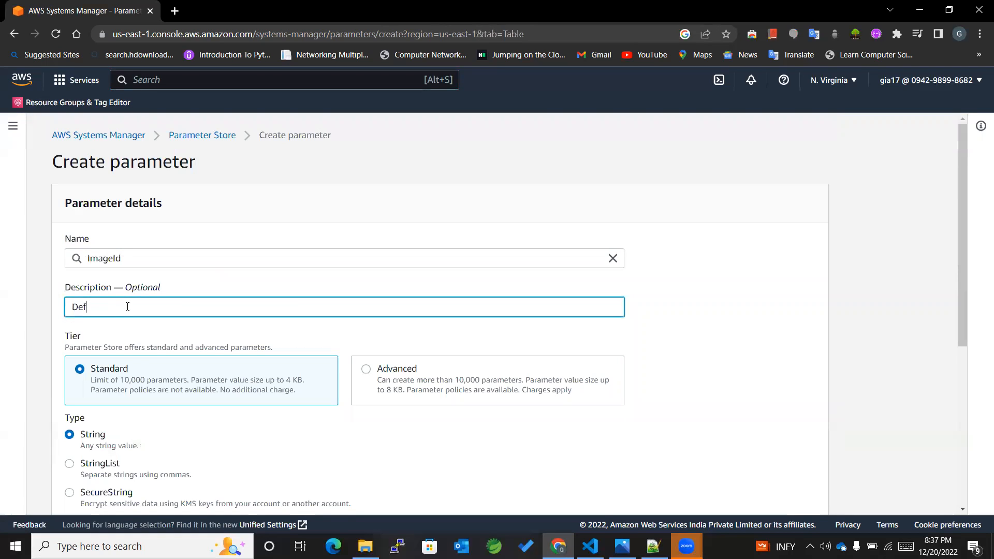
text(ault)
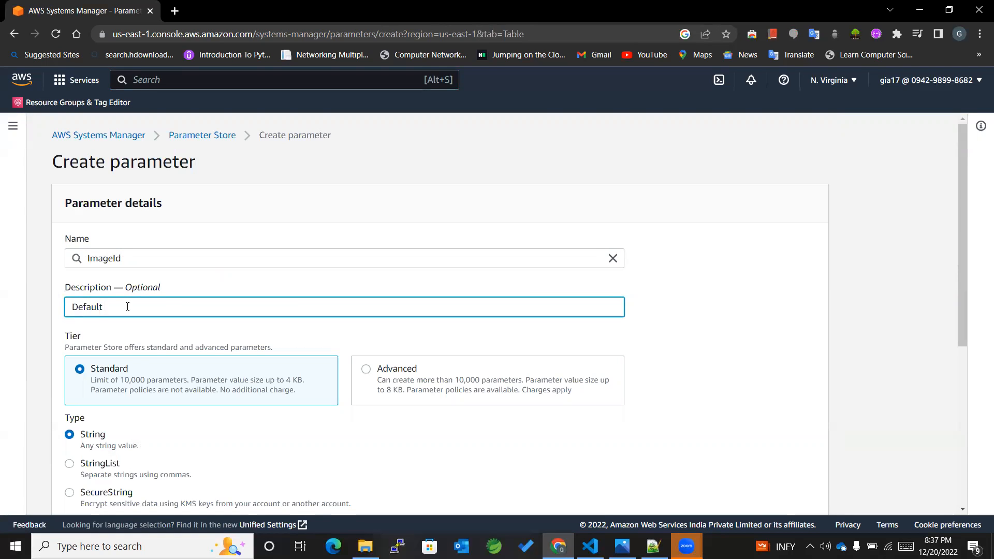
text(Image)
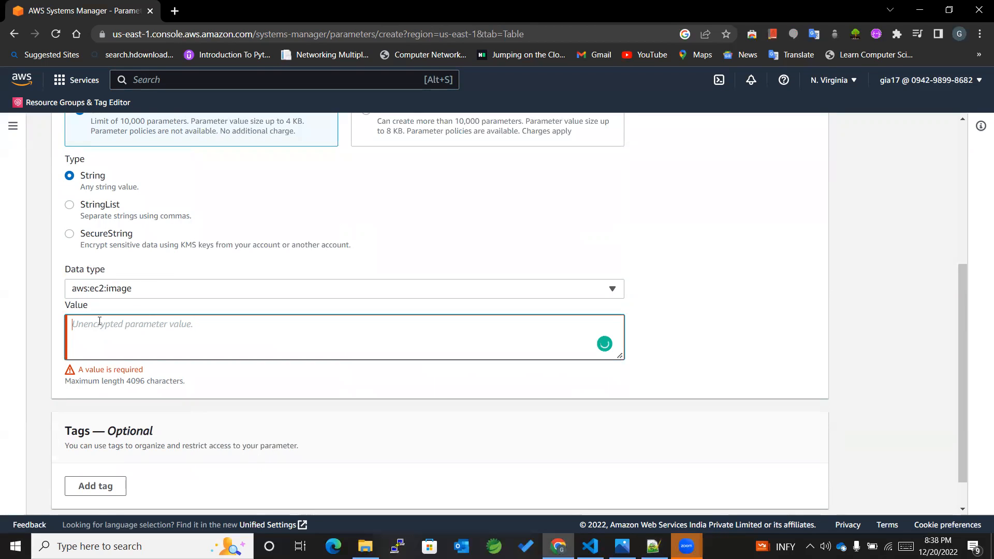
Set its value to ami-009d6802948d06e52, create it and refresh until ImageId is listed
text(ami-009d6802948d06e52)
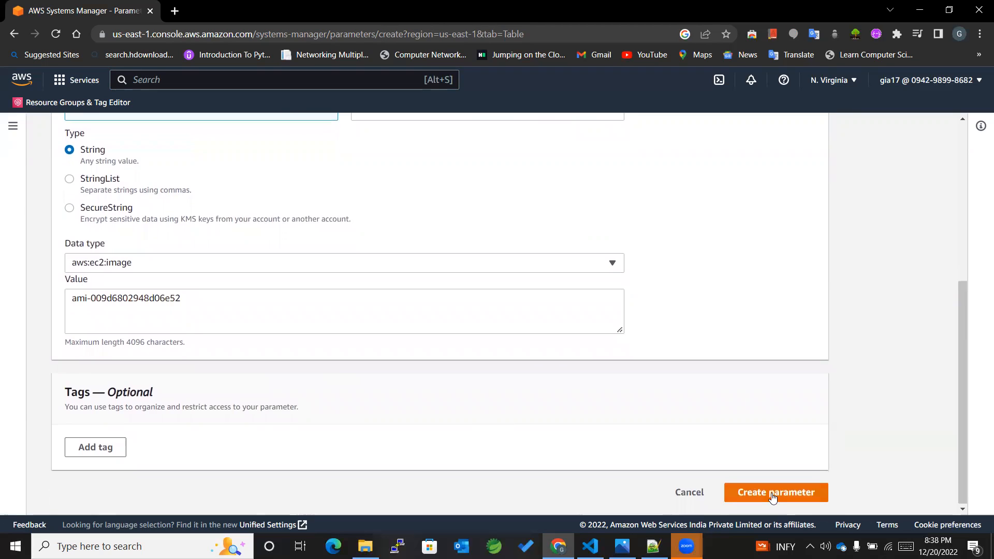
click(774, 491)
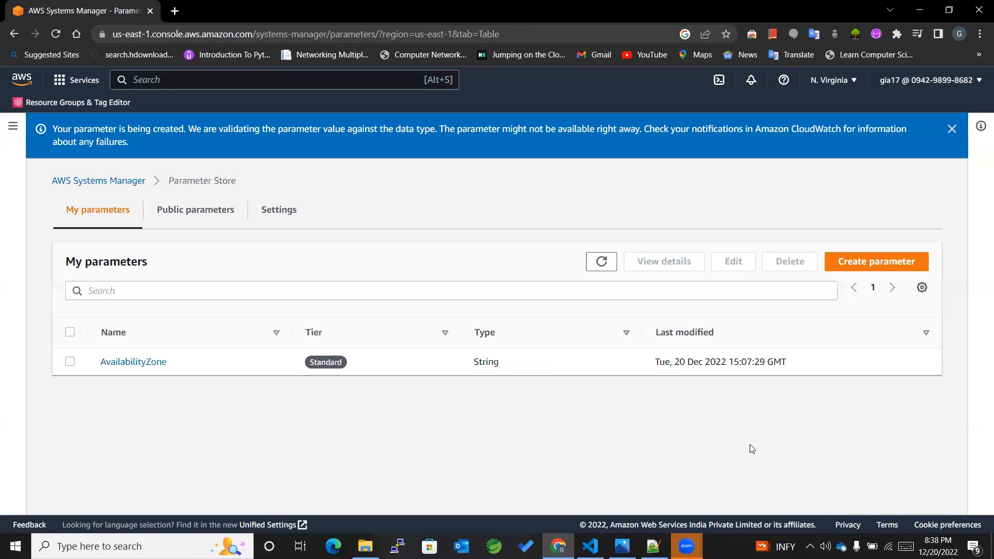
mouse_move(353, 158)
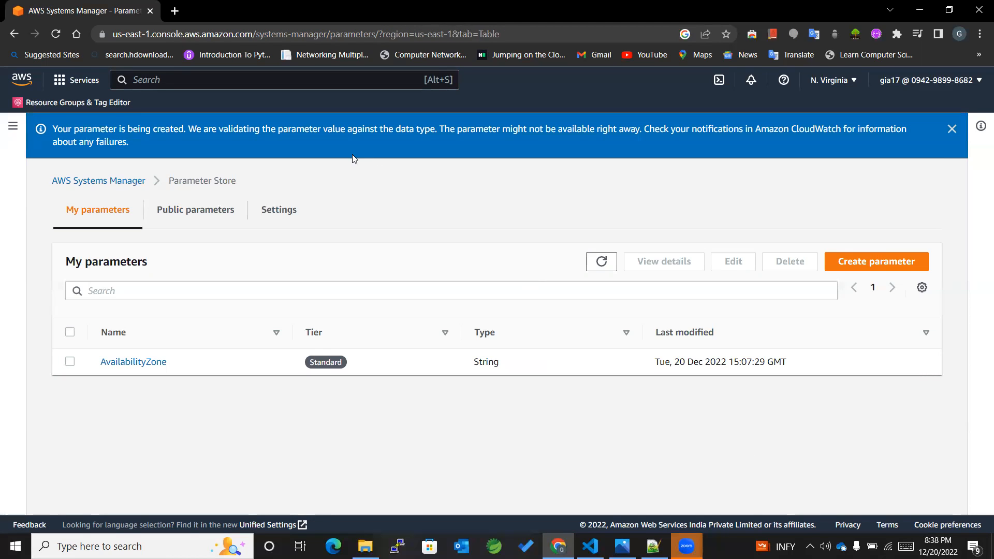
click(601, 261)
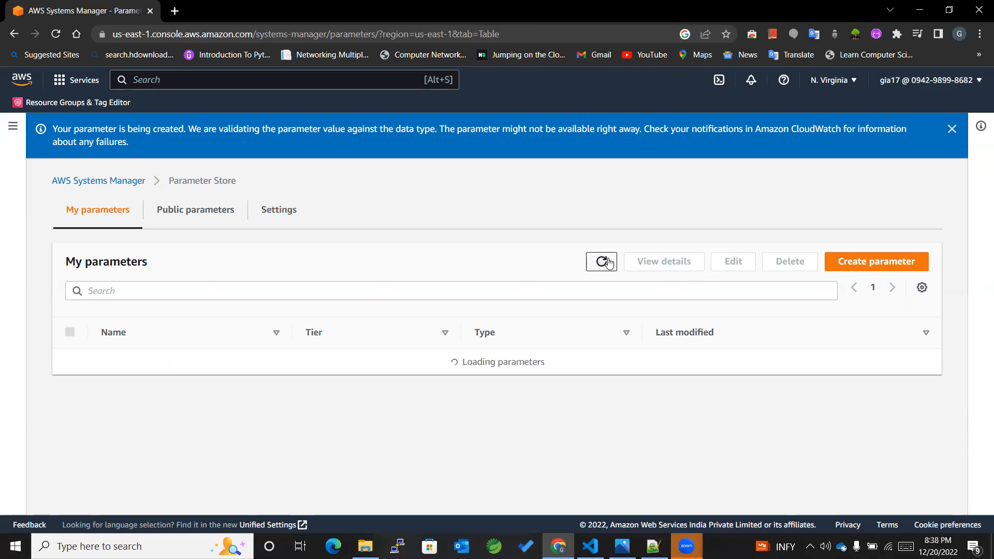
click(601, 261)
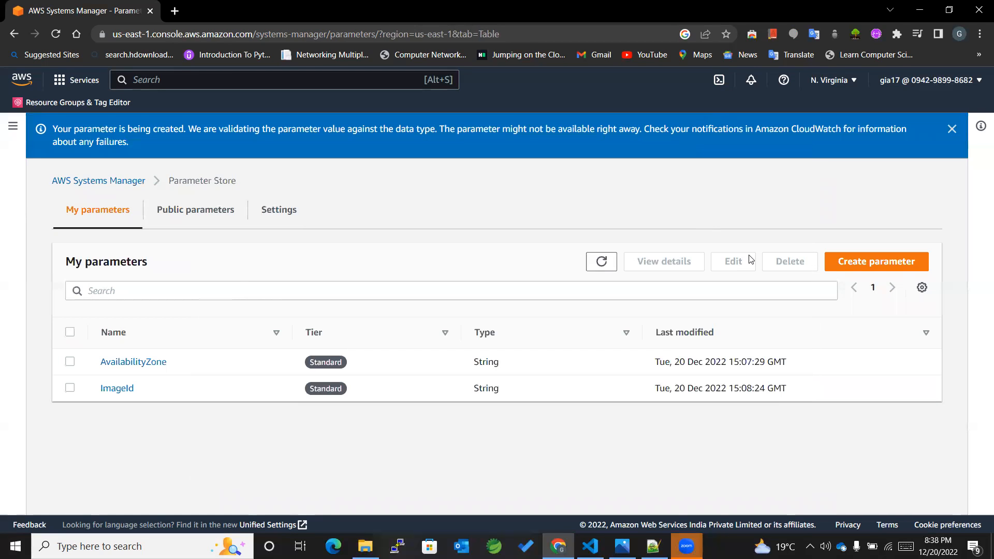
Create an InstanceType parameter described as Default Instance Type with value t2.micro
click(877, 261)
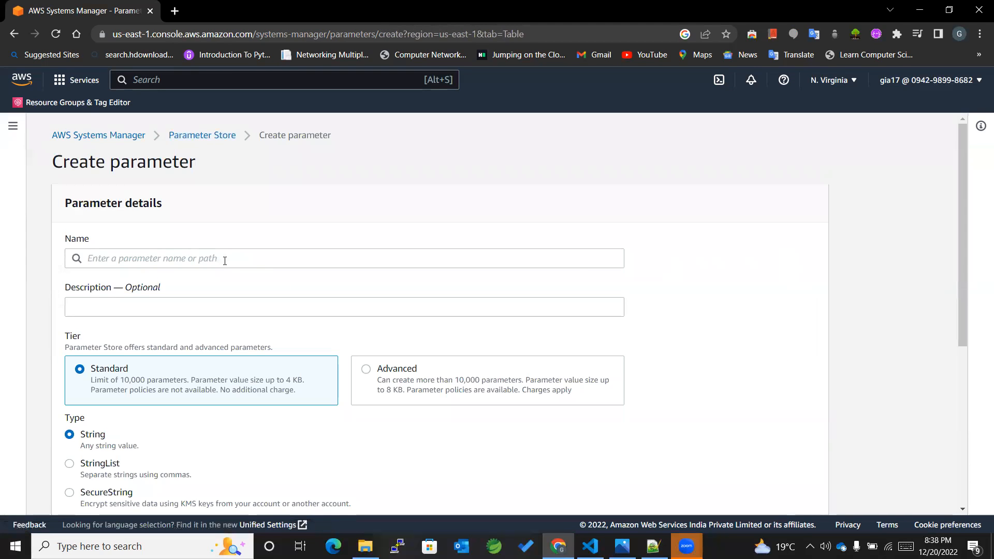
text(InstanceType)
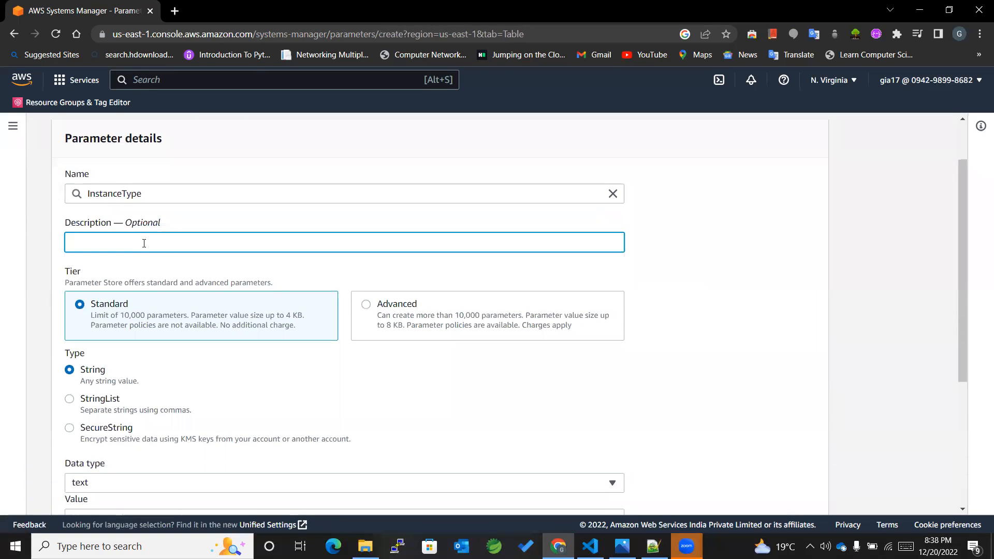
text(Default Instance Type)
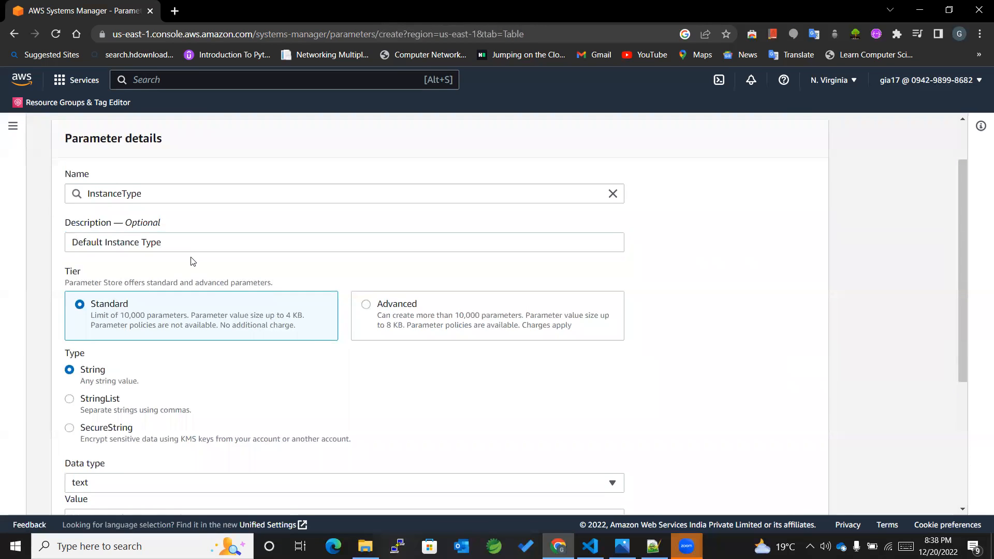
scroll(down, 3)
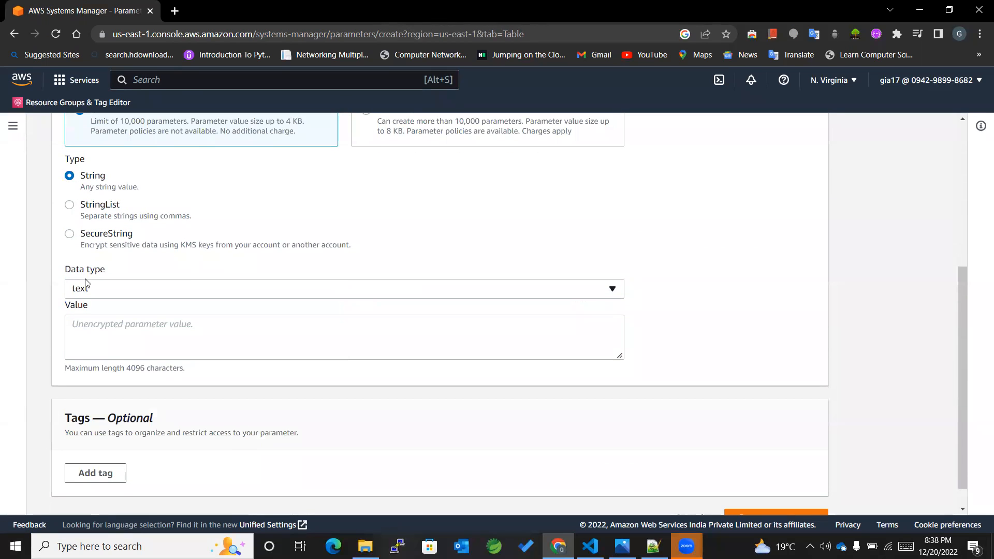
click(344, 337)
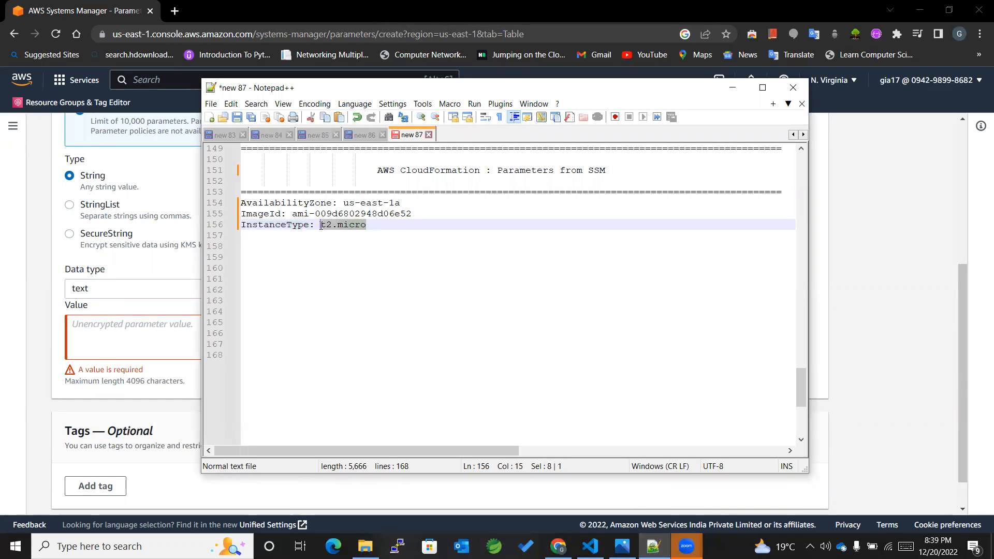
mouse_move(93, 335)
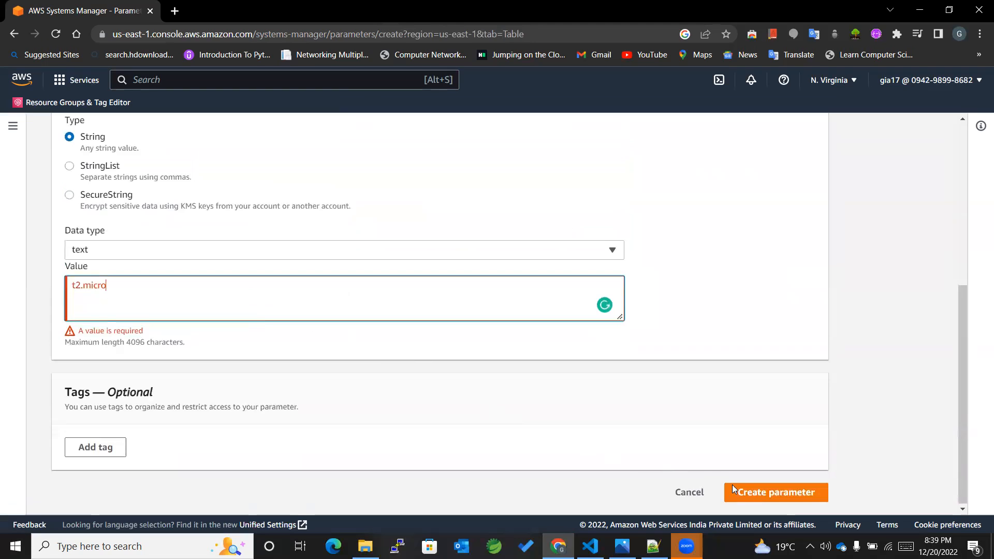
click(776, 492)
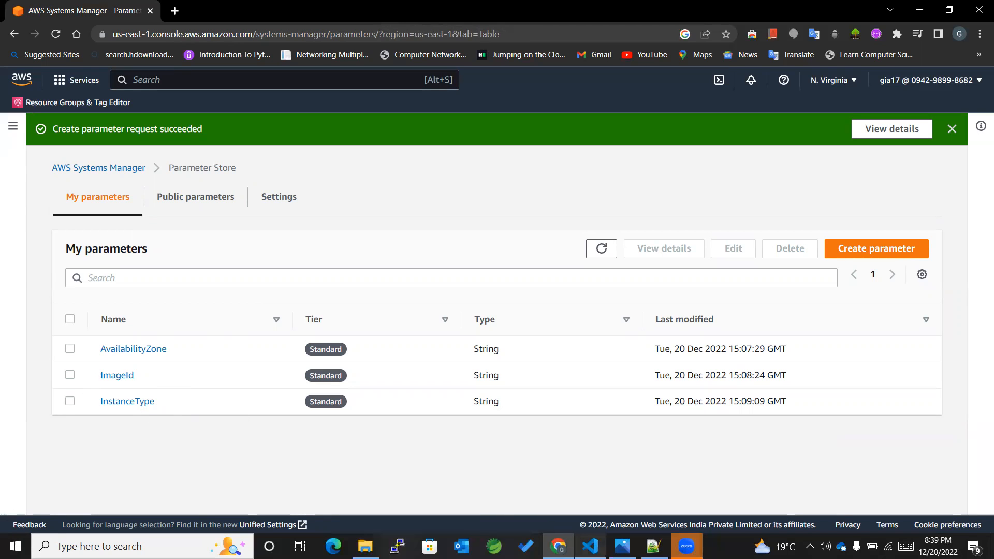
Add a Parameters section above Resources in ec2.yaml with an AvailabilityZone entry
click(589, 546)
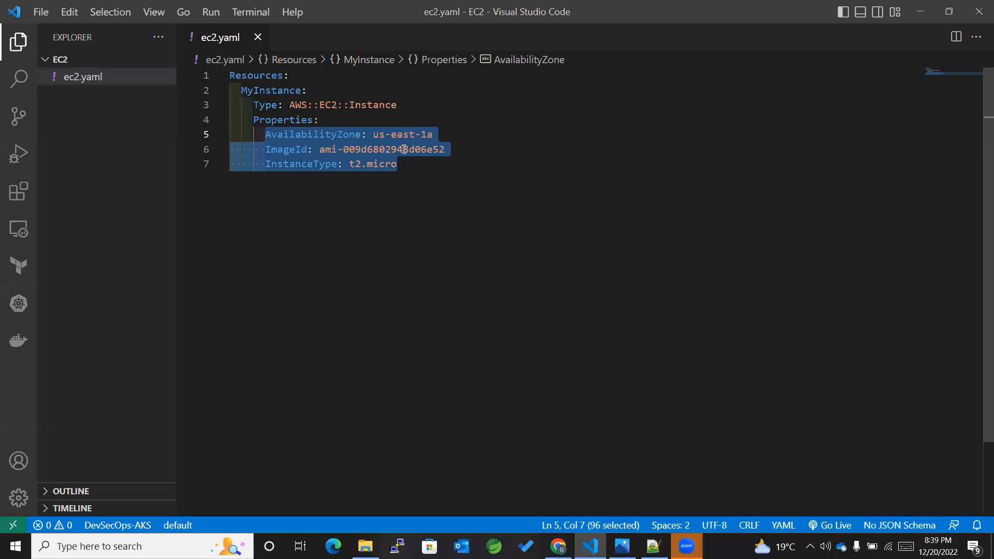
click(398, 163)
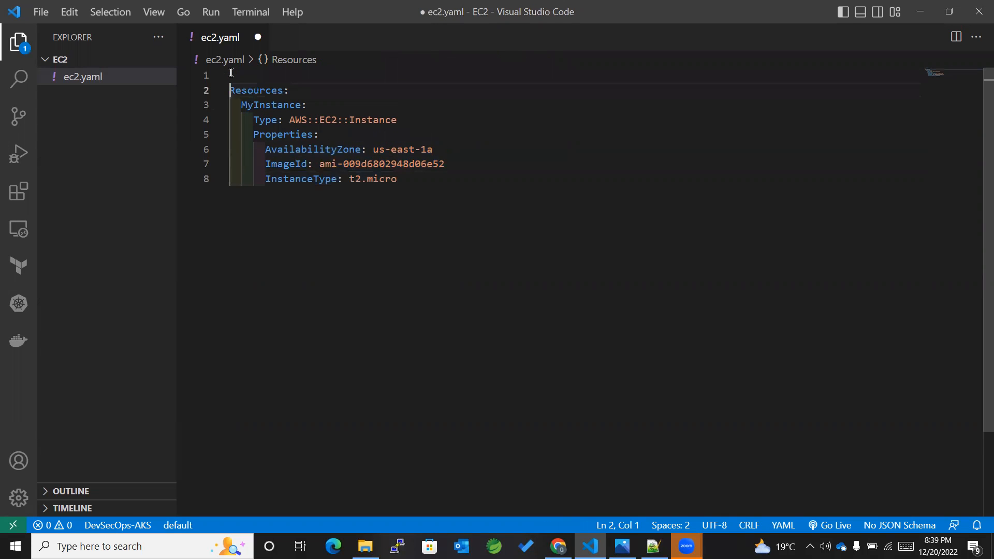
key(Enter)
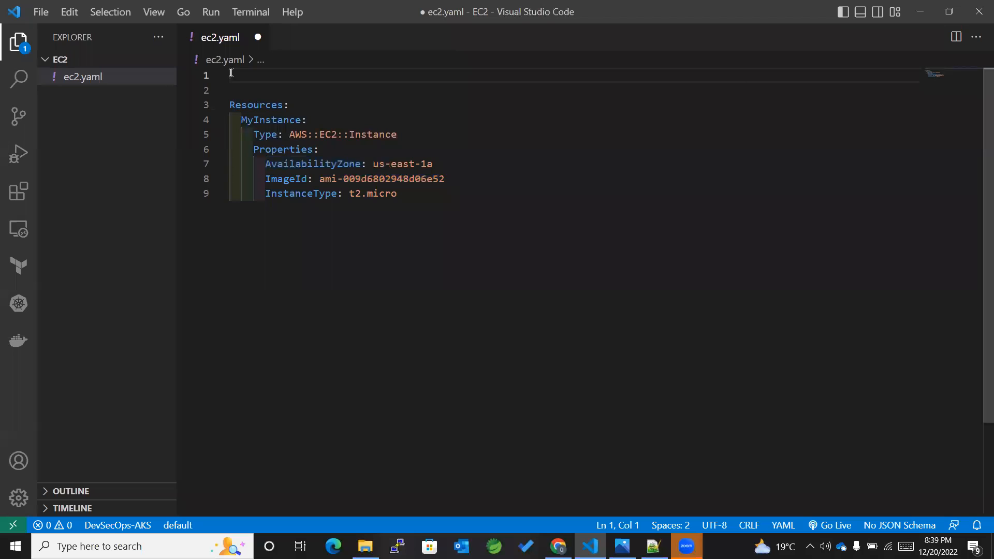
text(Param)
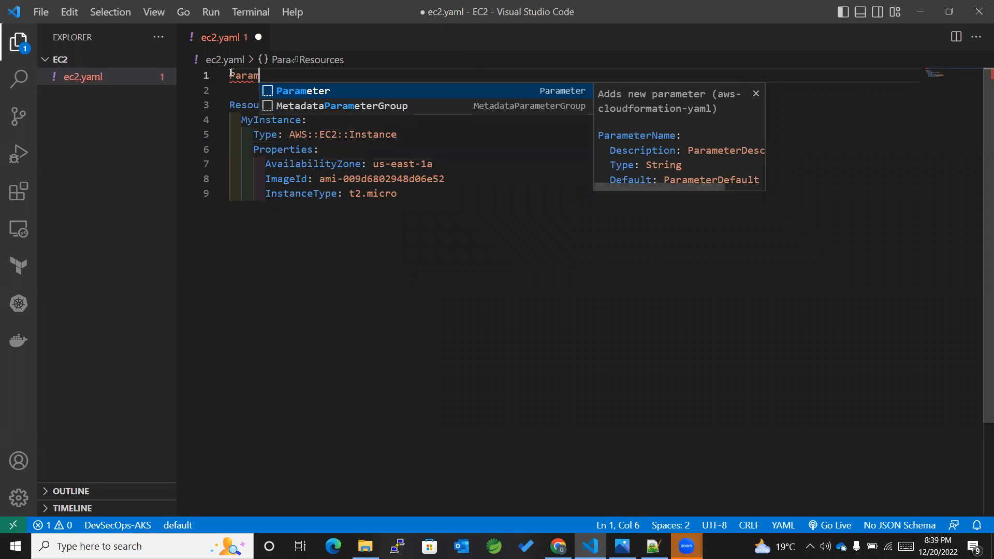
text(etes)
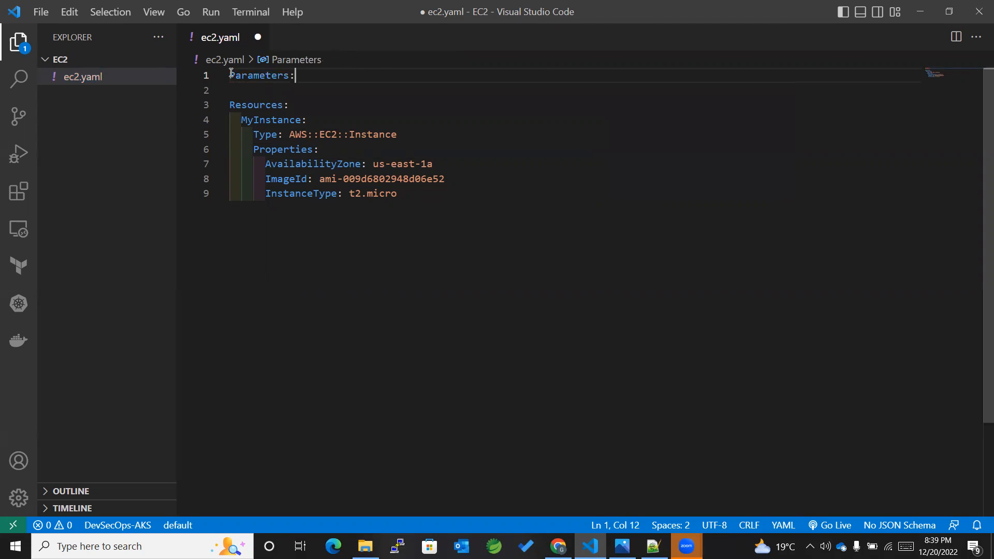
key(Enter)
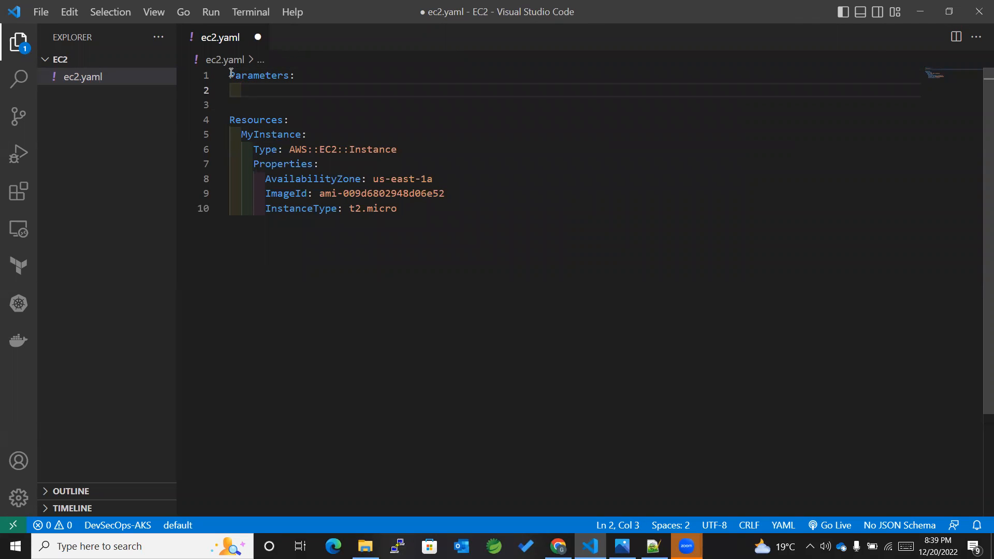
text(Av)
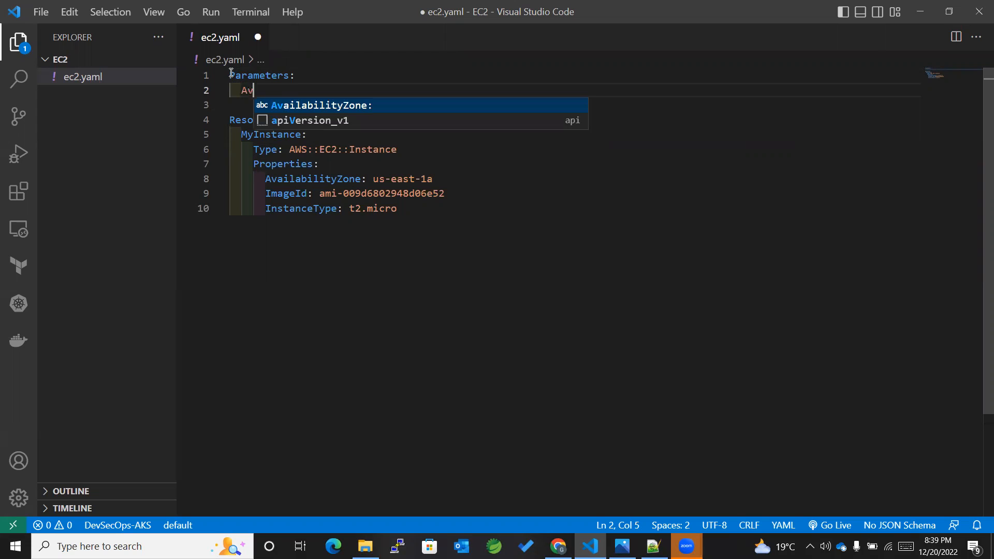
key(Tab)
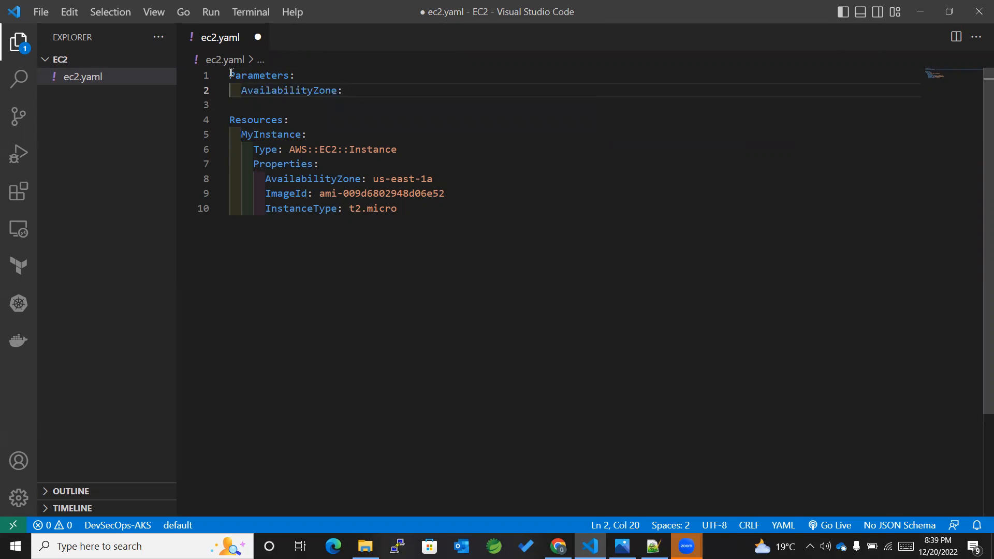
key(Enter)
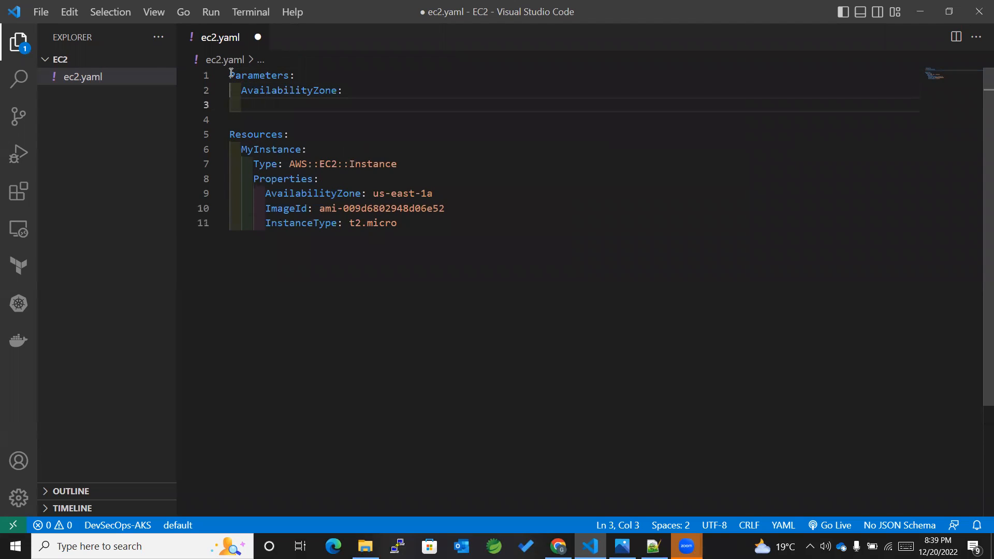
Type it as AWS::SSM::Parameter::Value<String>, replacing a plain String type
text(T)
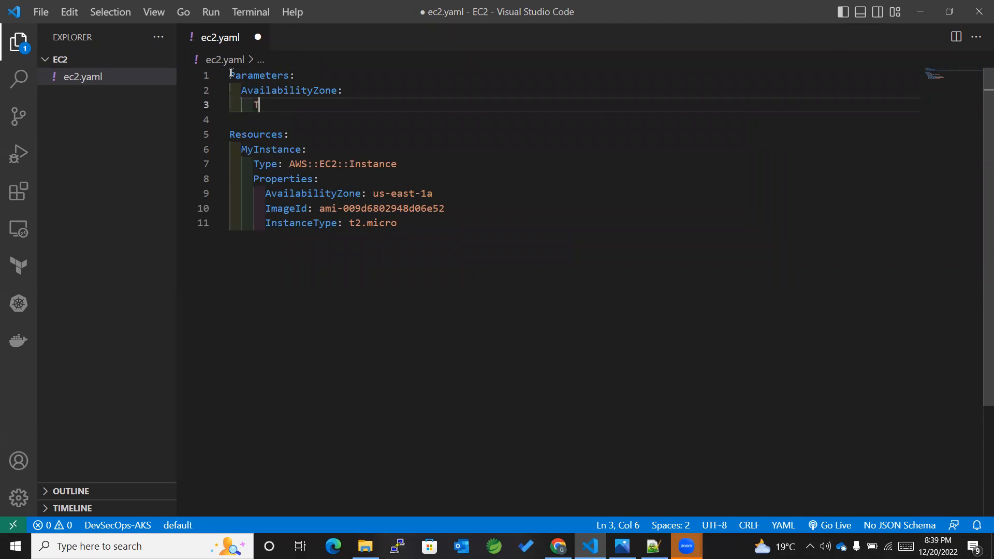
text(ype:)
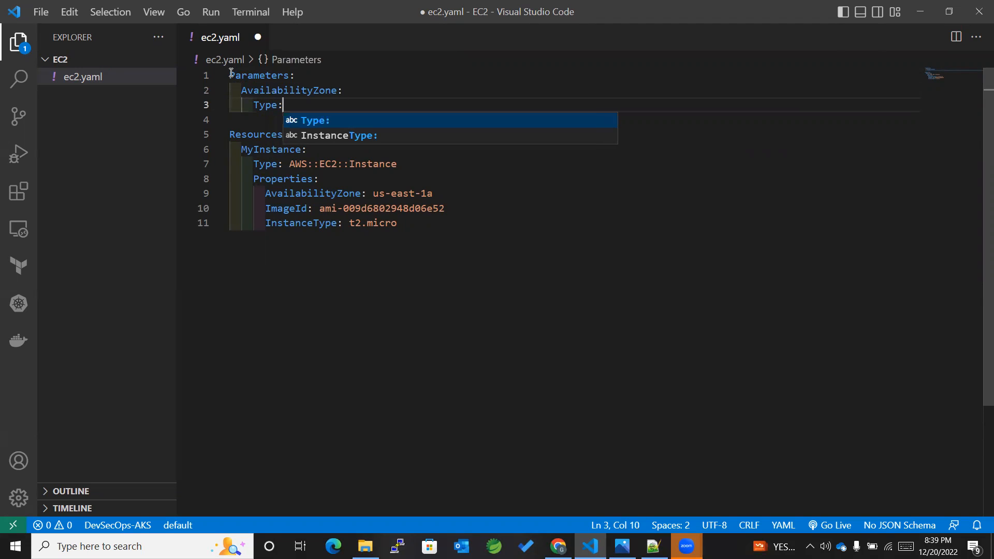
text(S)
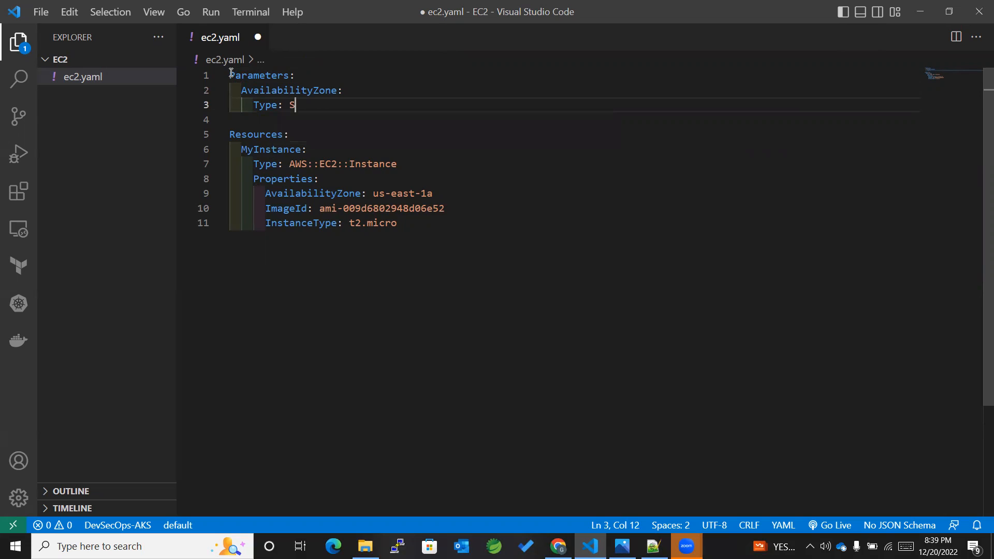
text(tring)
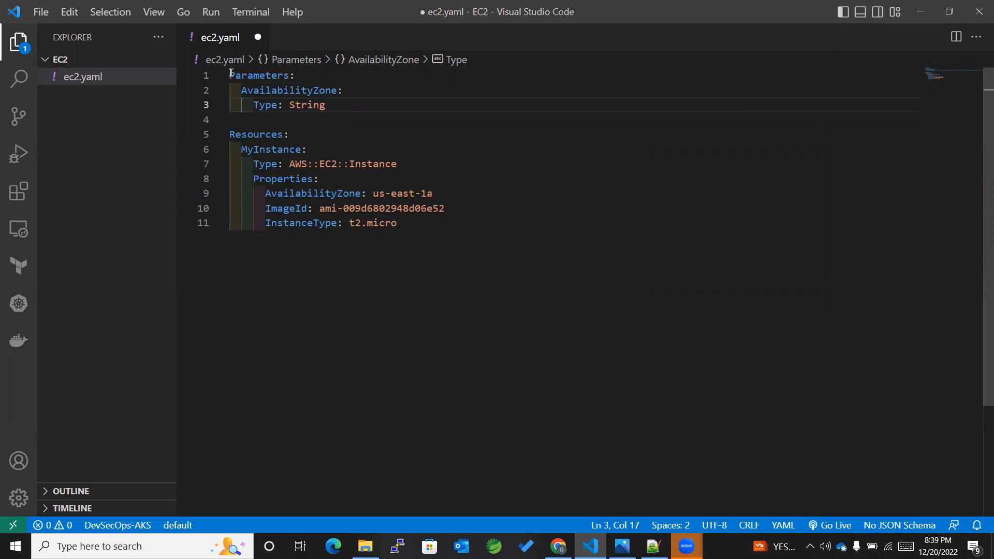
key(Backspace)
text(A)
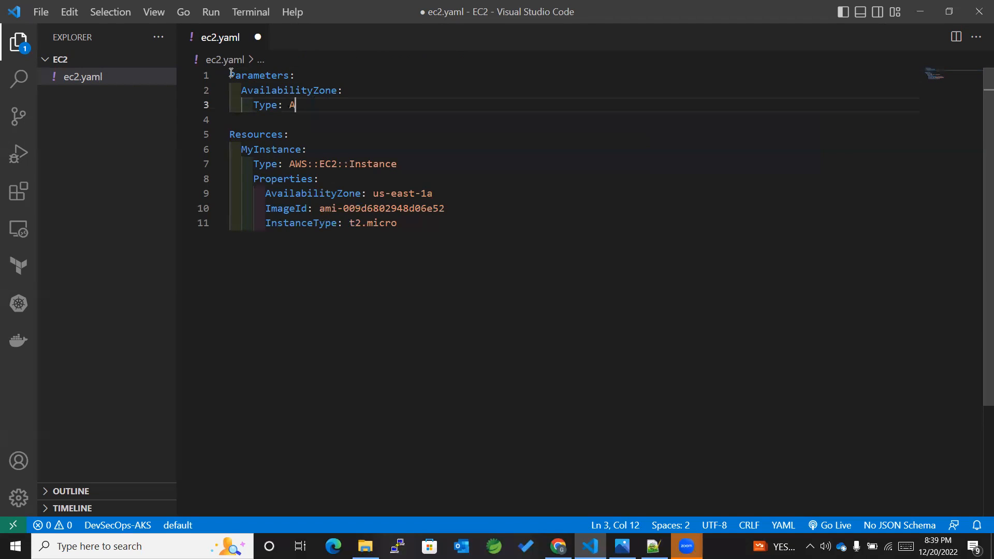
text(WS::)
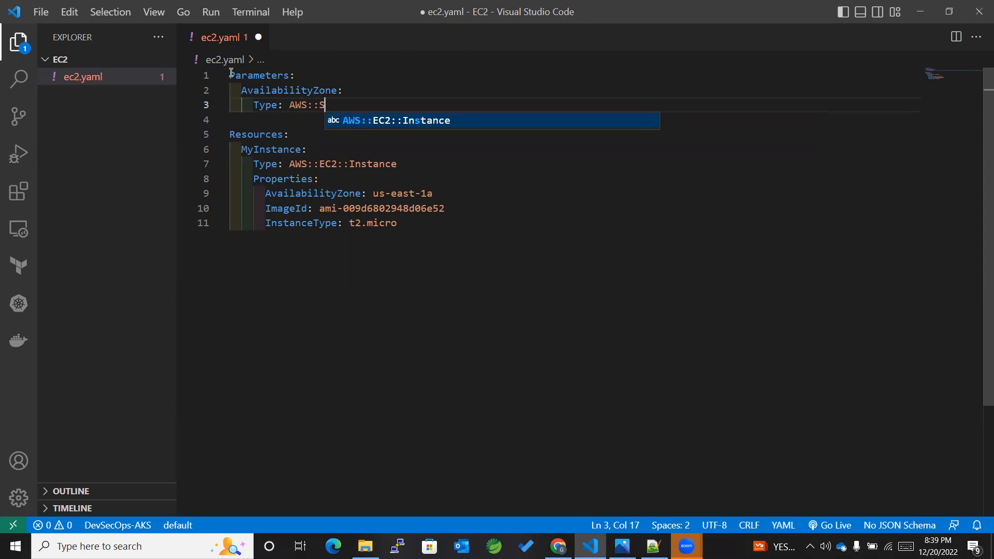
text(SM::)
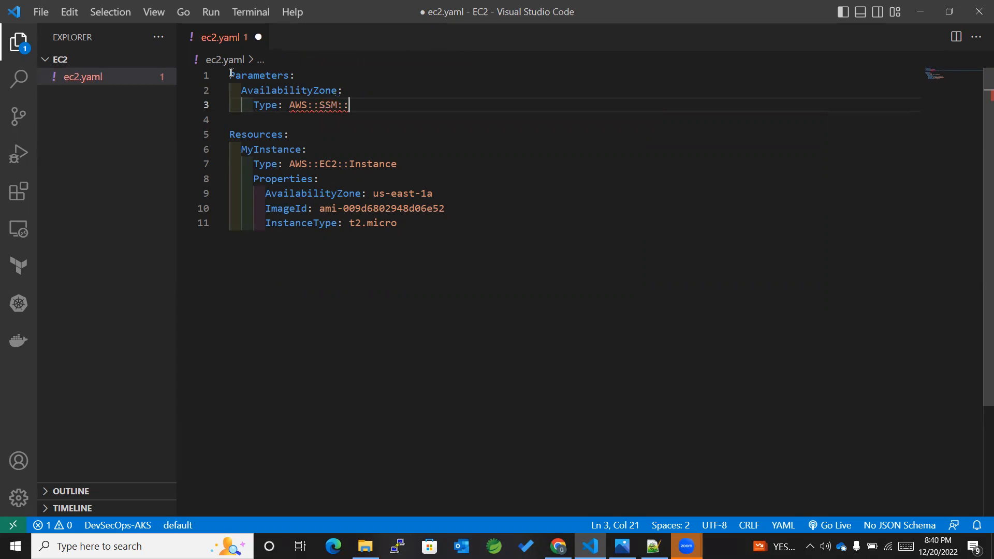
text(Para)
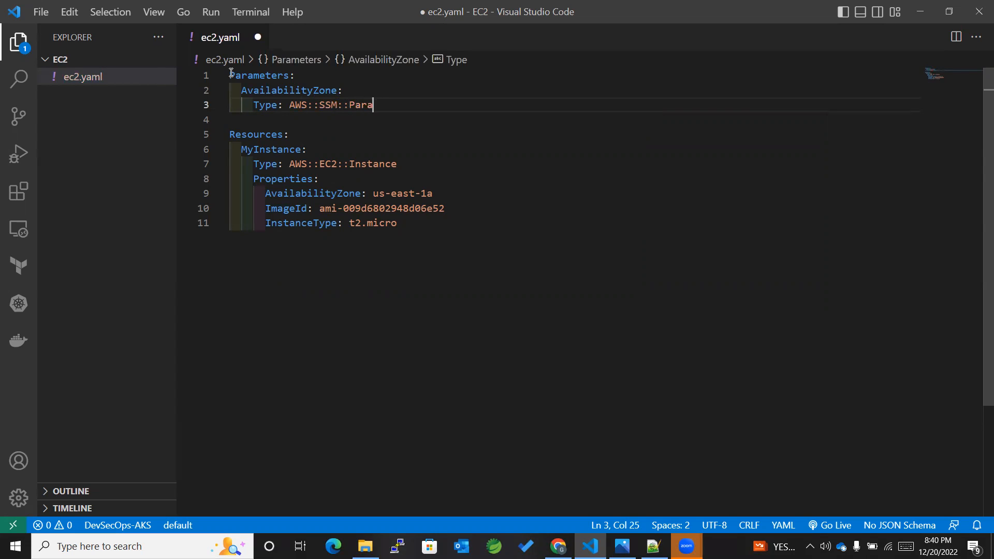
text(meter:)
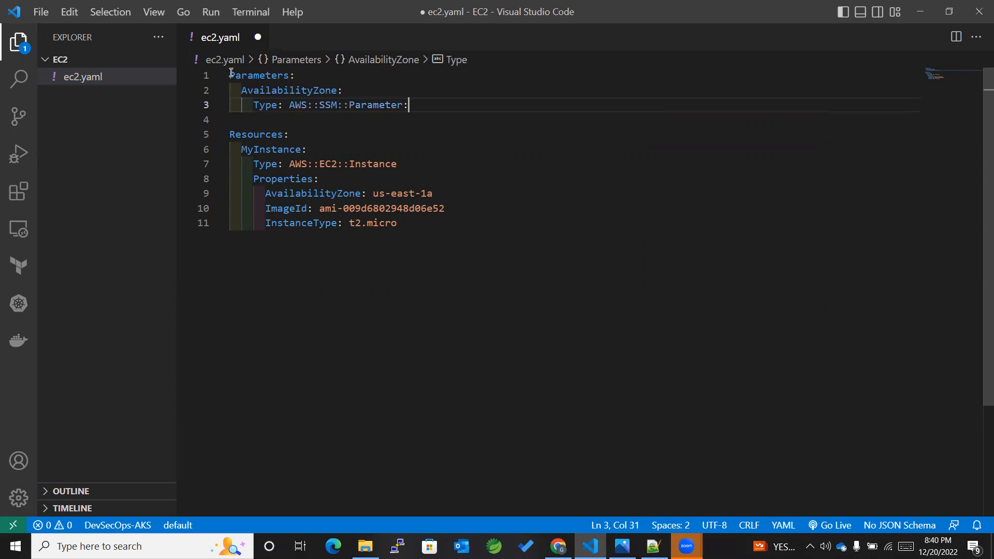
text(:Val)
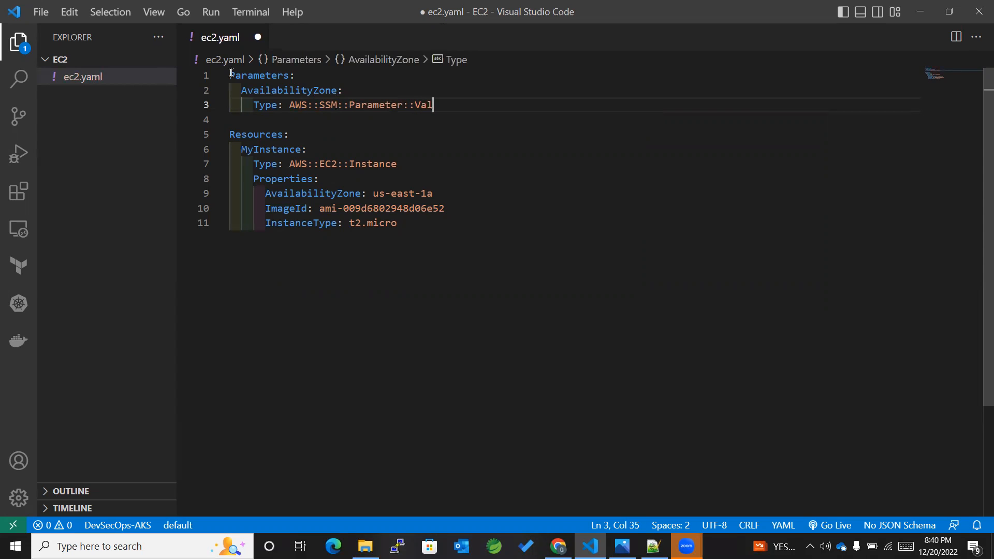
text(ue)
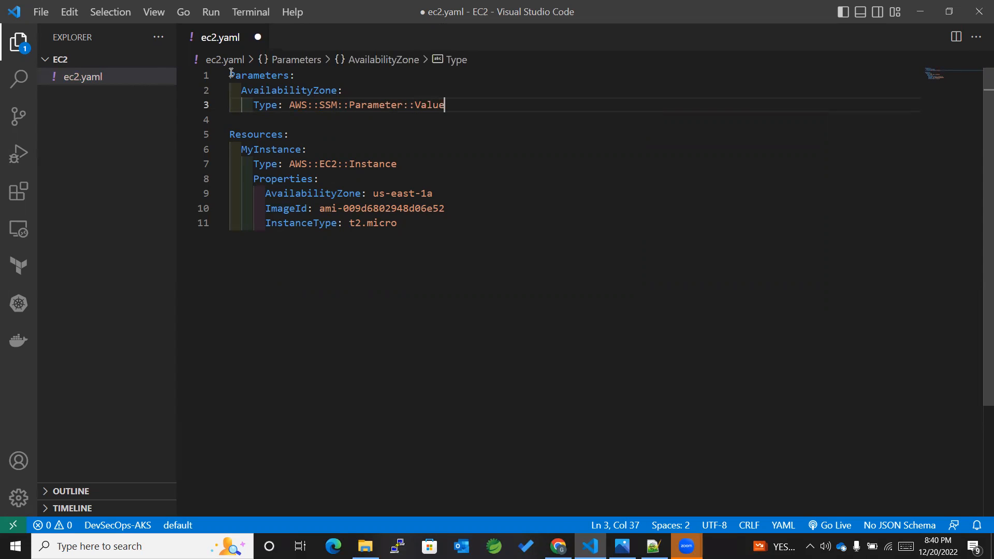
text(<>)
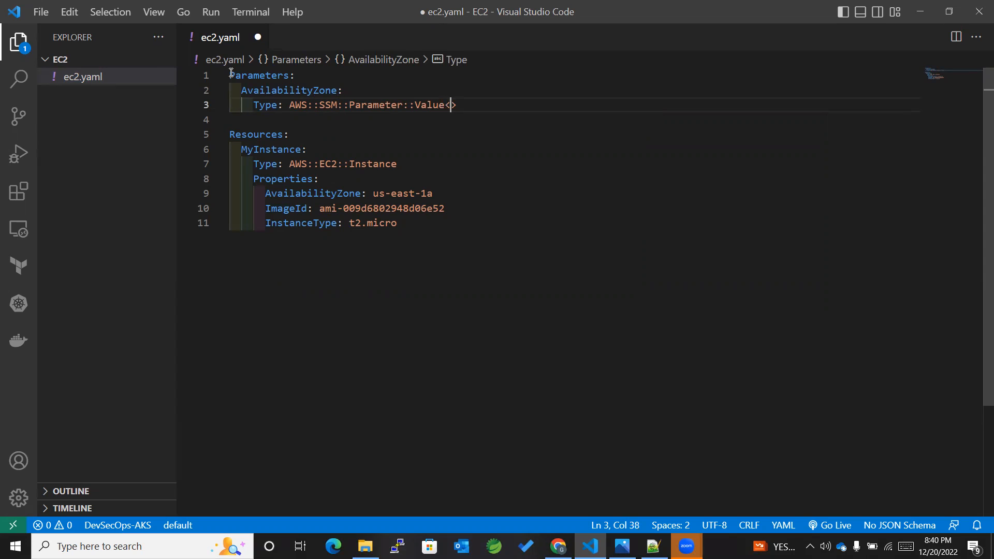
text(String)
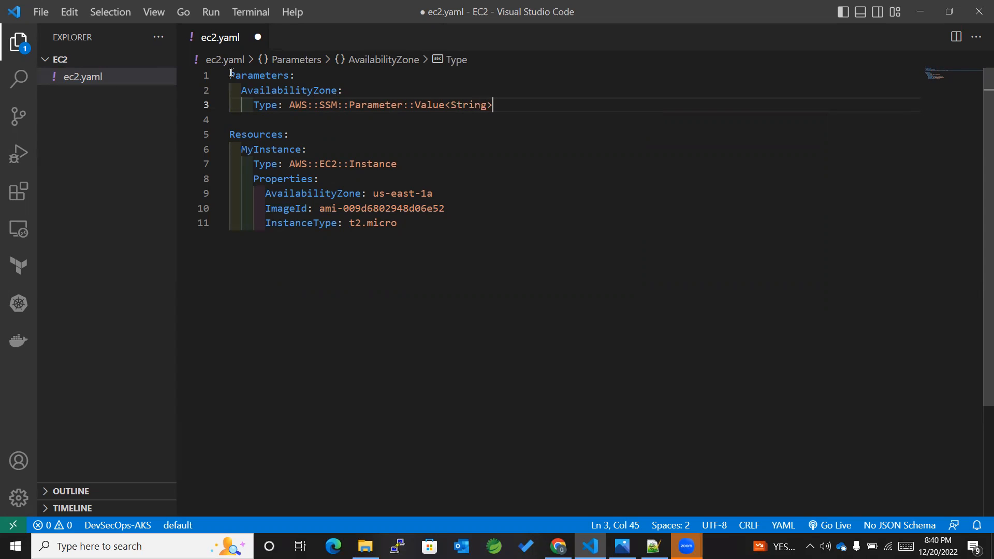
key(Enter)
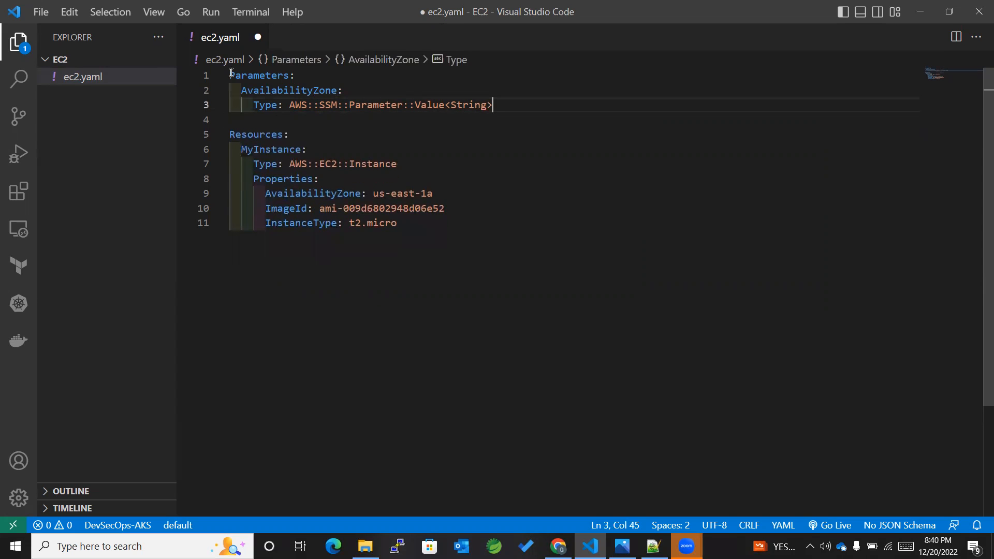
Give AvailabilityZone a Default of AvailabilityZone
text(Default)
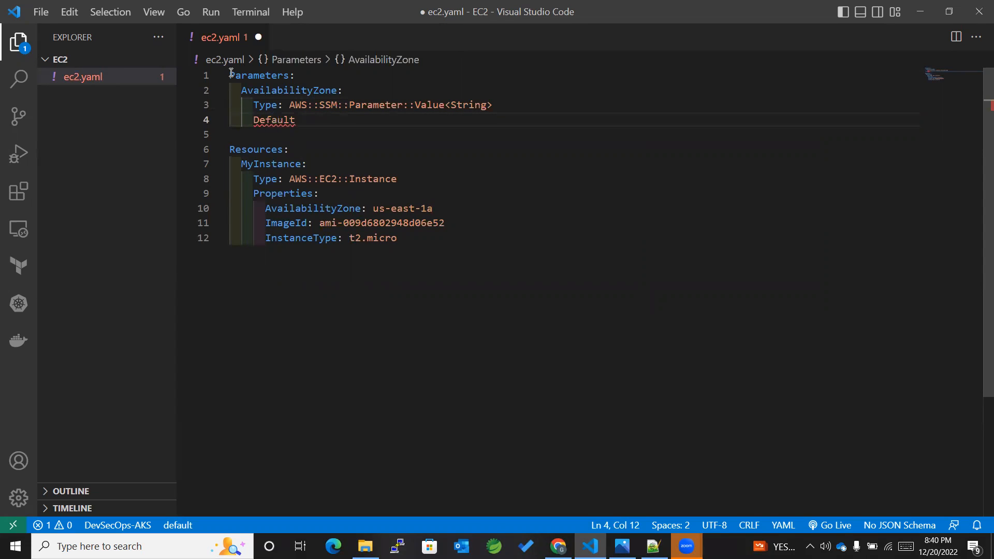
text(:)
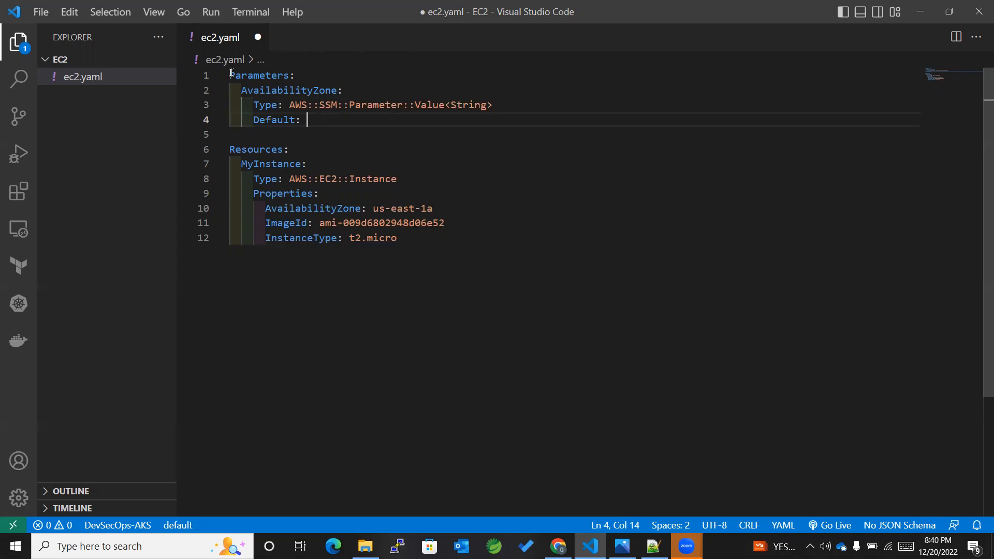
text(AvailabilityZone)
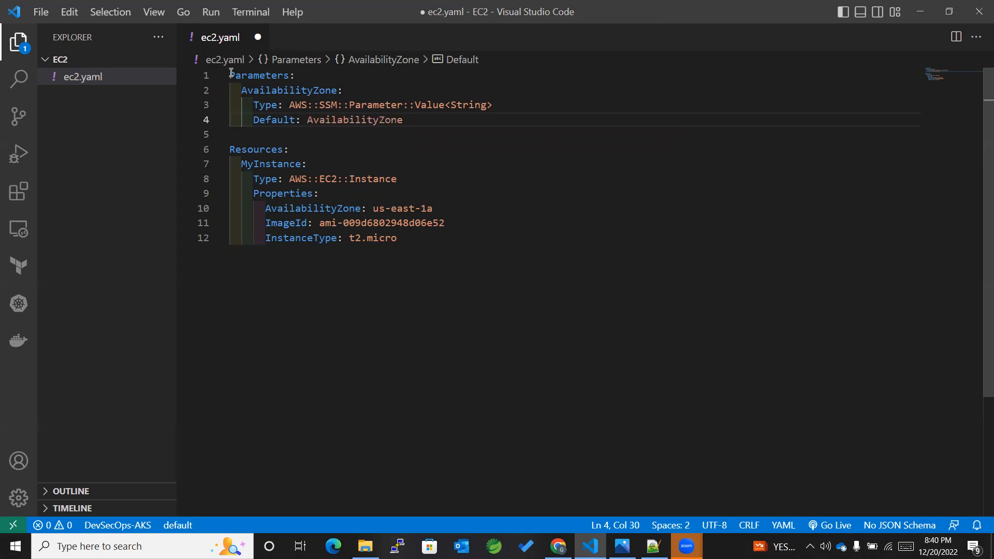
key(Enter)
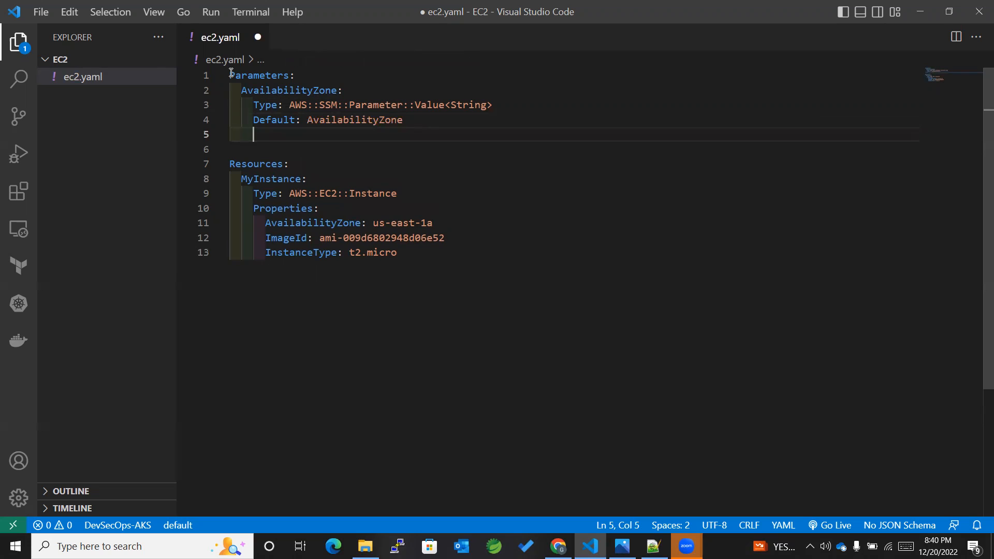
Add an ImageId parameter typed AWS::SSM::Parameter::Value<AWS::EC2::Image::Id>
key(Enter)
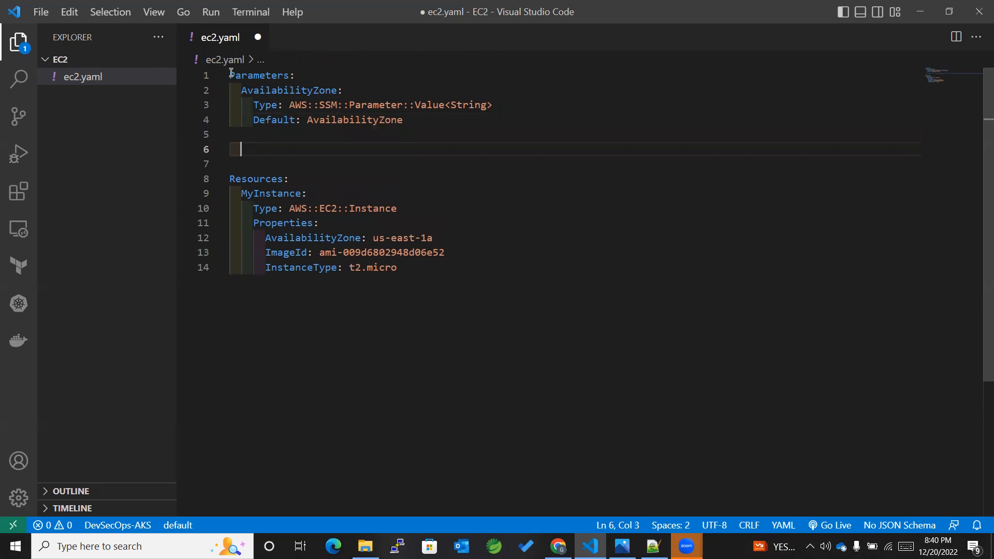
text(Im)
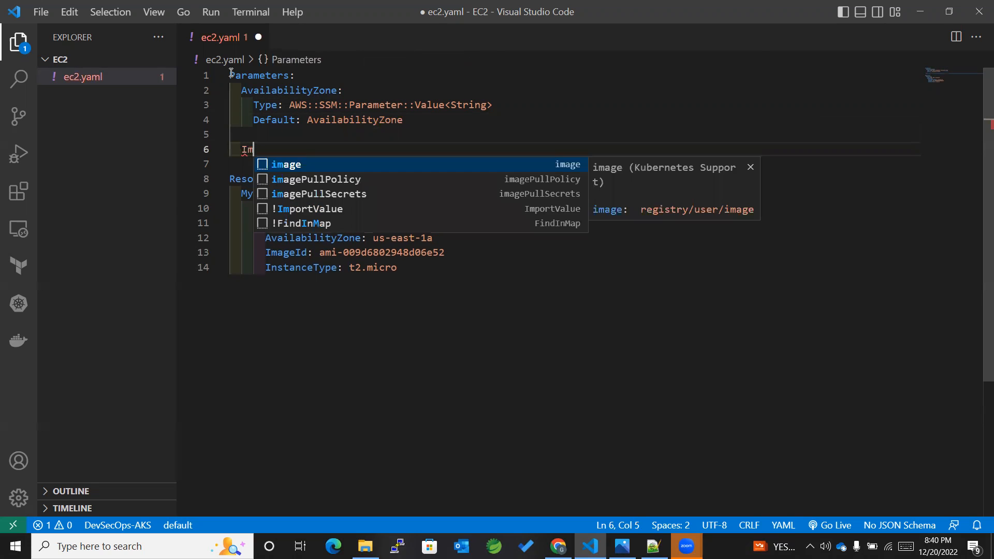
text(age)
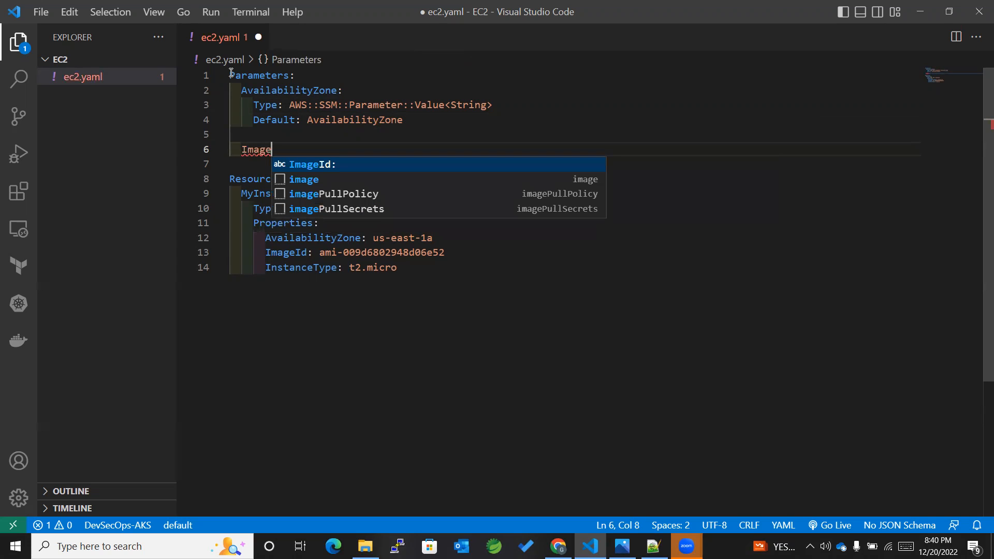
text(I)
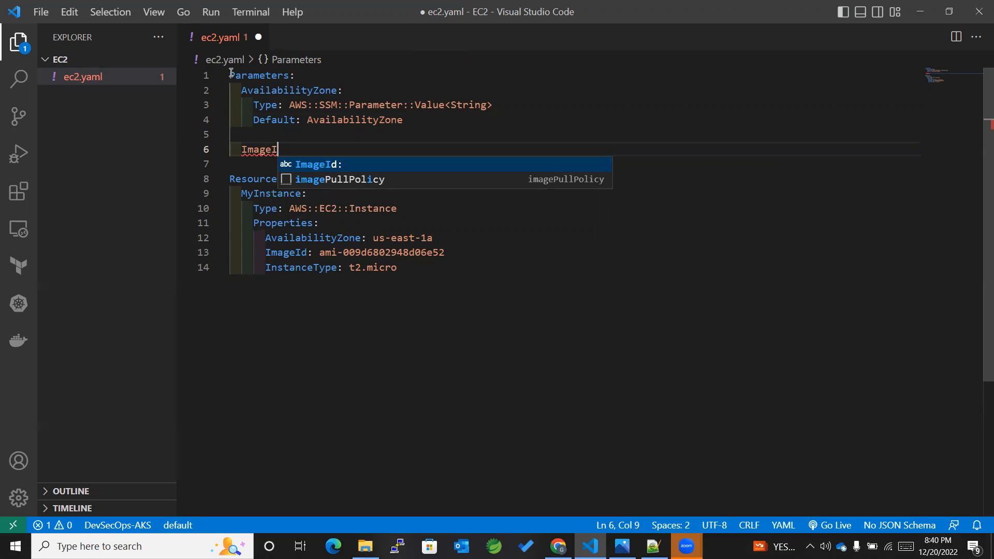
text(d:)
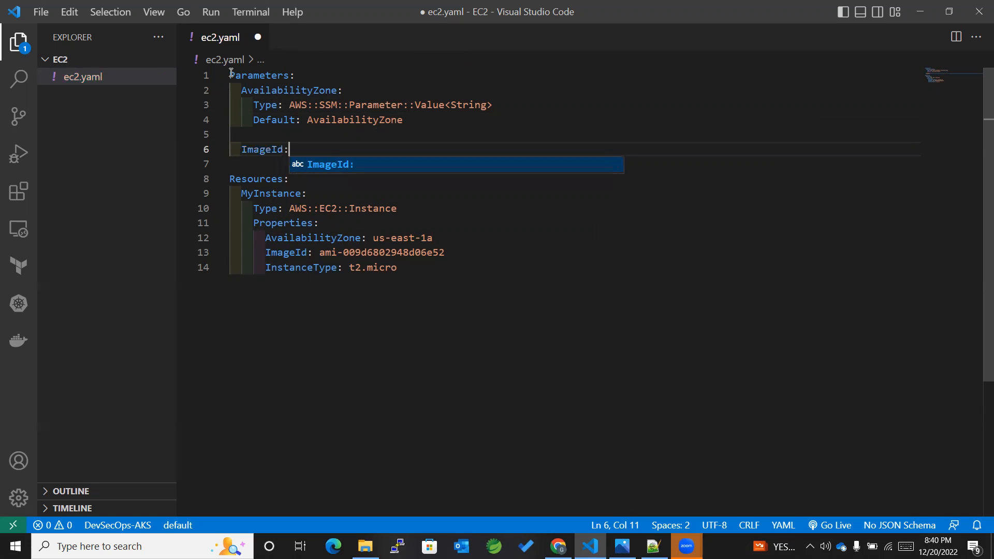
key(Enter)
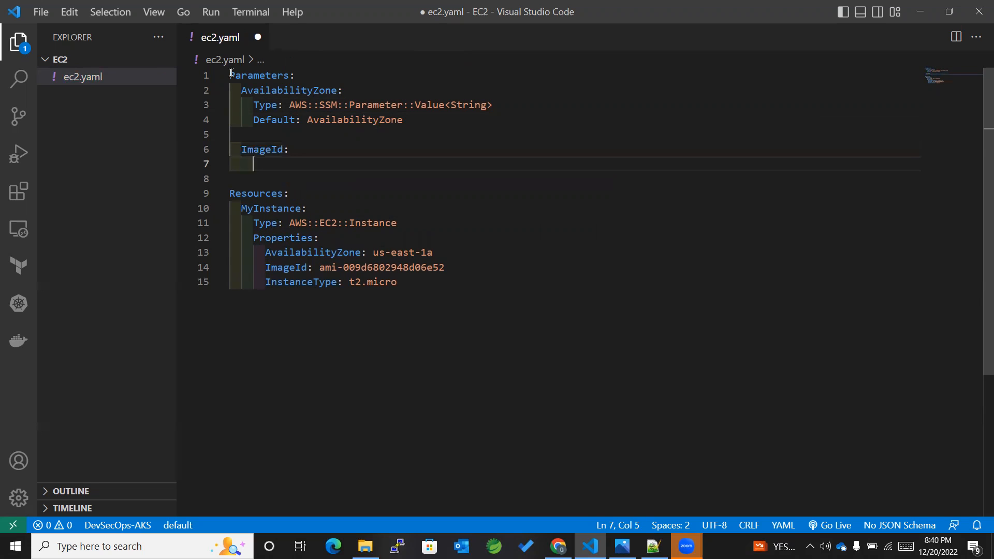
text(Type)
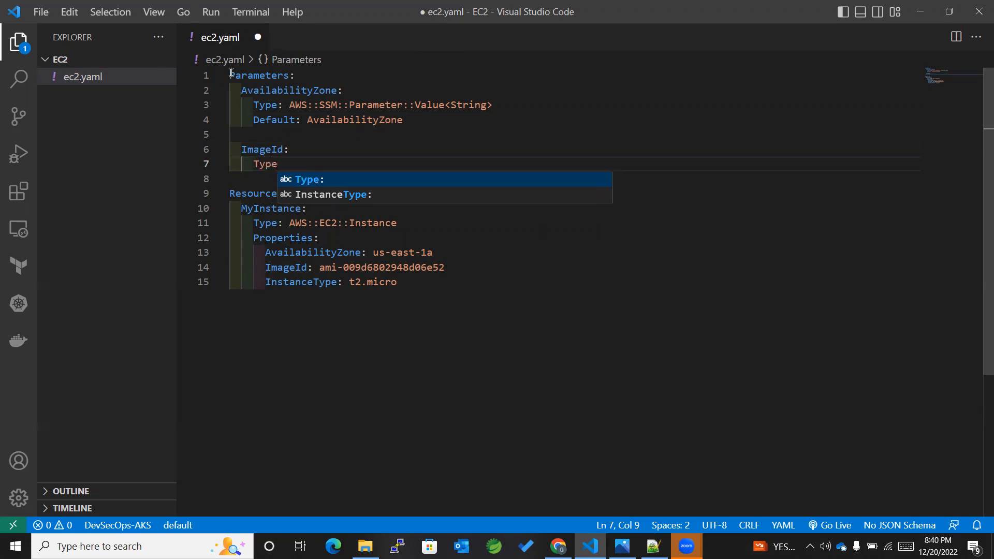
text(: AWS::)
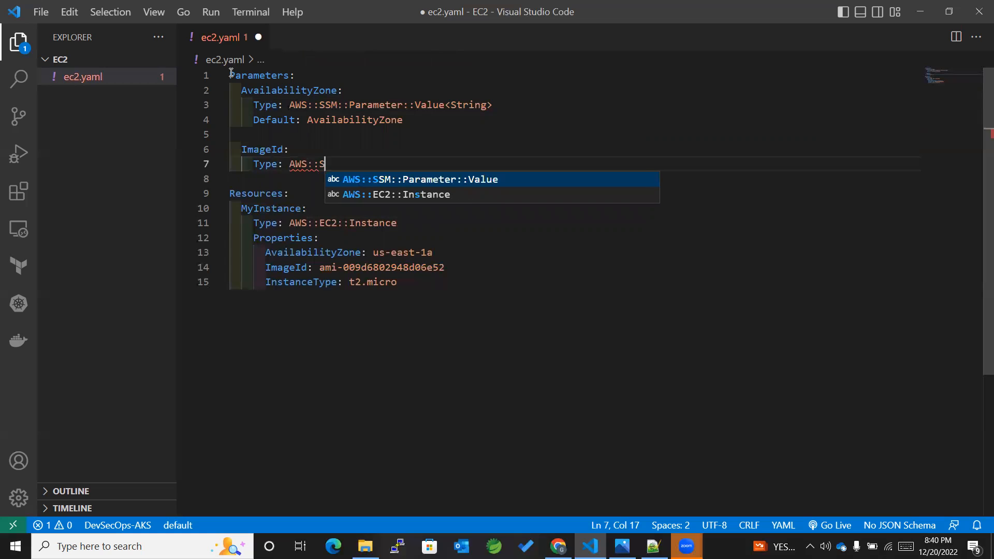
text(SM::P)
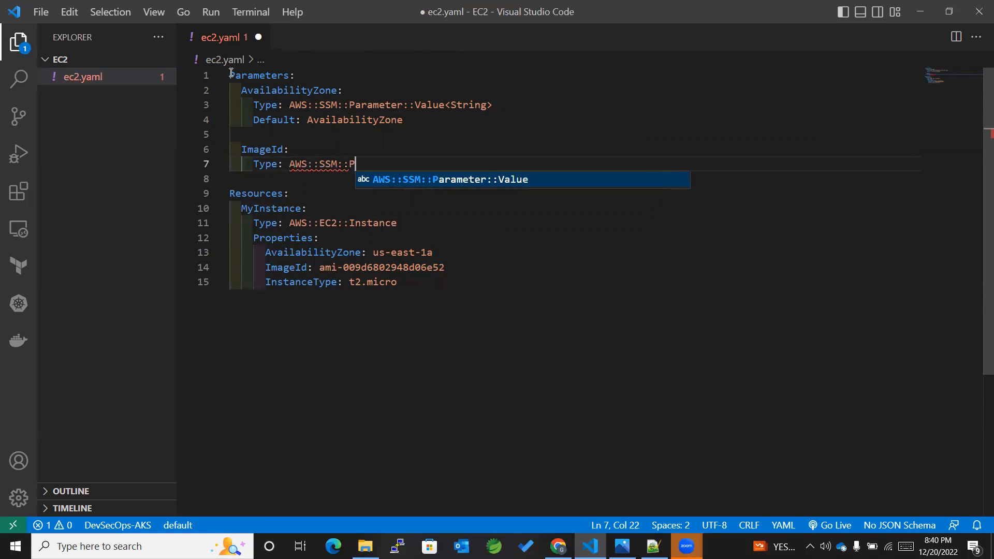
text(arameter)
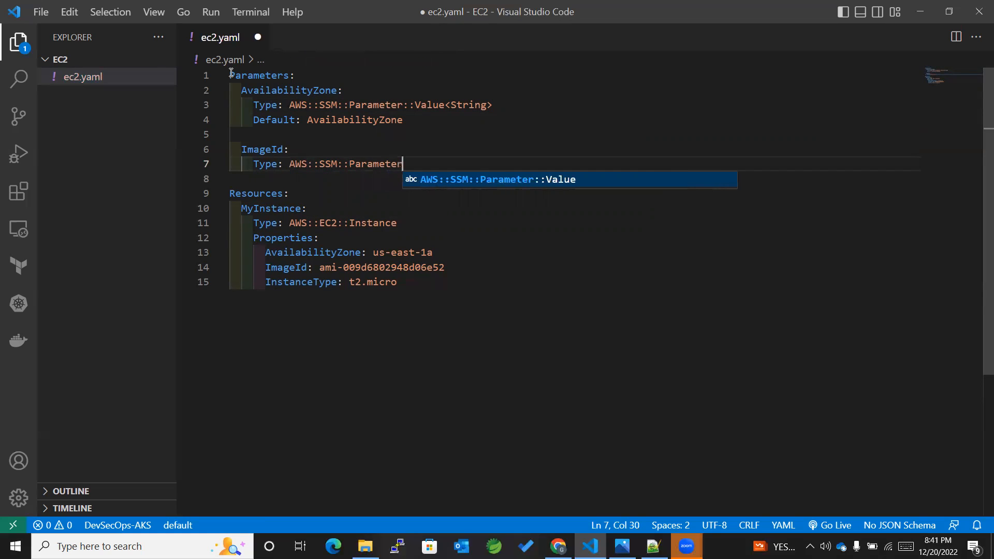
text(::)
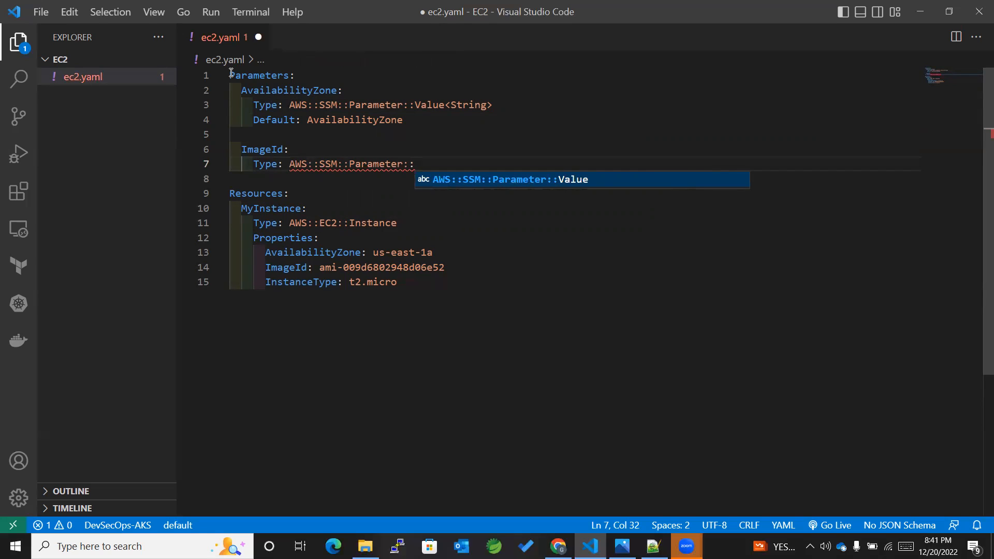
text(Value)
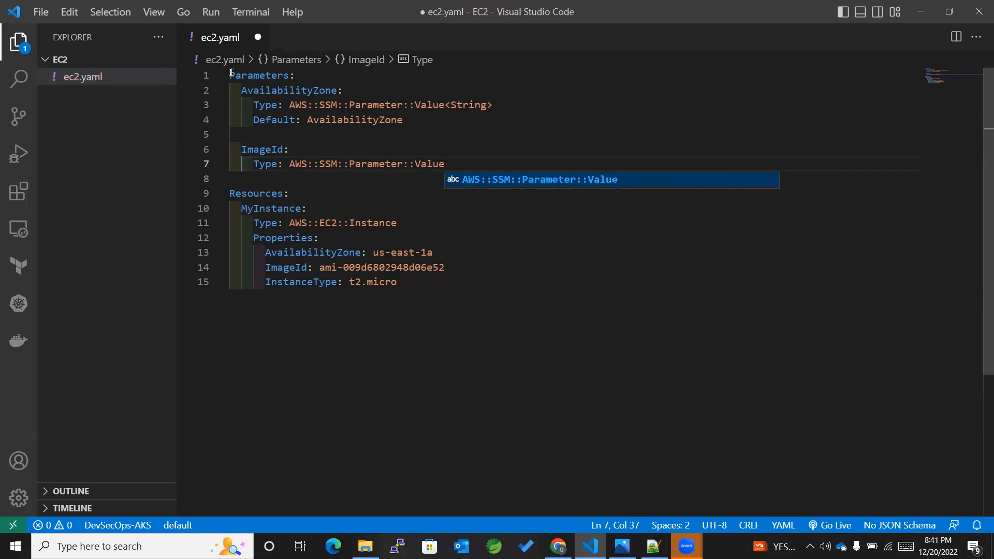
text(<>)
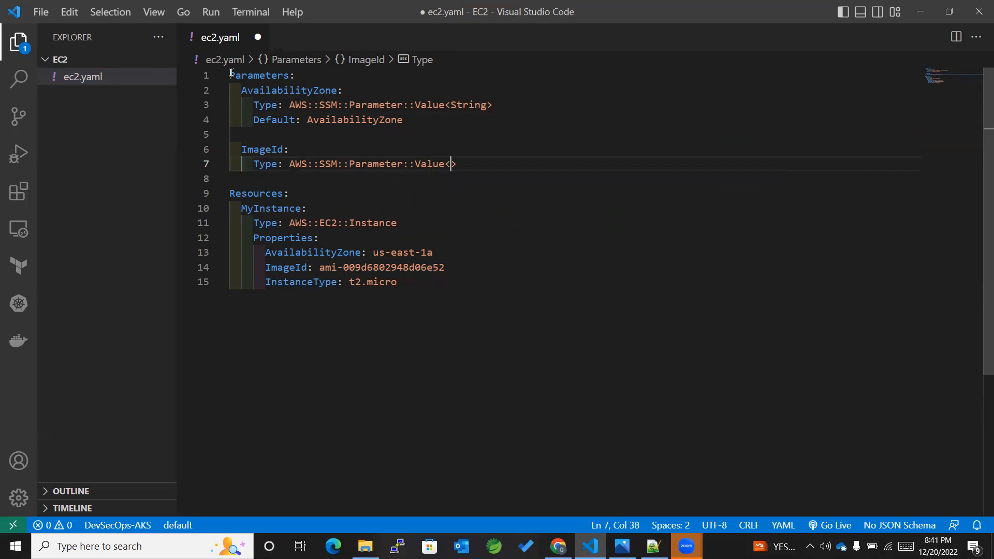
text(AWS::EC2::)
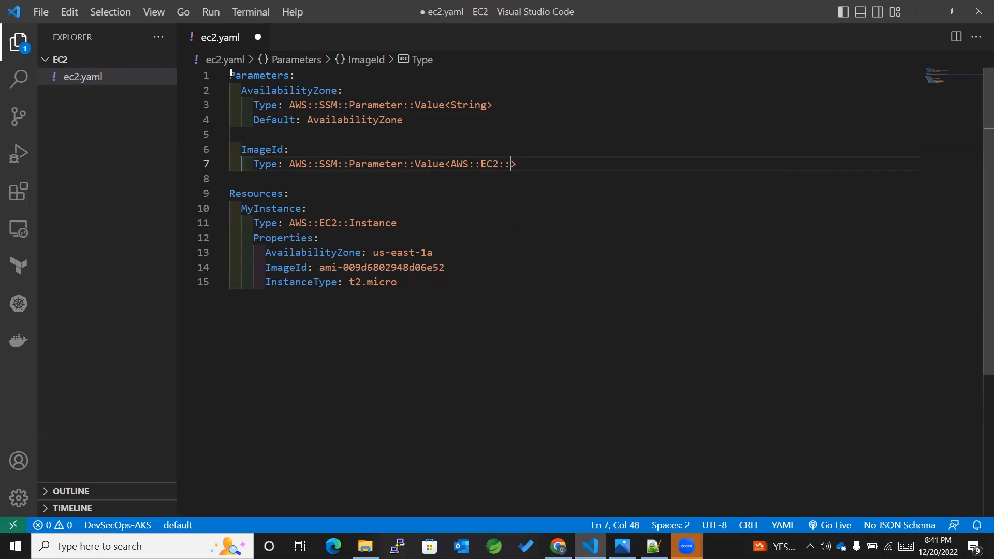
text(Image)
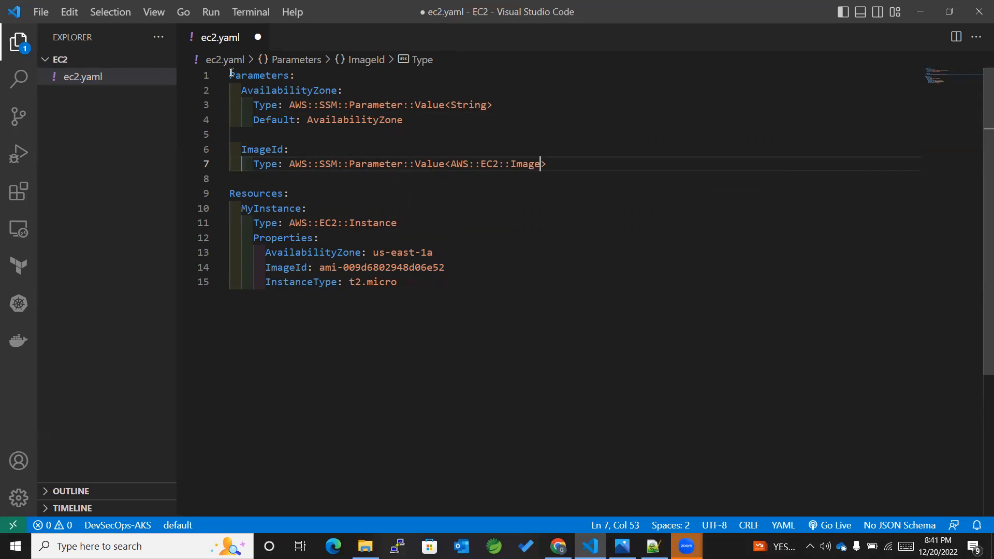
text(::Id)
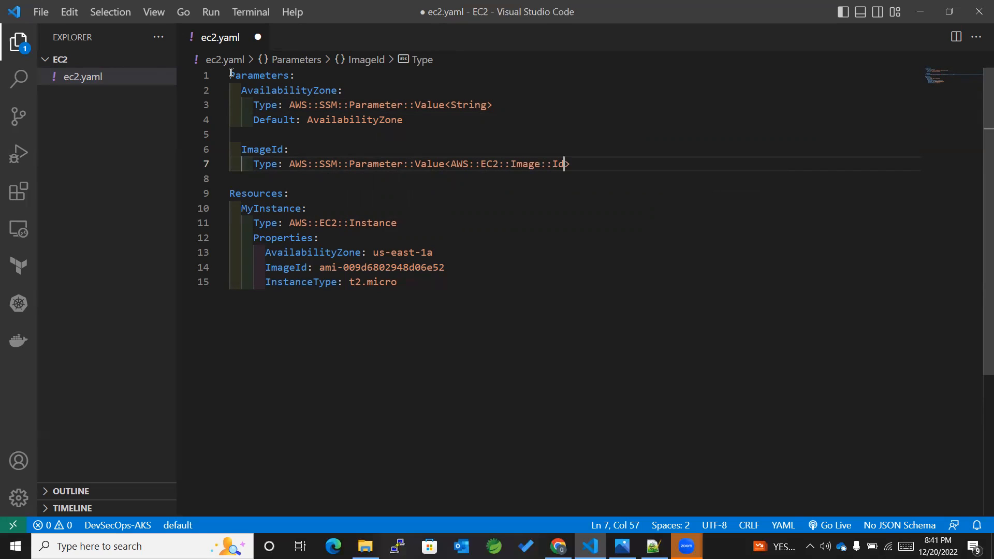
text(>)
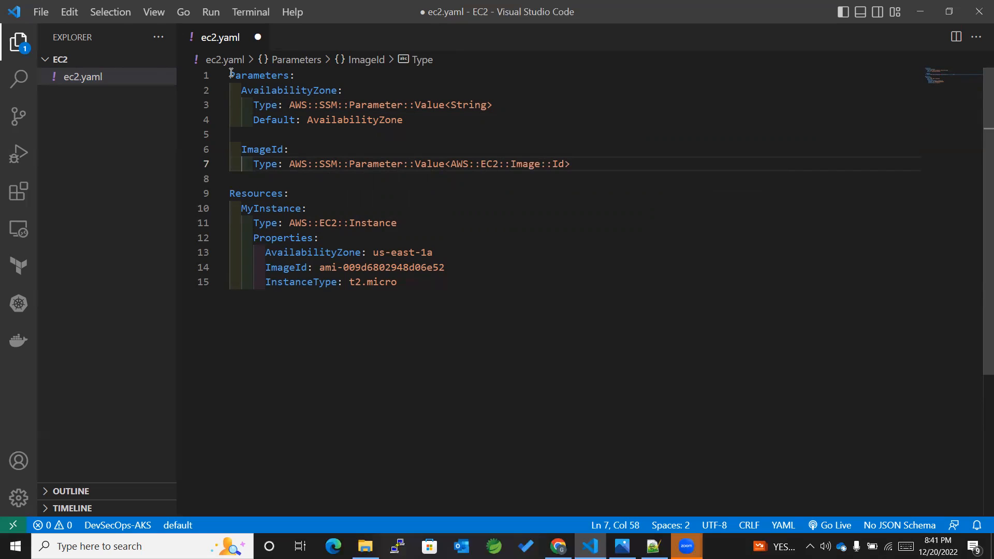
Give ImageId a Default of ImageId
text(Defa)
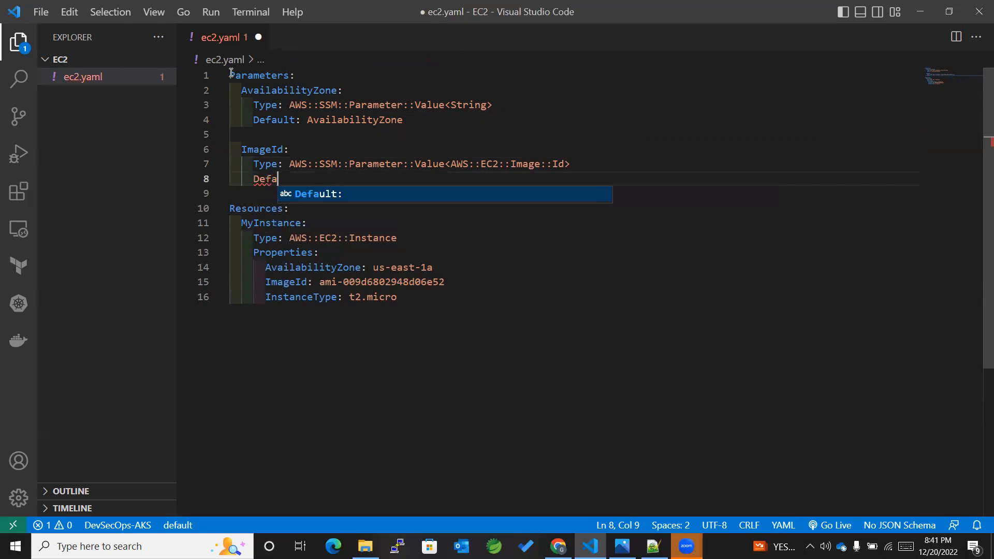
text(ult:)
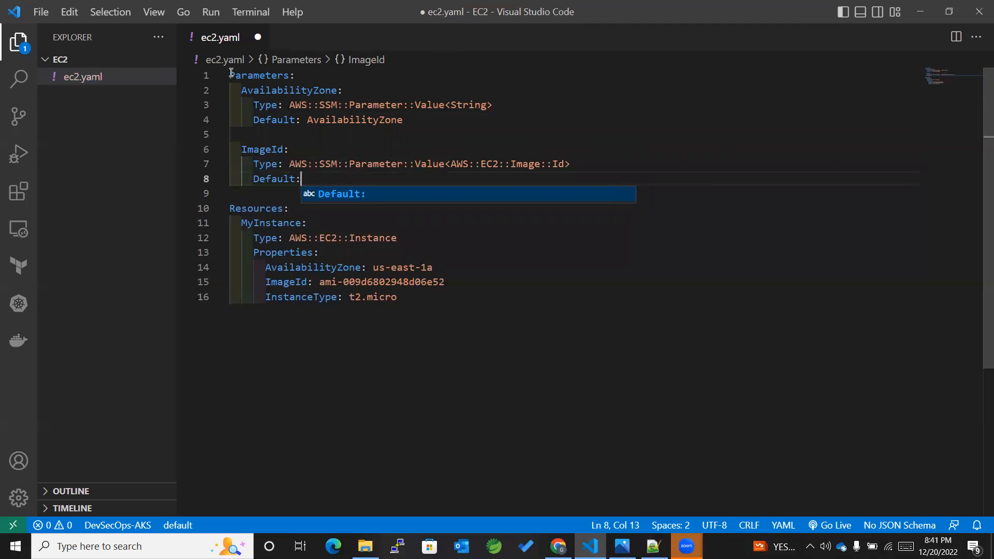
text(Ima)
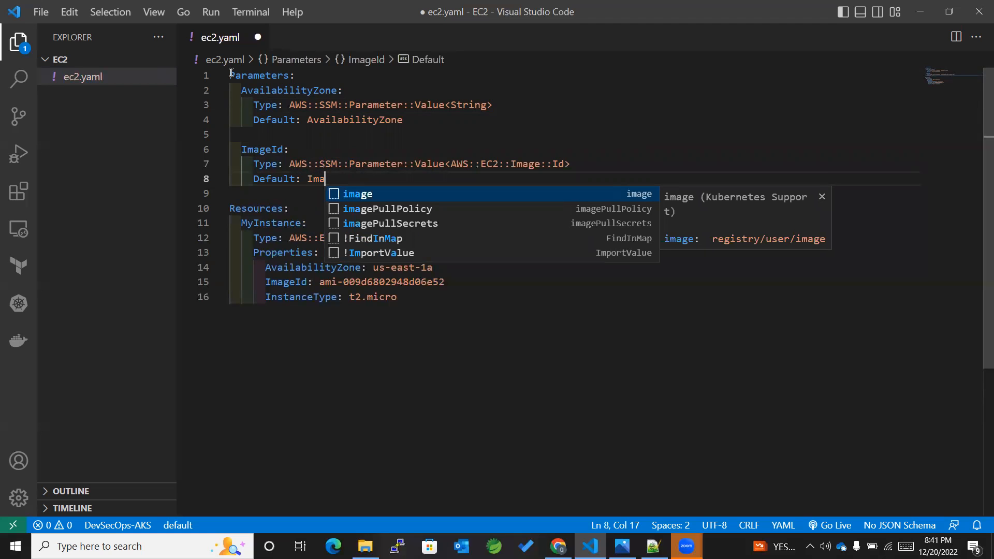
text(ge)
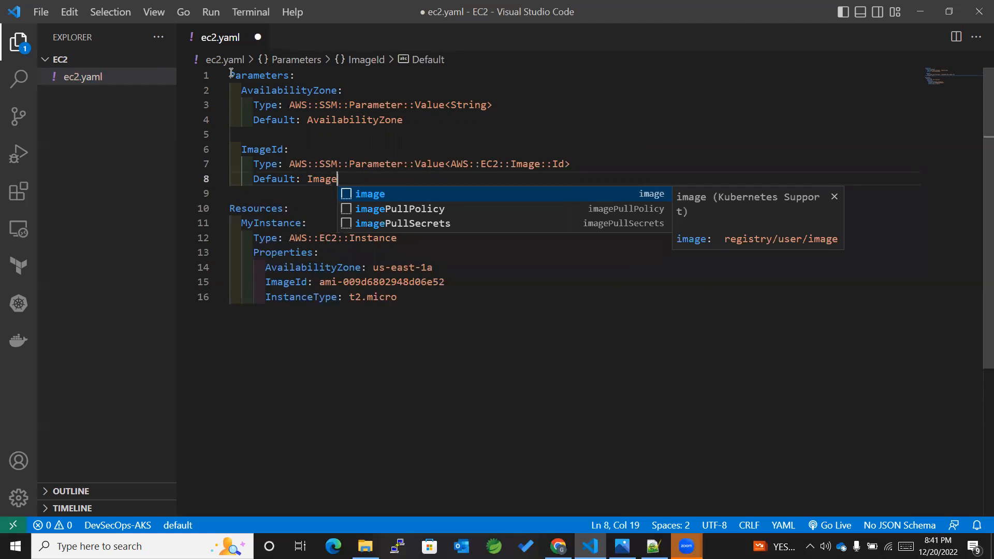
text(Is)
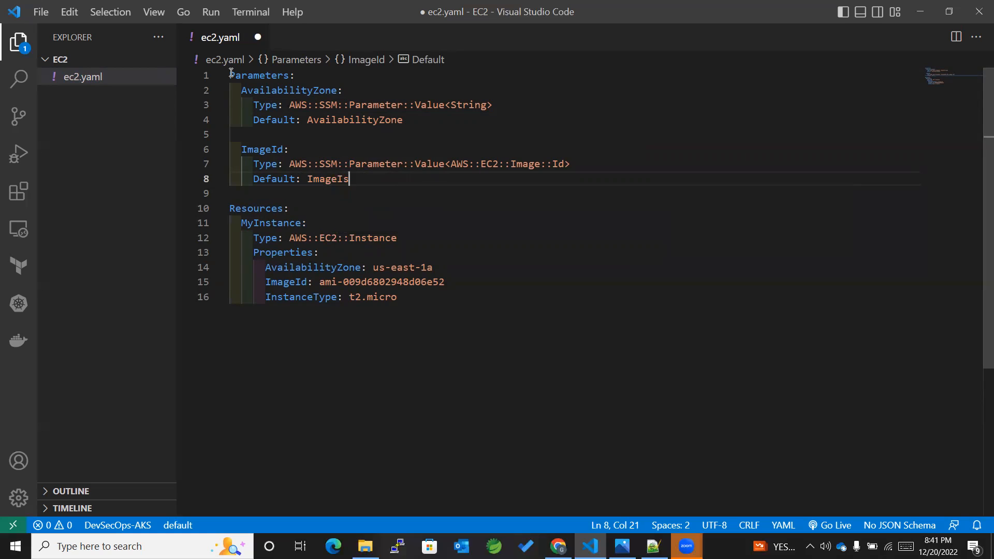
text(:)
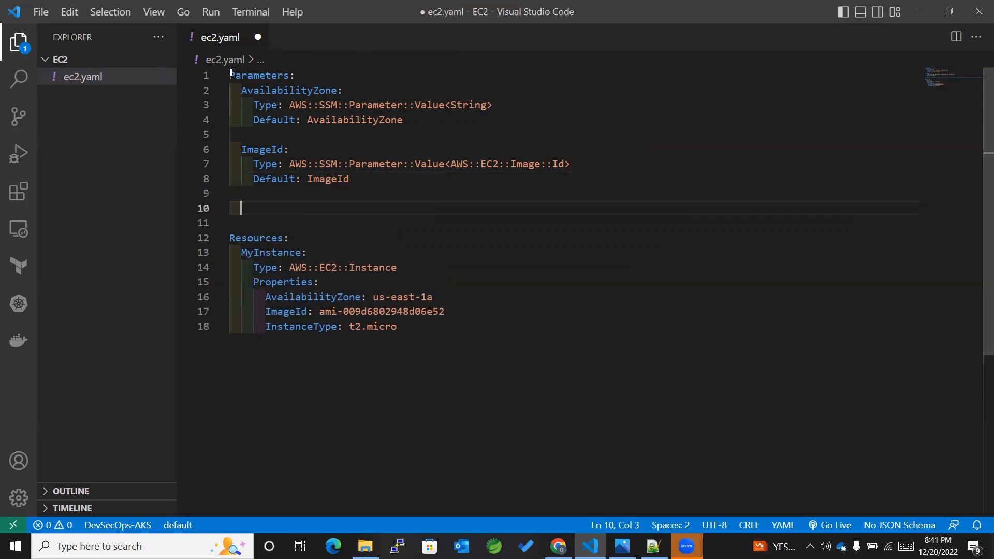
Add an InstanceType parameter typed AWS::SSM::Parameter::Value<String>
text(I)
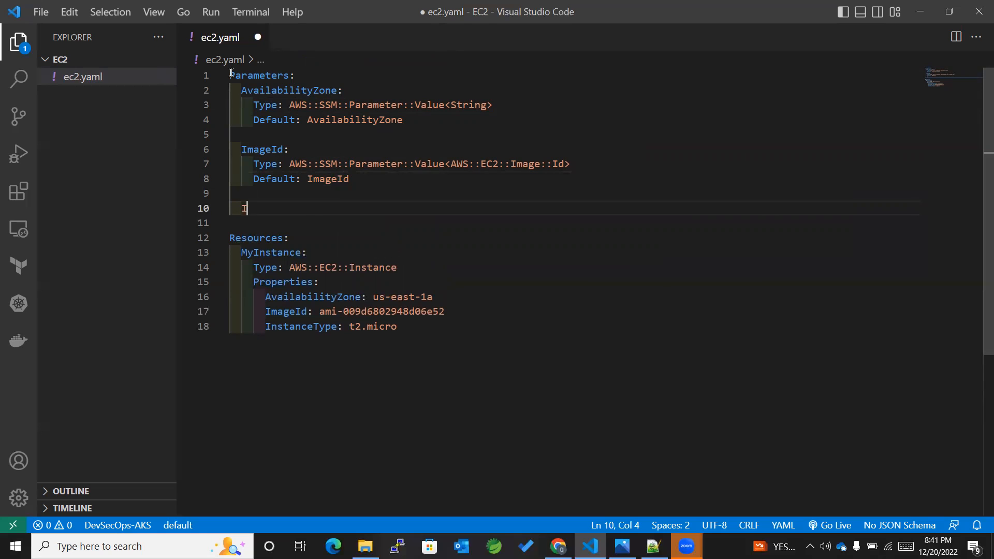
text(nstance)
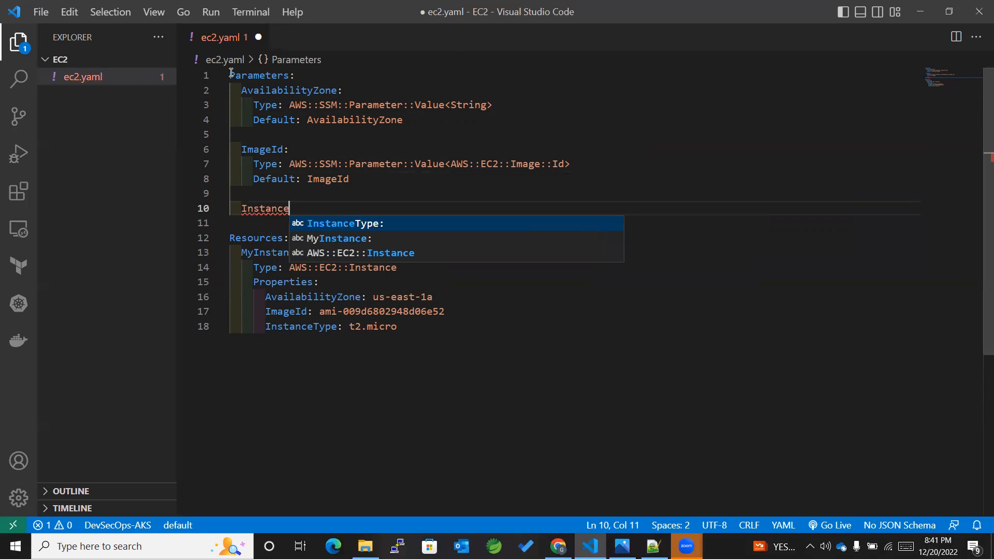
text(Type:)
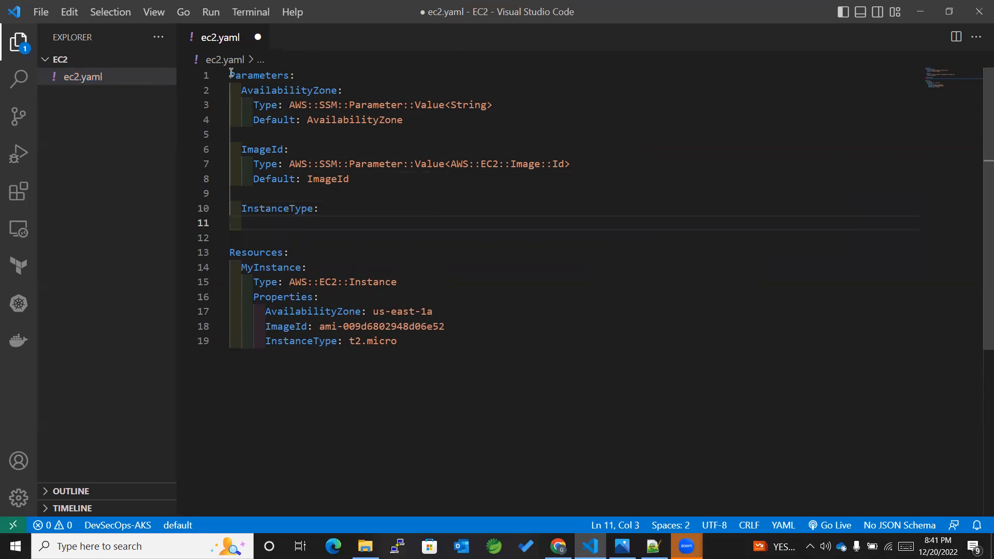
text(Type:)
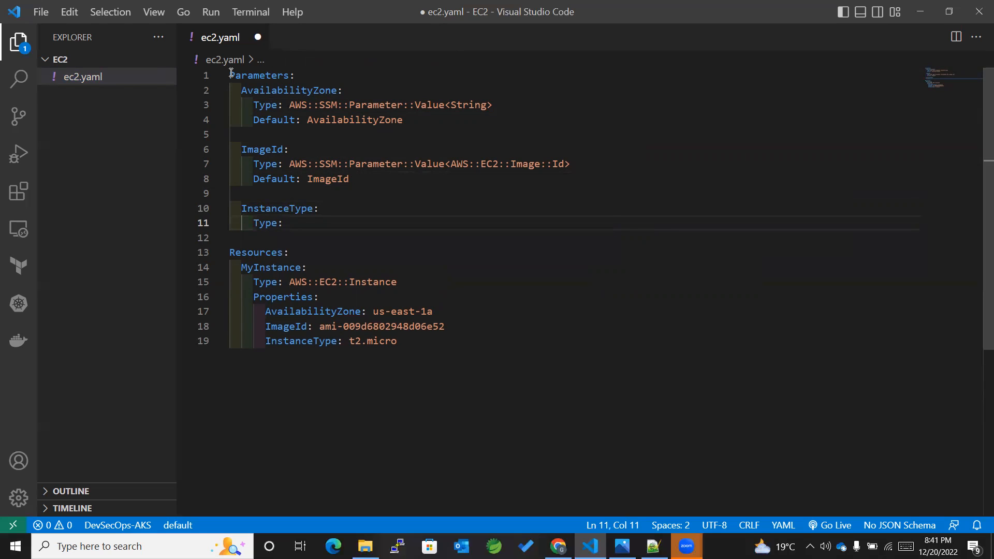
text(AWS::)
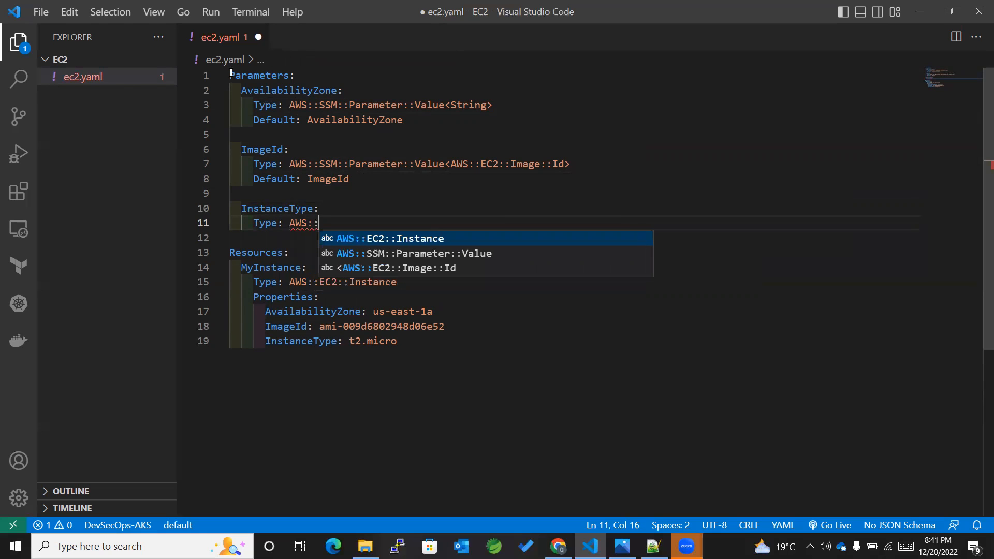
text(SSM::)
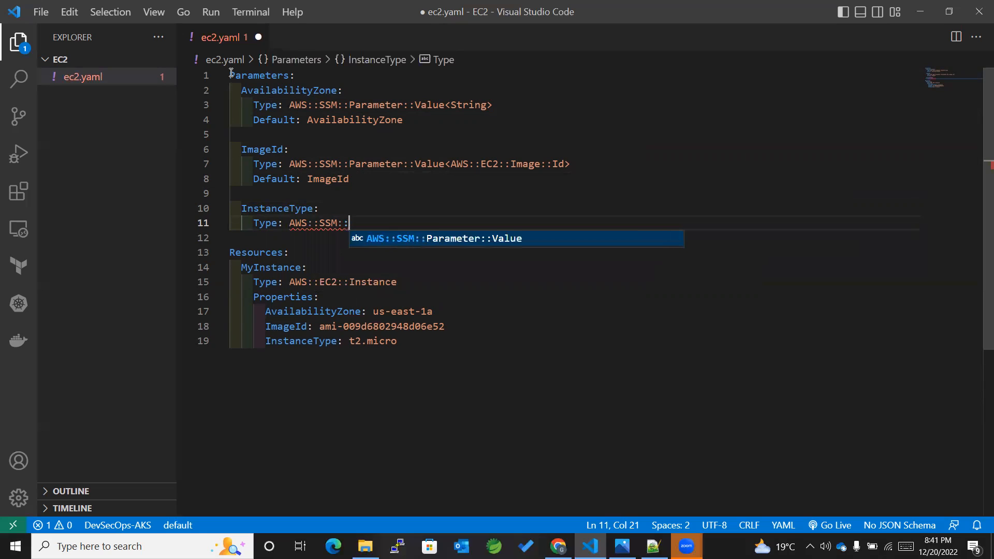
text(Parameter::Value)
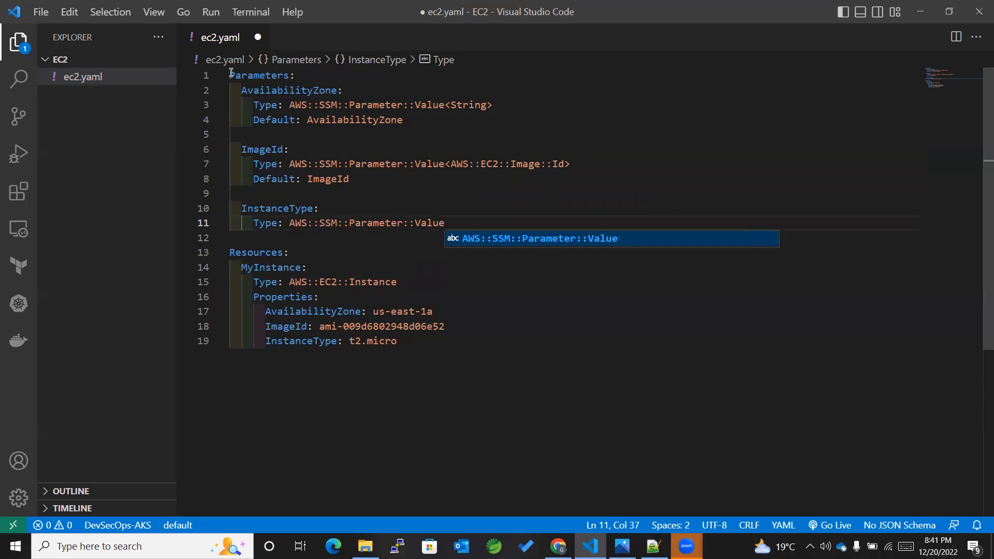
text(<St>)
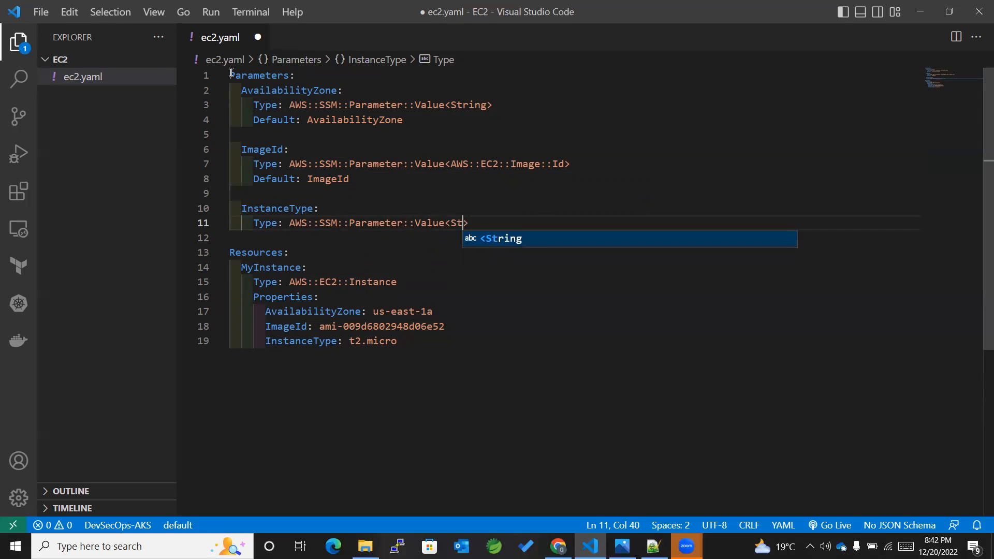
key(Tab)
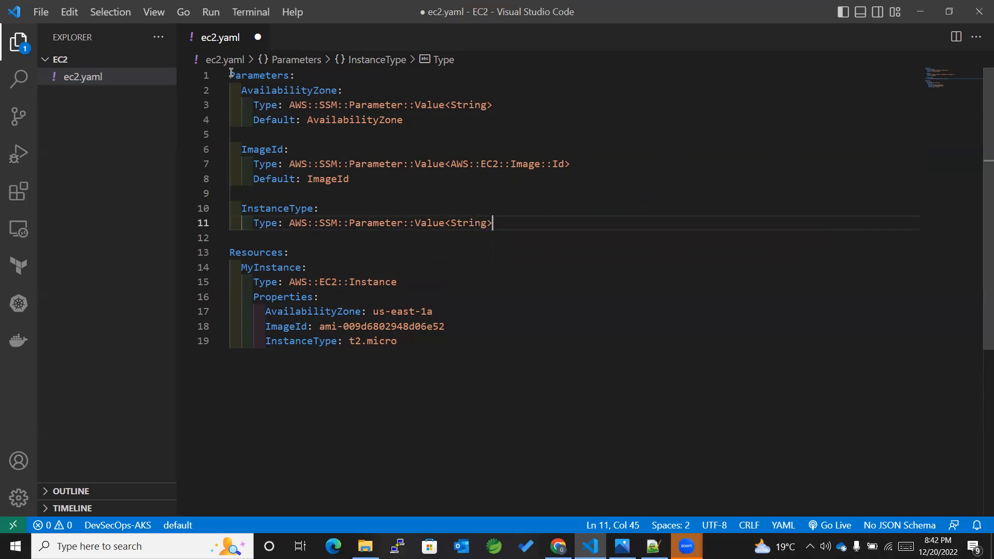
Give InstanceType a Default of InstanceType
text(Def)
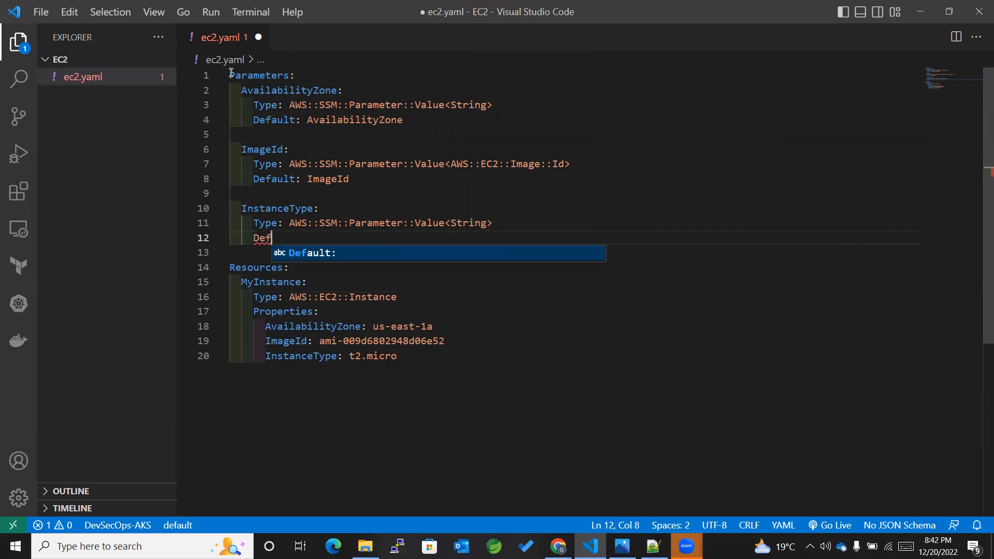
text(ault:)
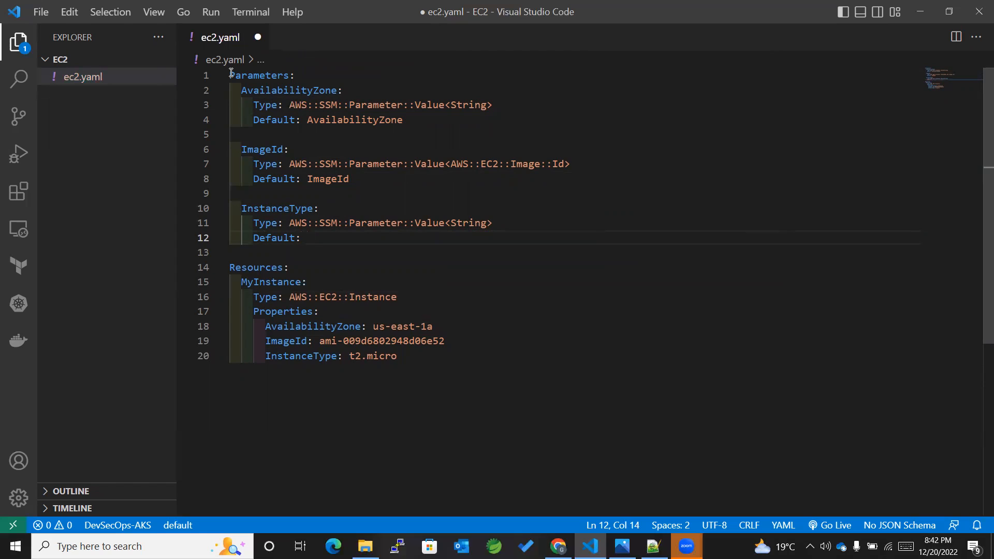
text(Instance)
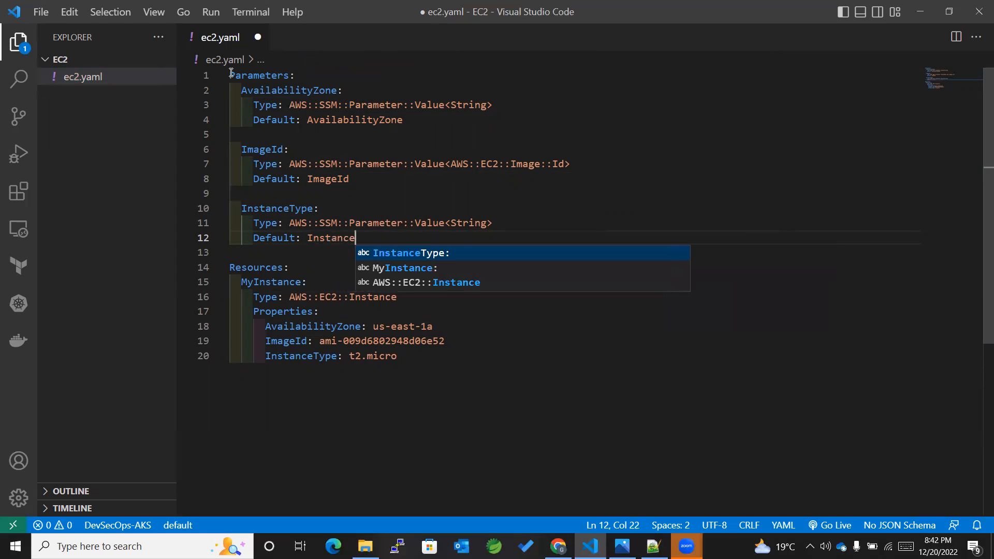
text(Type)
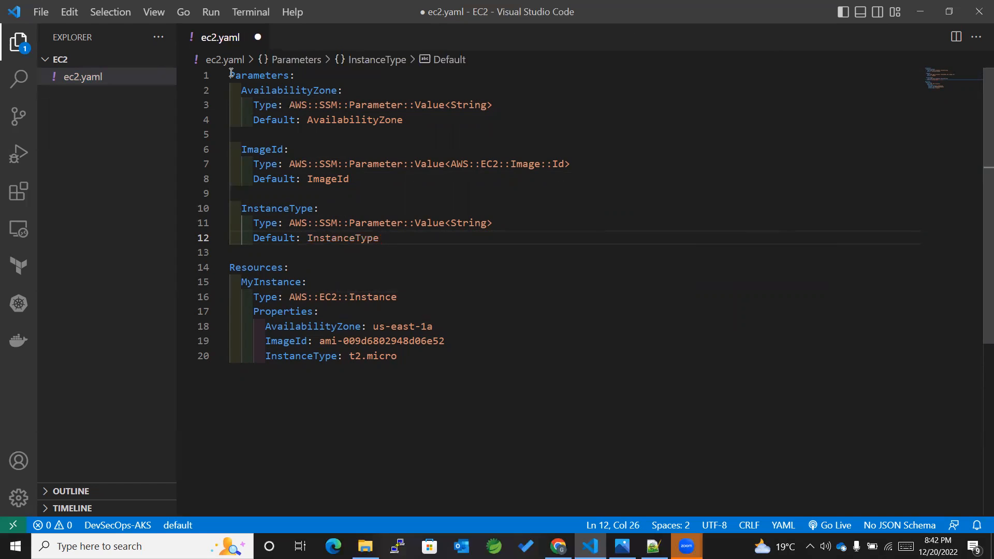
mouse_move(373, 324)
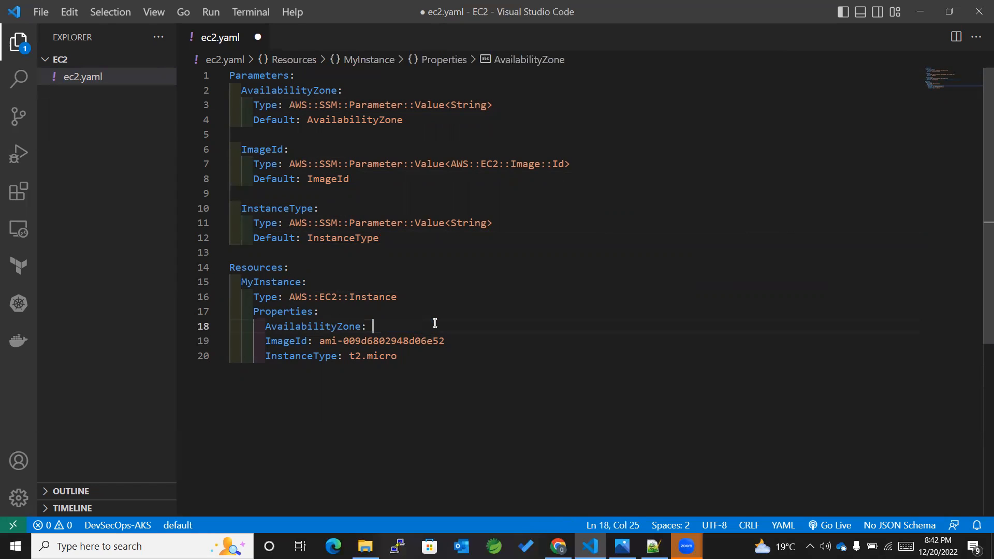
Make MyInstance's AvailabilityZone property Ref the AvailabilityZone parameter
key(Enter)
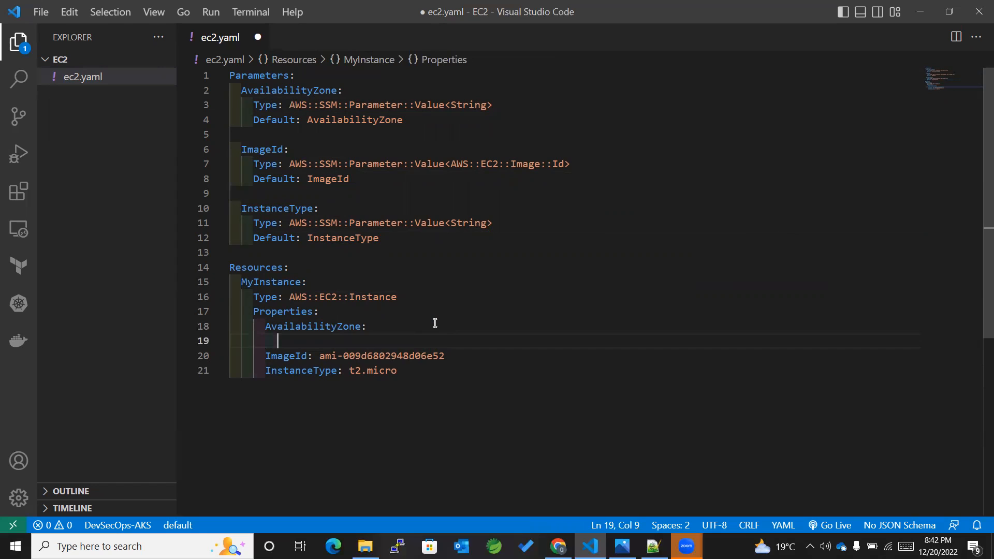
text(Ref)
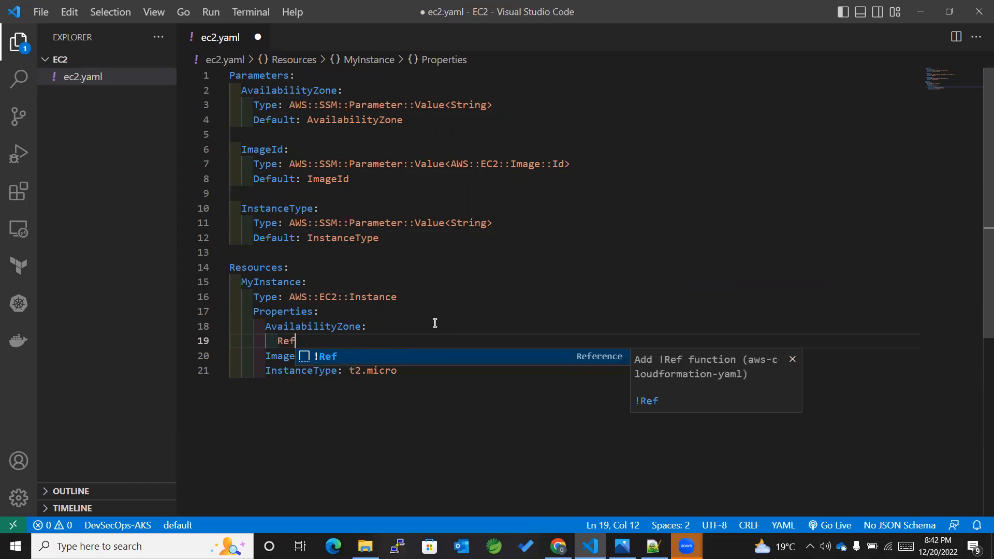
text(: A)
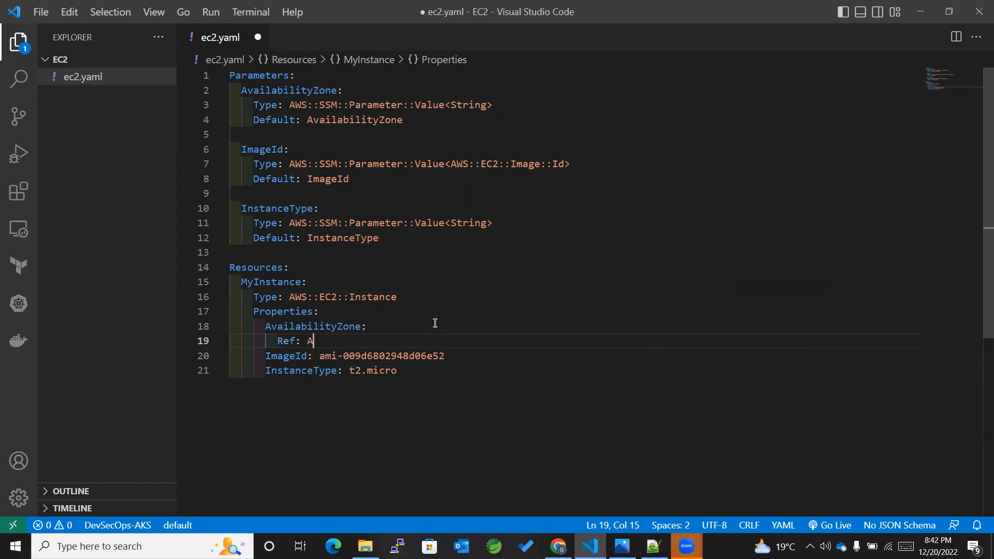
text(vailabilityZone)
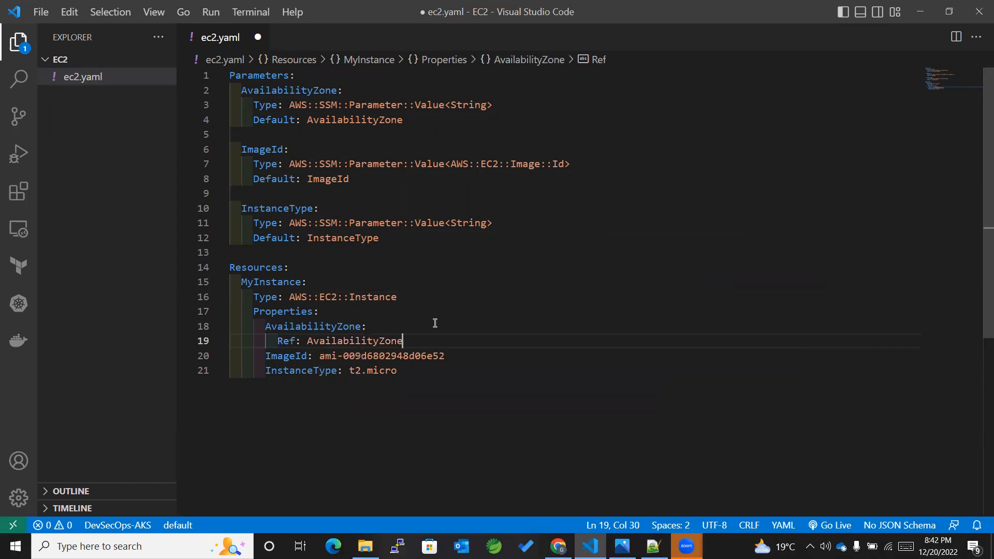
Replace the hard-coded AMI with Ref: ImageId
double_click(377, 355)
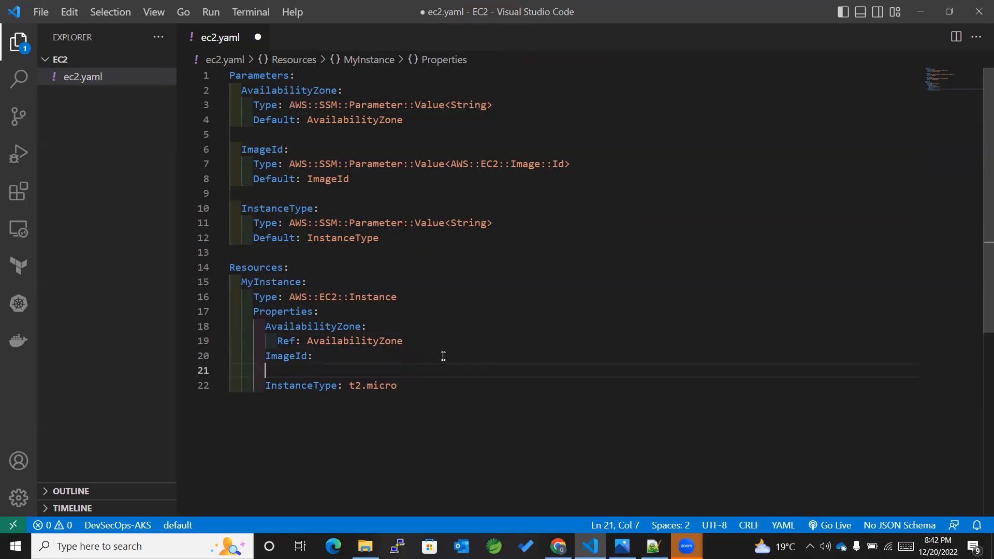
text(Ref)
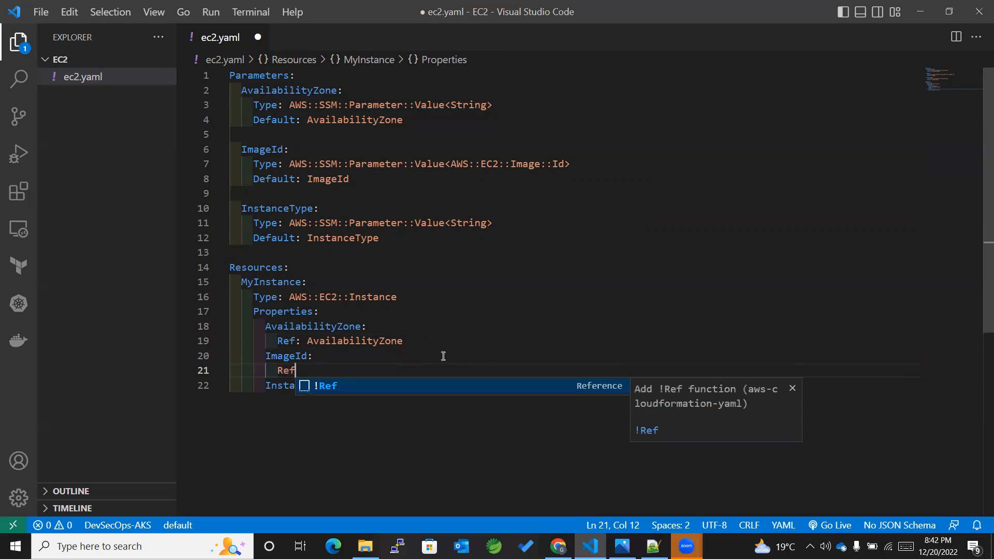
text(:)
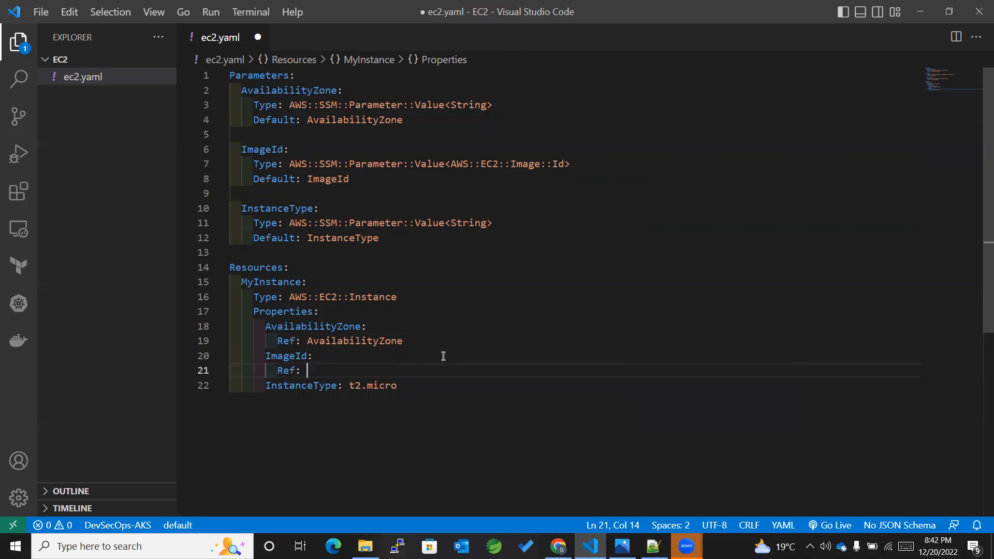
text(Im)
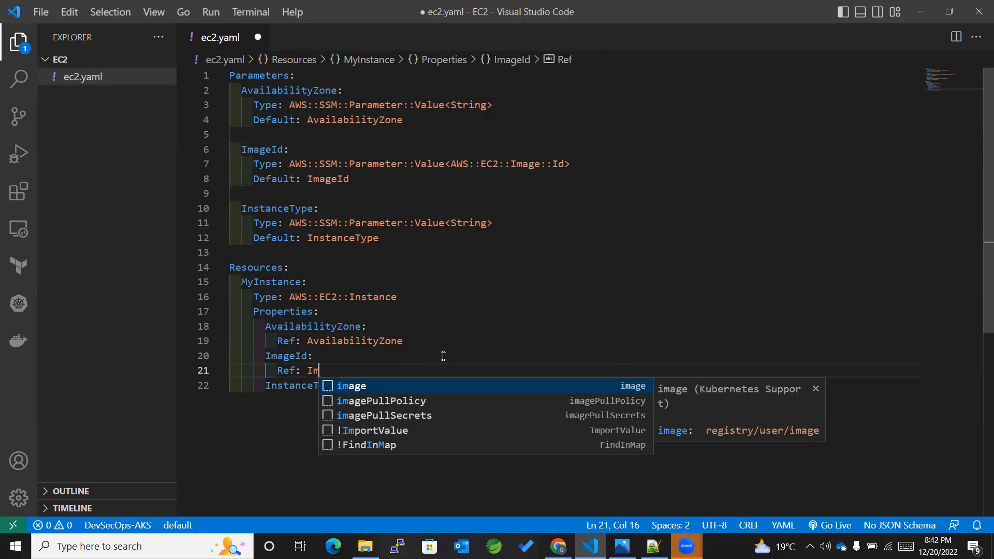
text(ae)
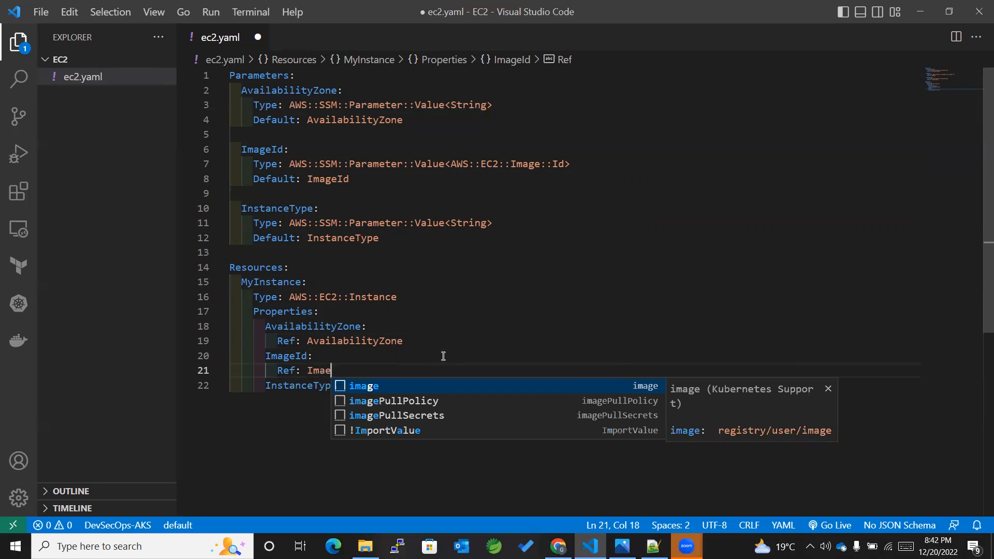
text(Id)
text(Ref:)
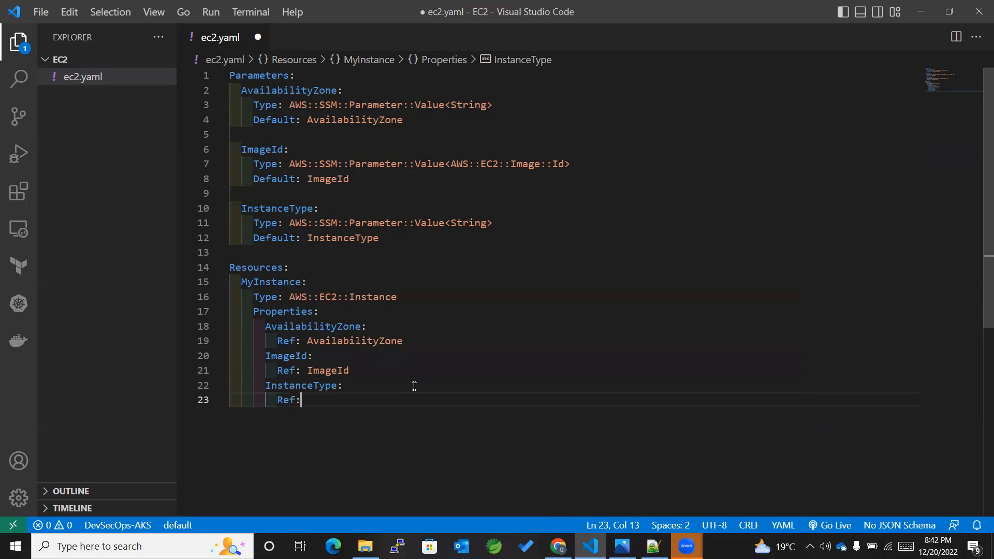
Make InstanceType Ref the InstanceType parameter and save ec2.yaml
text(Ins)
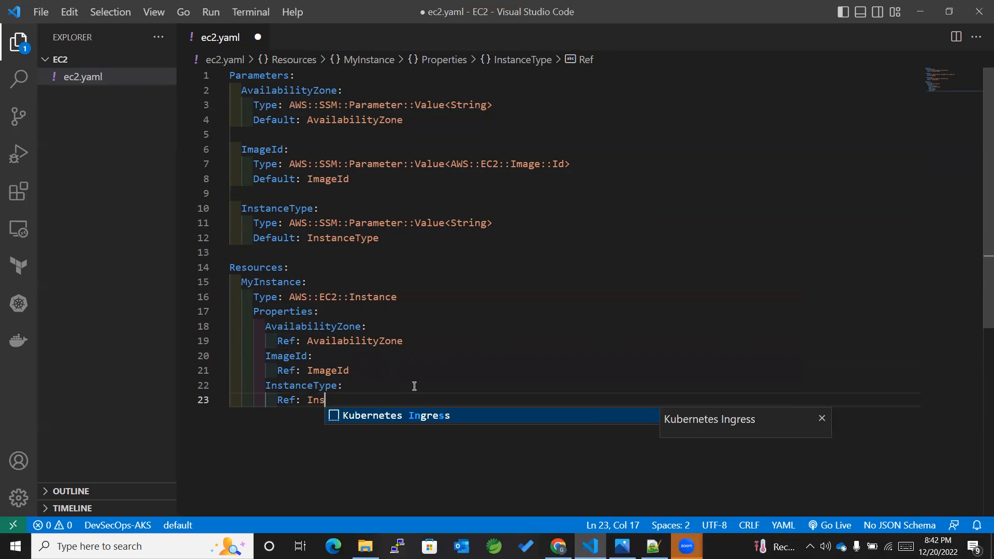
text(tanceType)
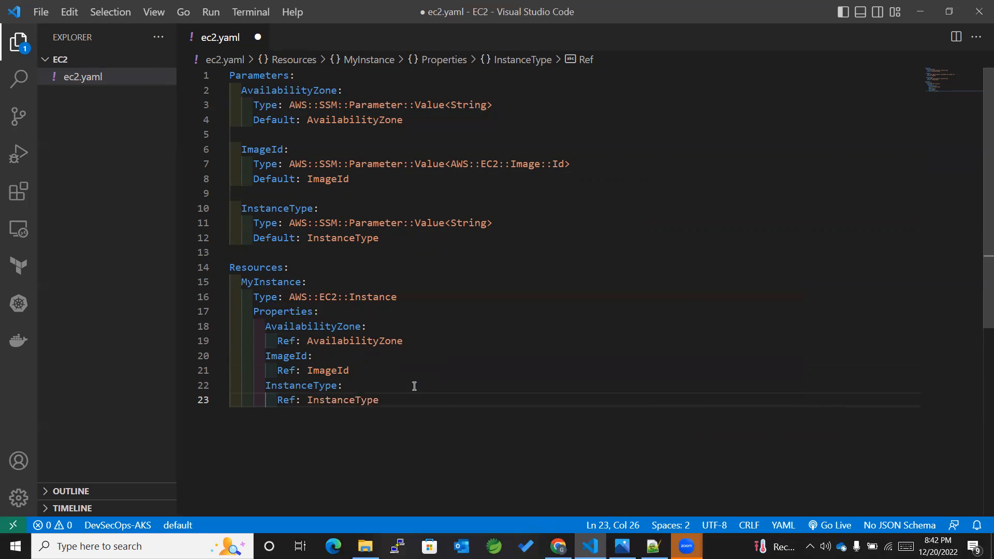
key(ctrl+s)
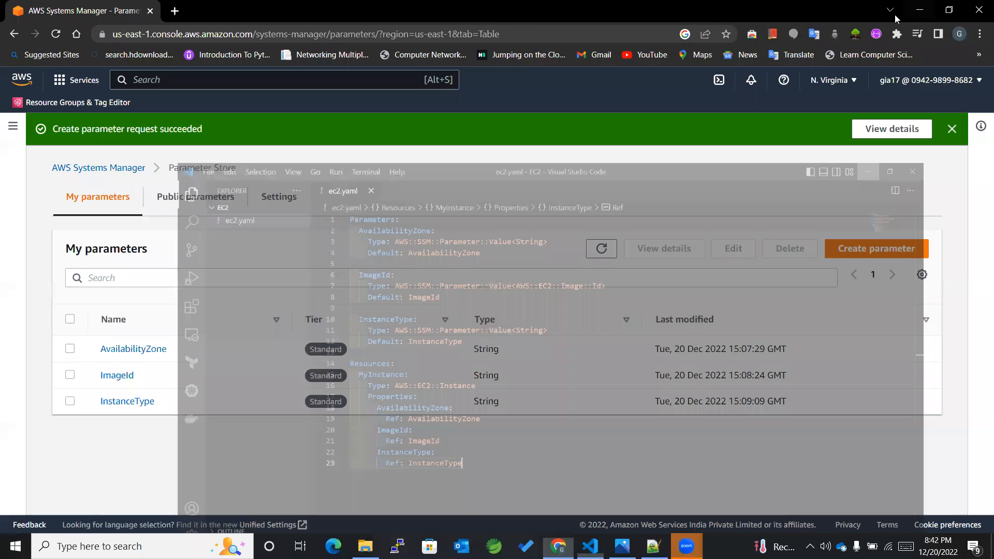
In a new browser tab, search 'cloud' and go to the CloudFormation service
click(328, 10)
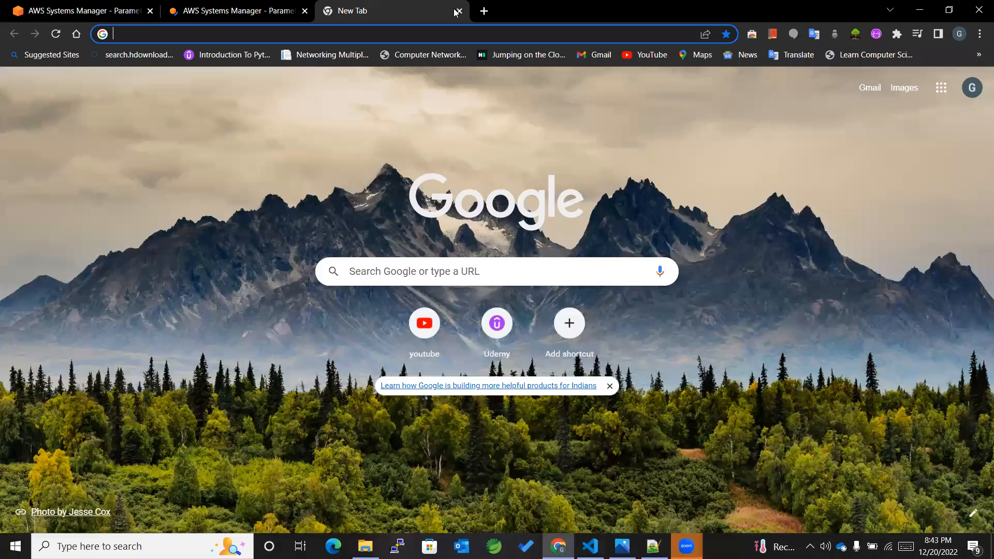
click(458, 10)
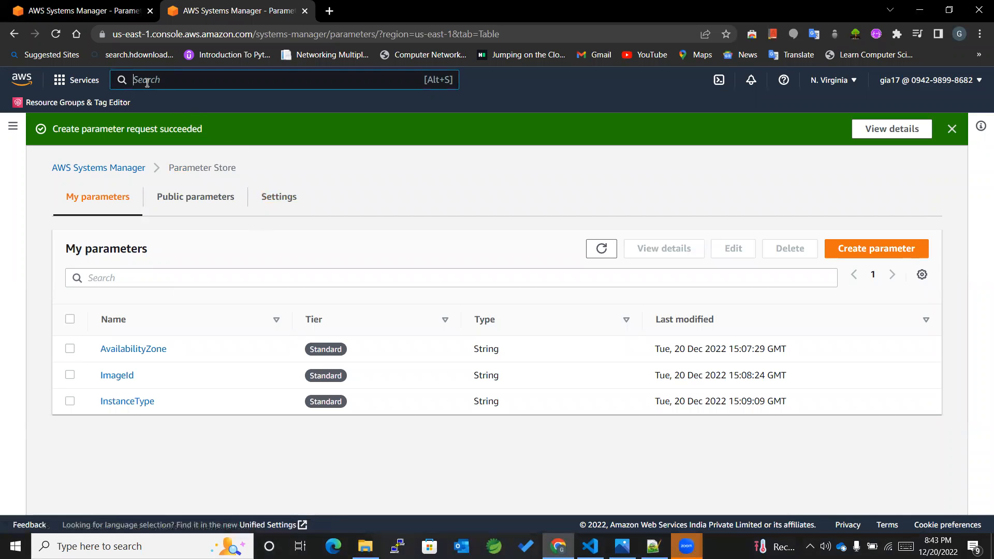
text(cloudf)
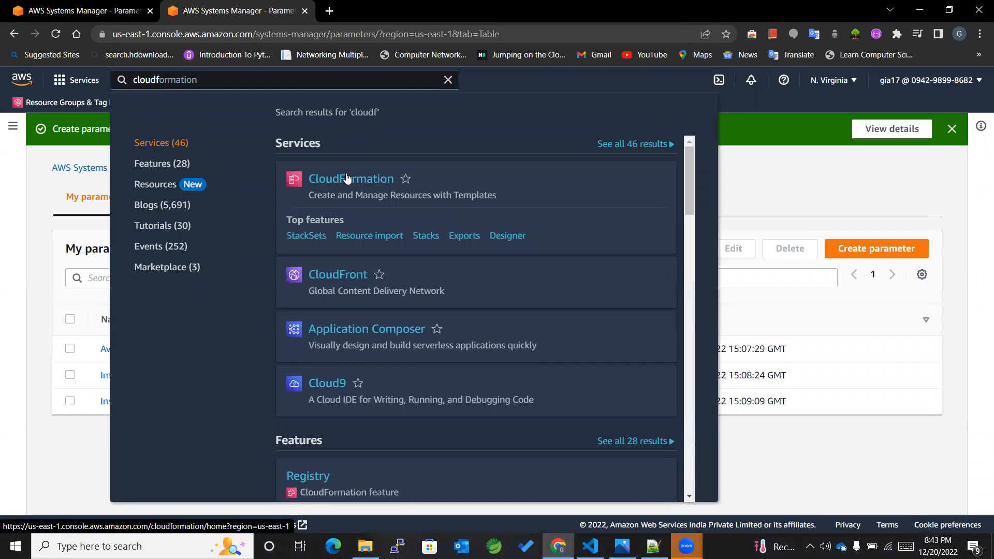
click(351, 178)
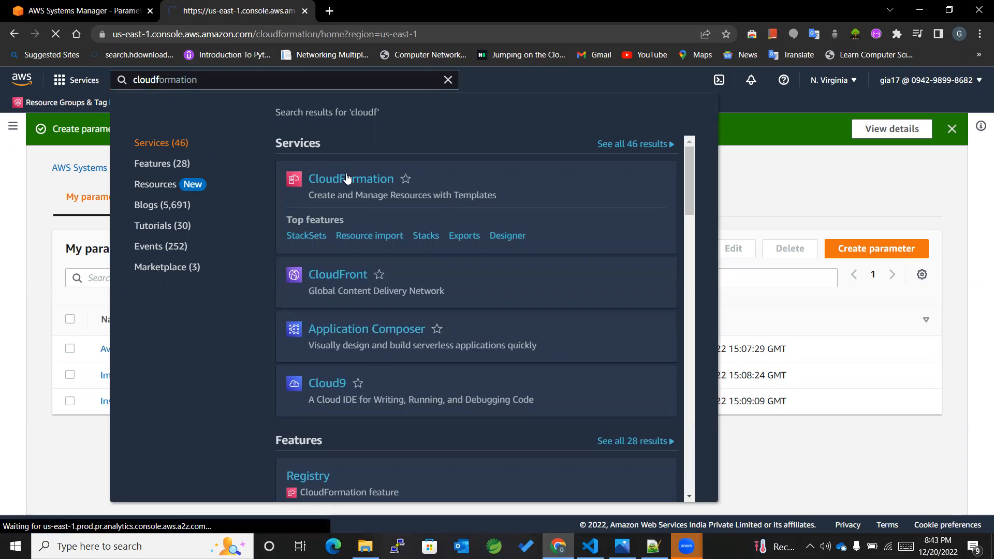
click(351, 178)
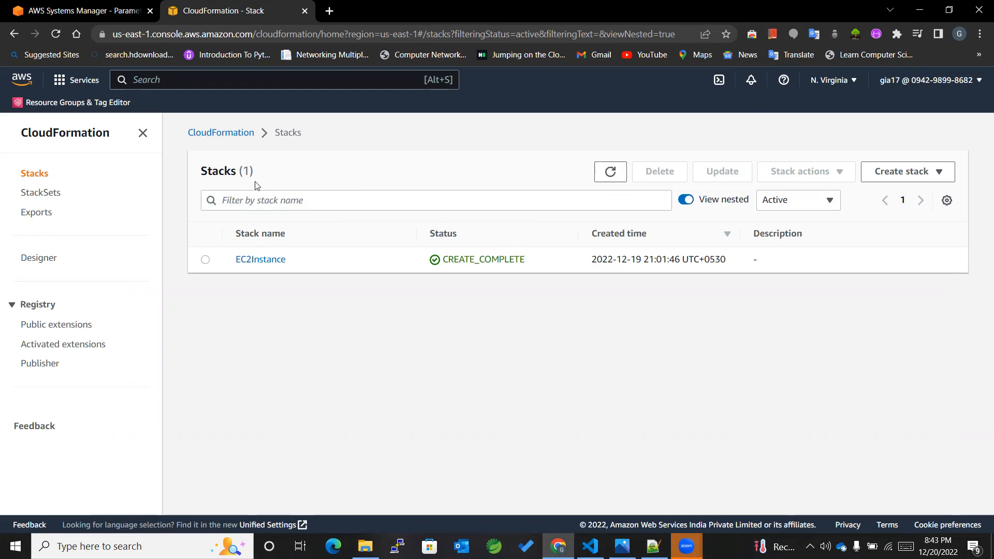
Create a stack with new resources from the uploaded ec2.yaml file and continue to stack details
click(903, 170)
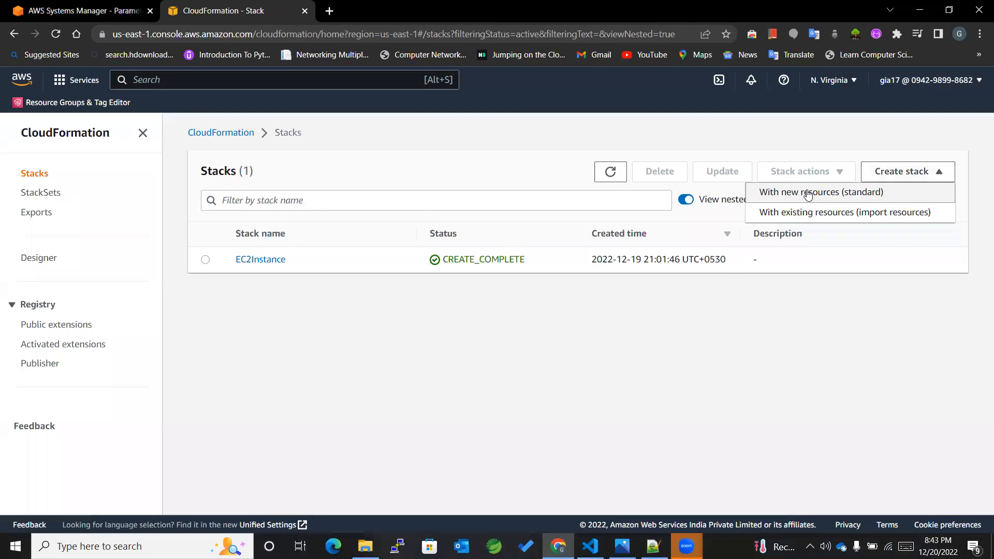
click(820, 193)
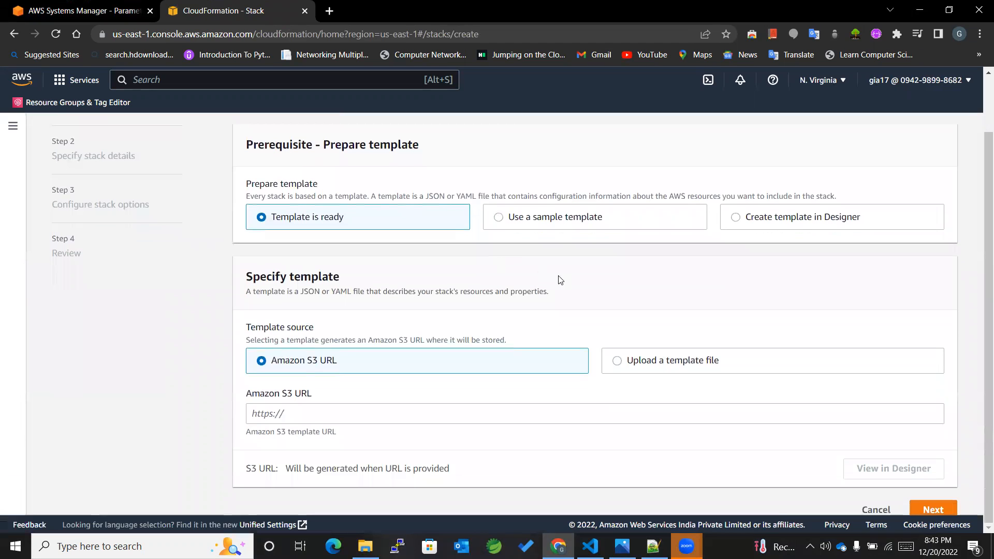
click(616, 360)
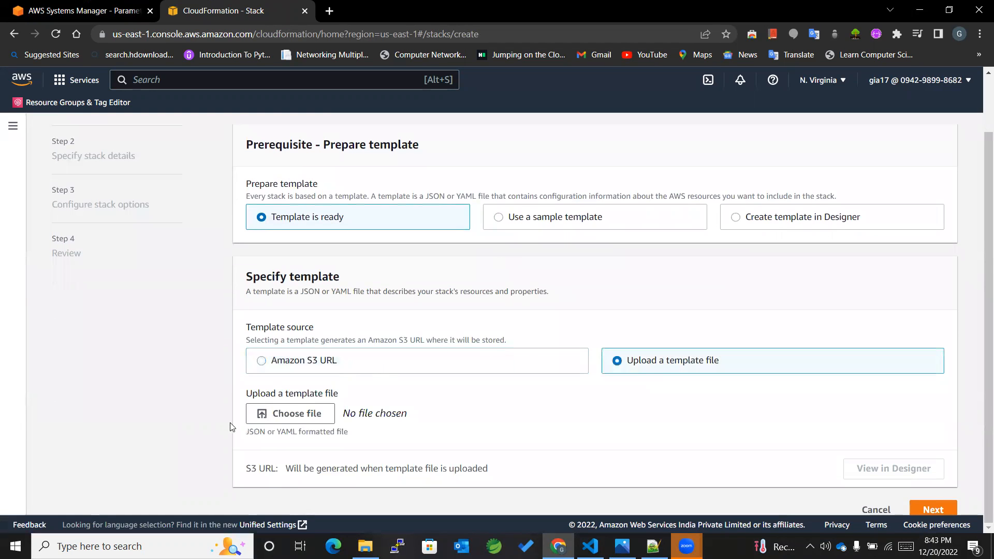
click(290, 413)
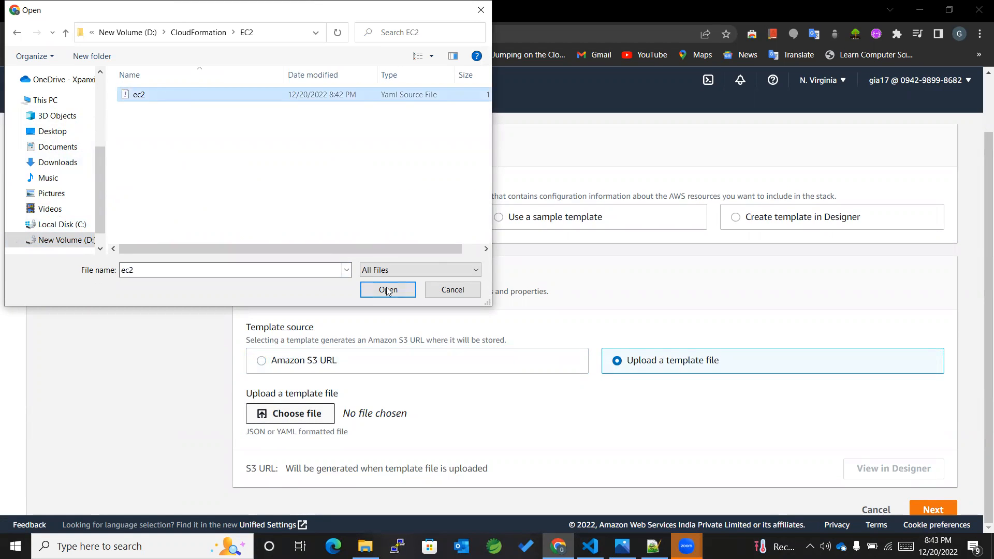
click(387, 290)
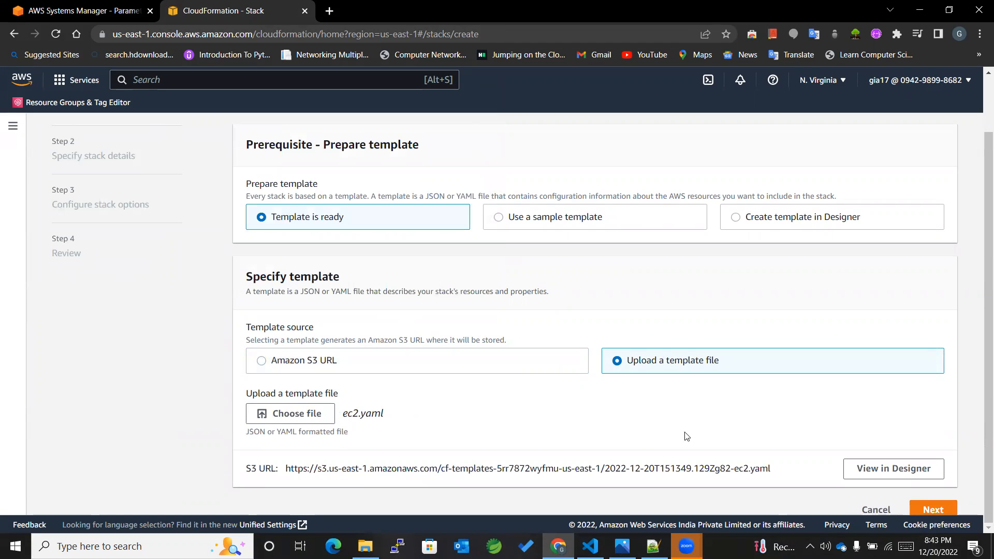
click(933, 509)
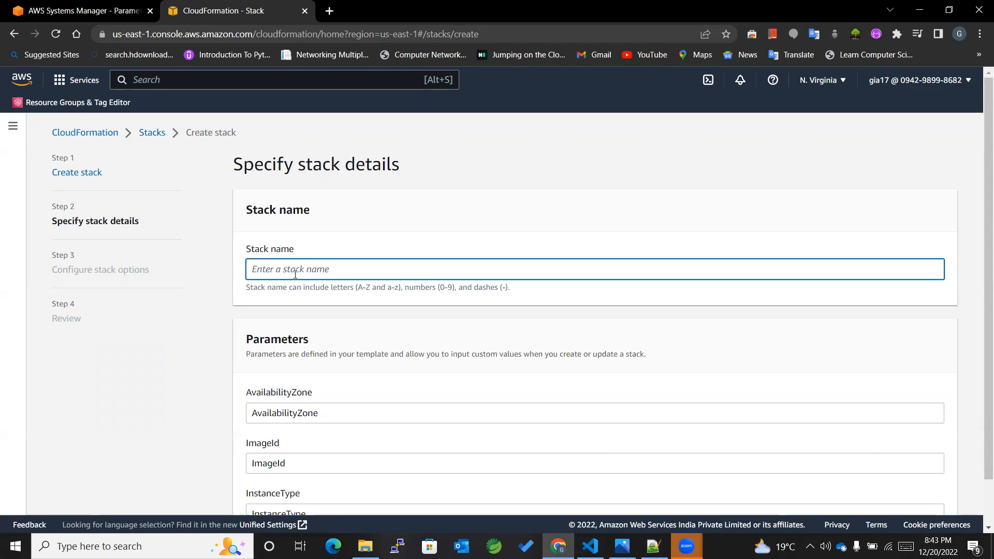
Name the stack MyEC2Stack, proceed through the review page and submit it for creation
text(MyEC)
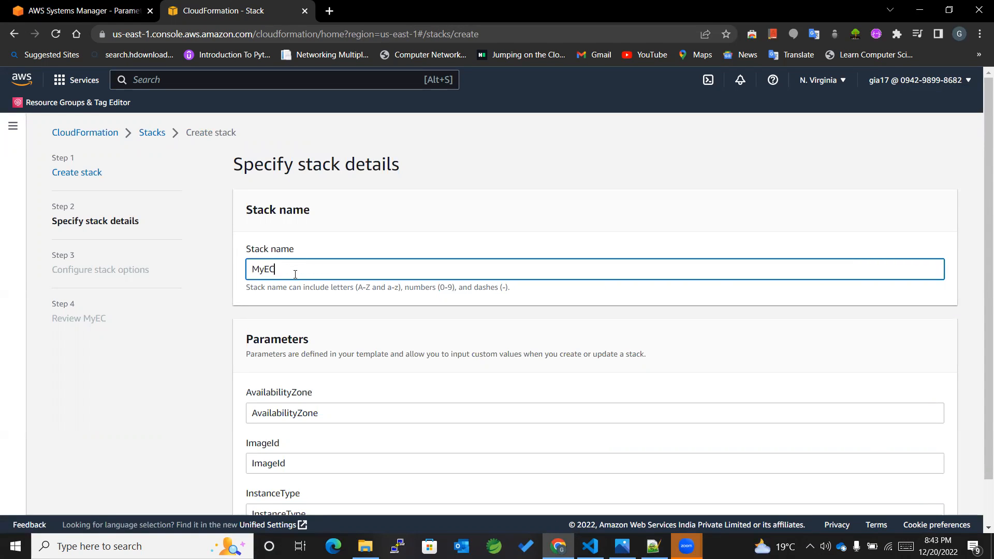
text(2S)
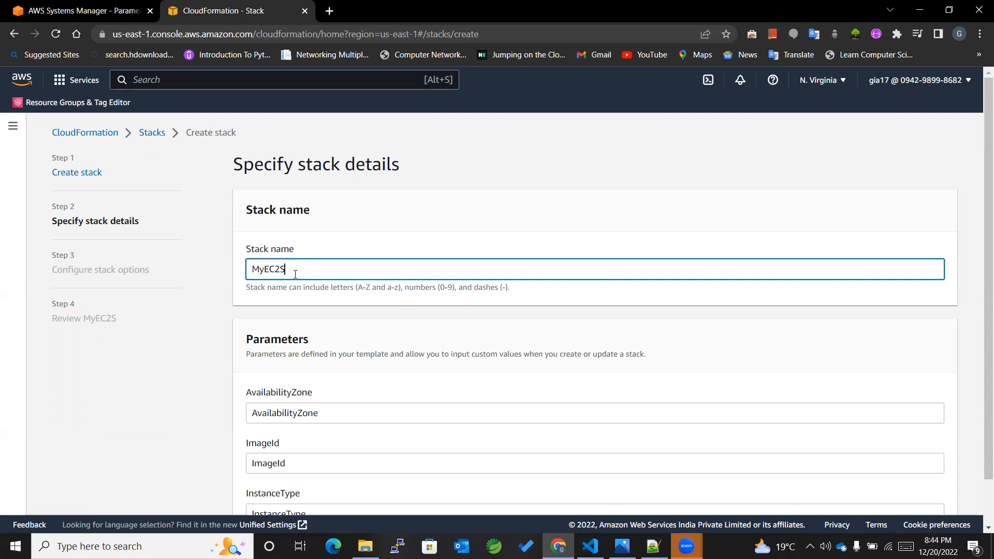
text(tack)
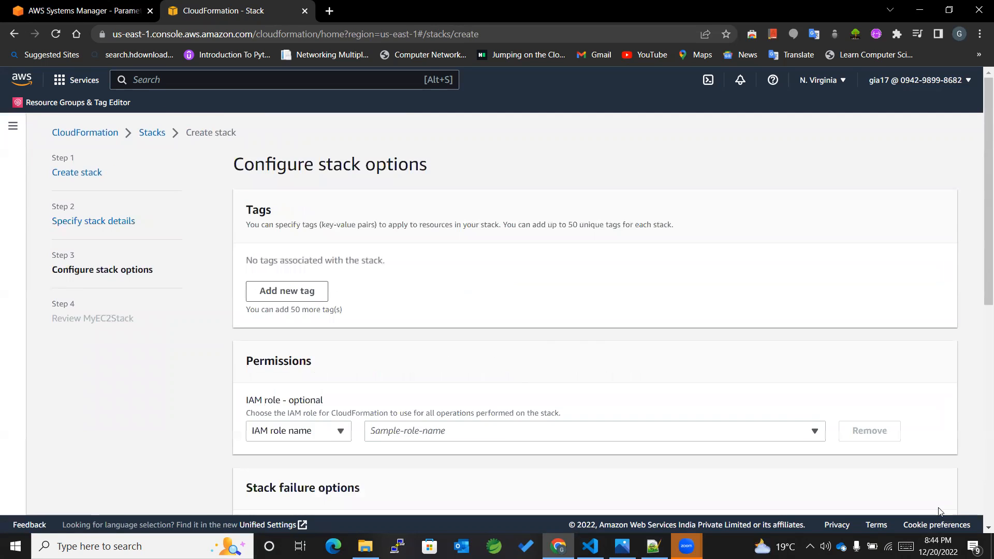
scroll(down, 3)
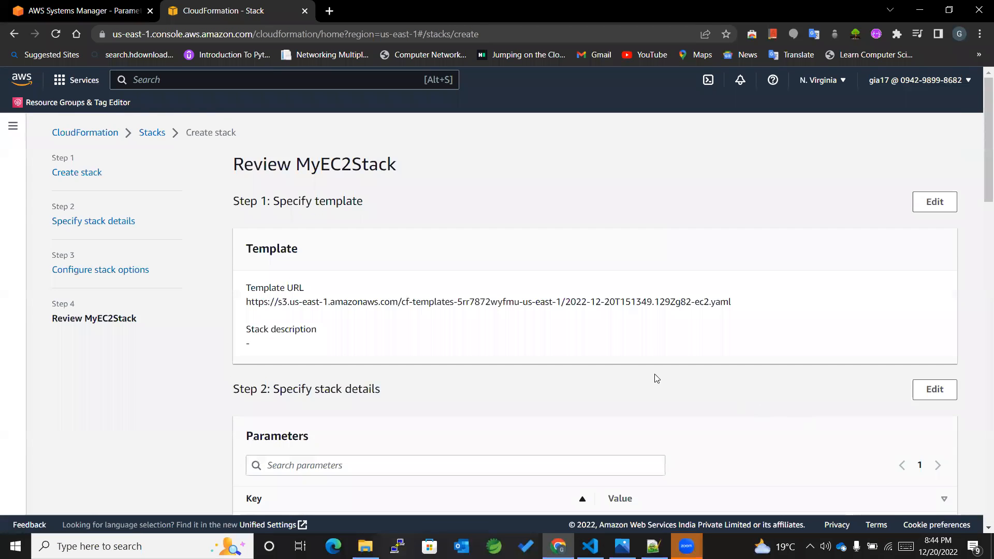
scroll(down, 3)
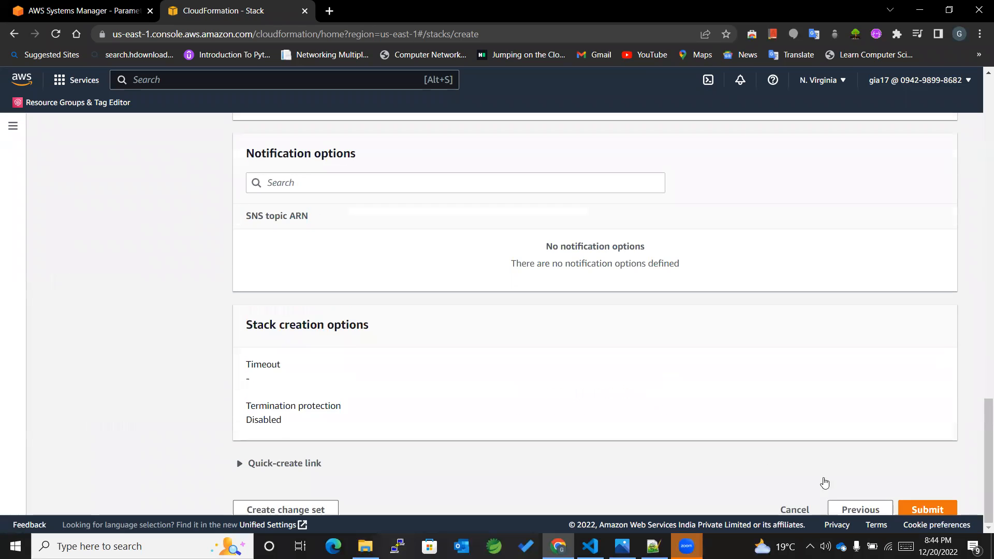
click(926, 509)
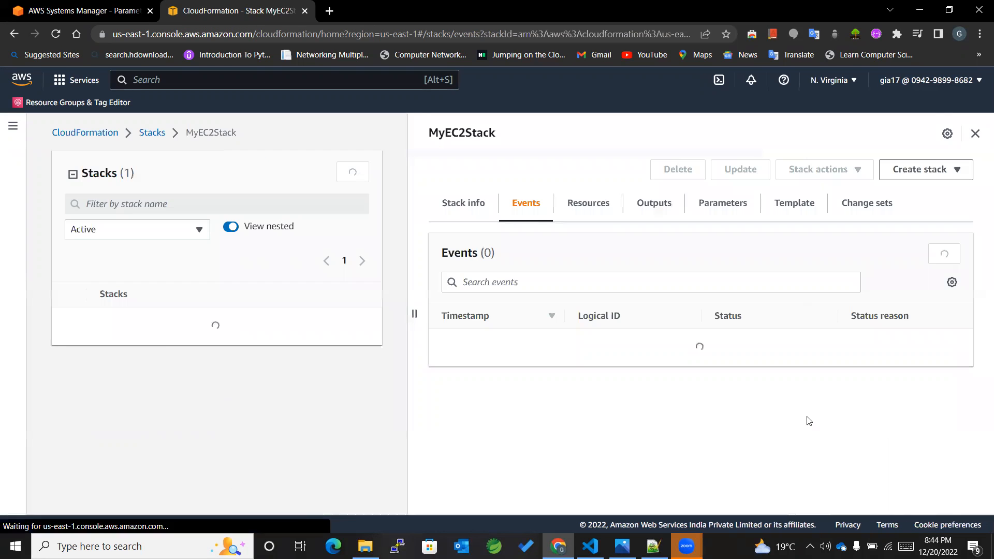
Refresh events until MyEC2Stack shows CREATE_COMPLETE, then view its resolved parameter values
click(945, 254)
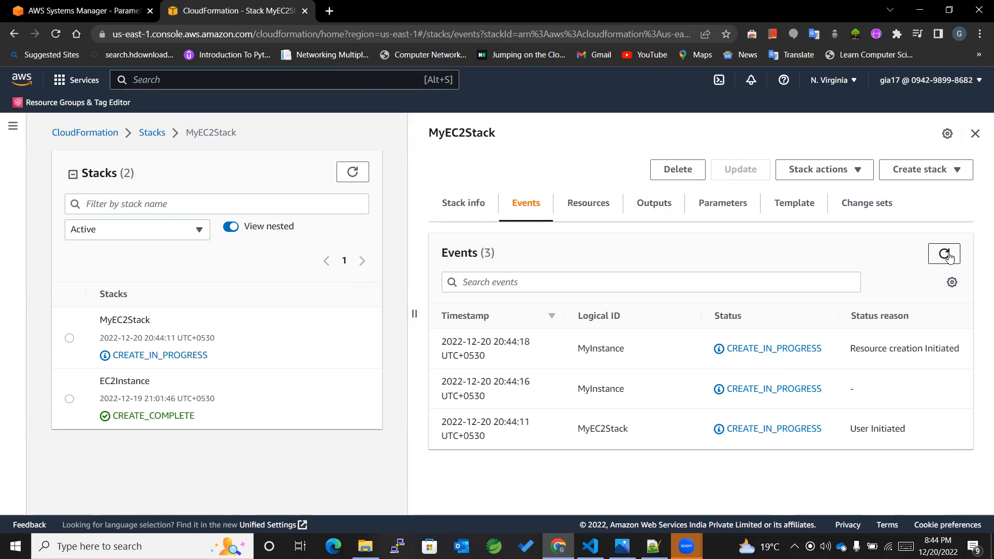
click(944, 254)
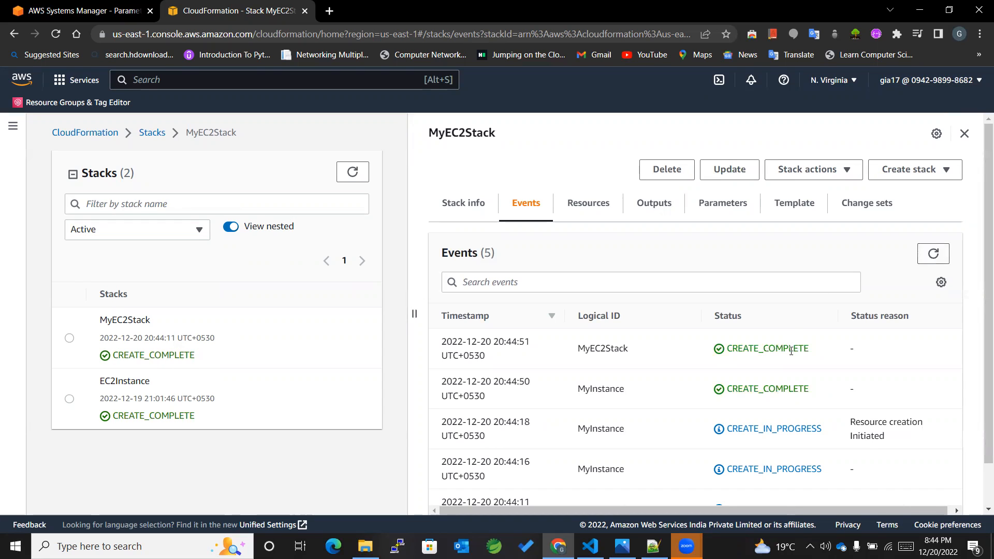
double_click(786, 349)
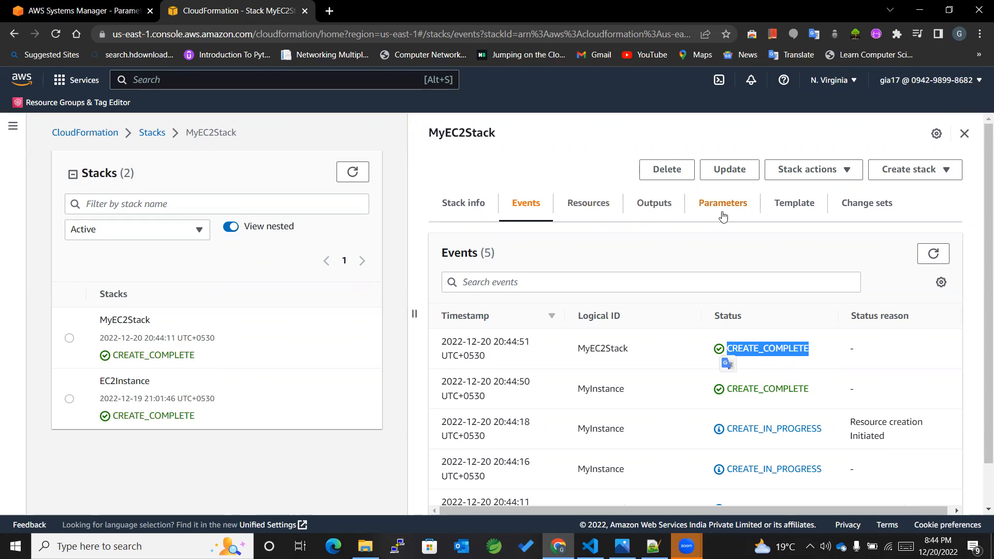
click(721, 203)
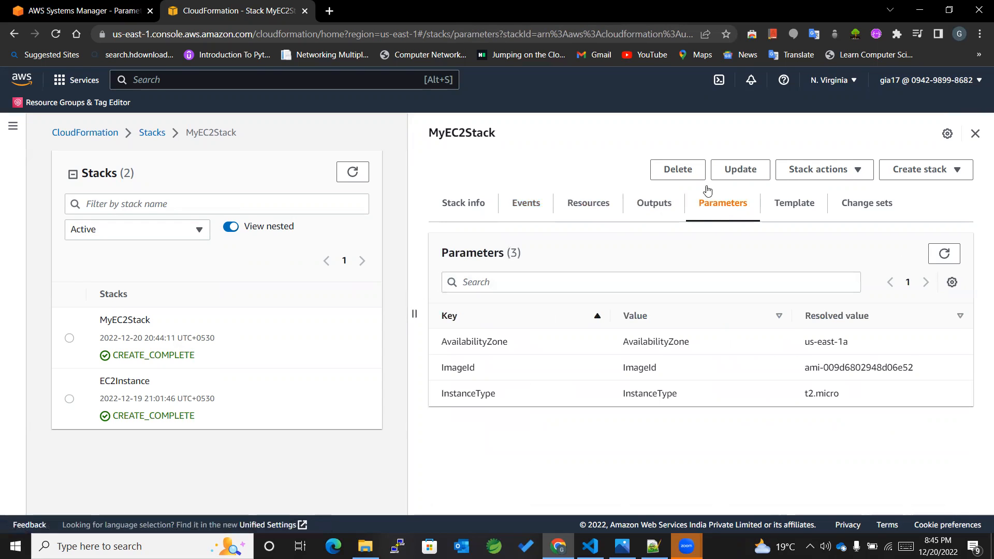
mouse_move(439, 348)
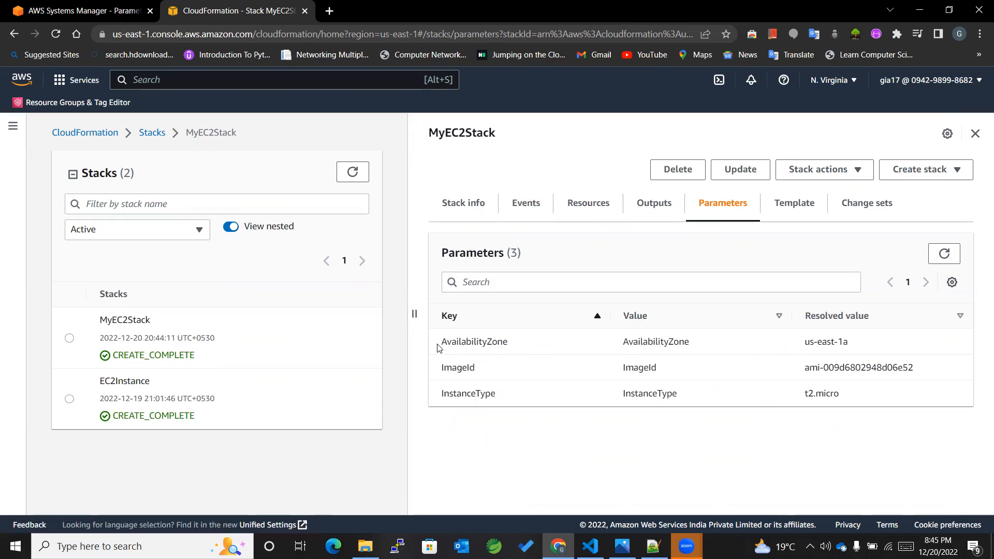
double_click(473, 342)
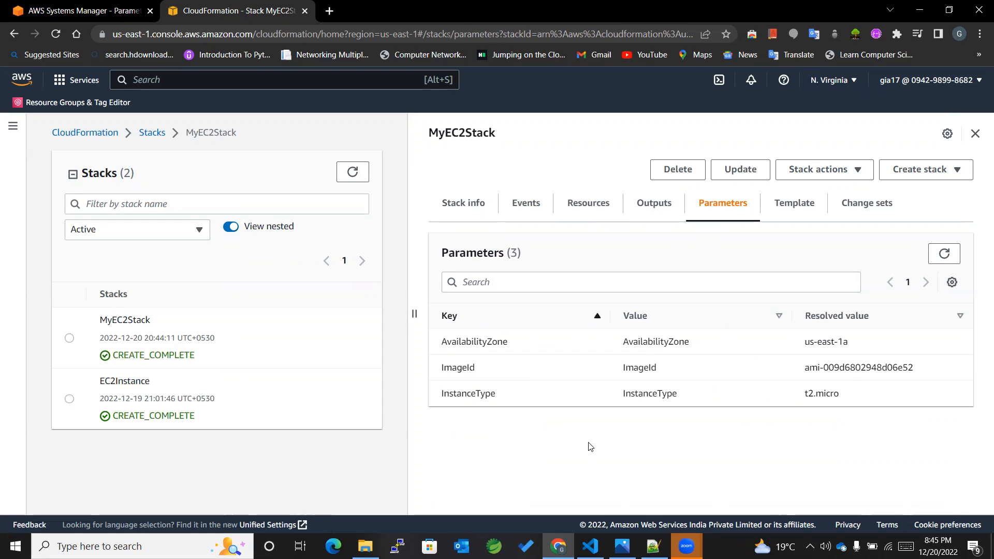
mouse_move(566, 69)
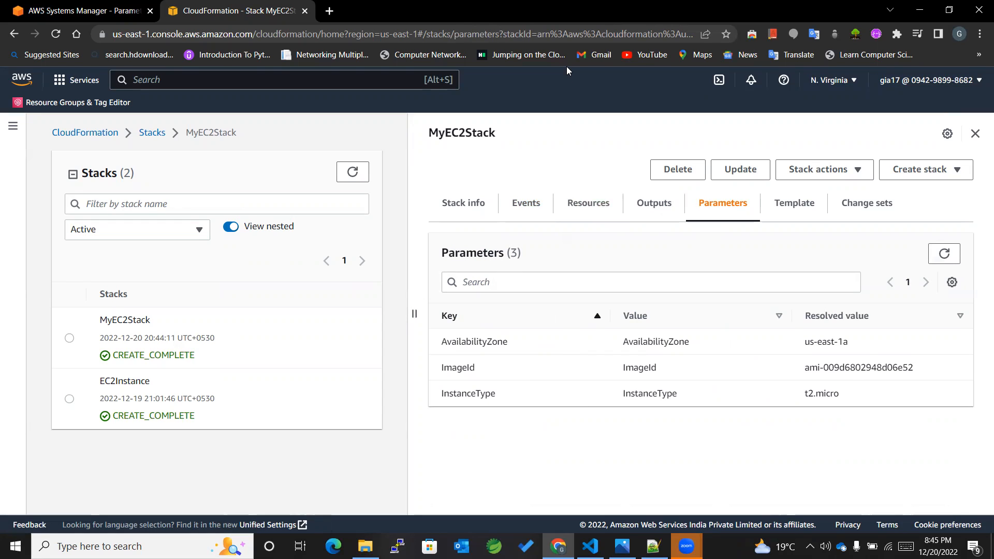